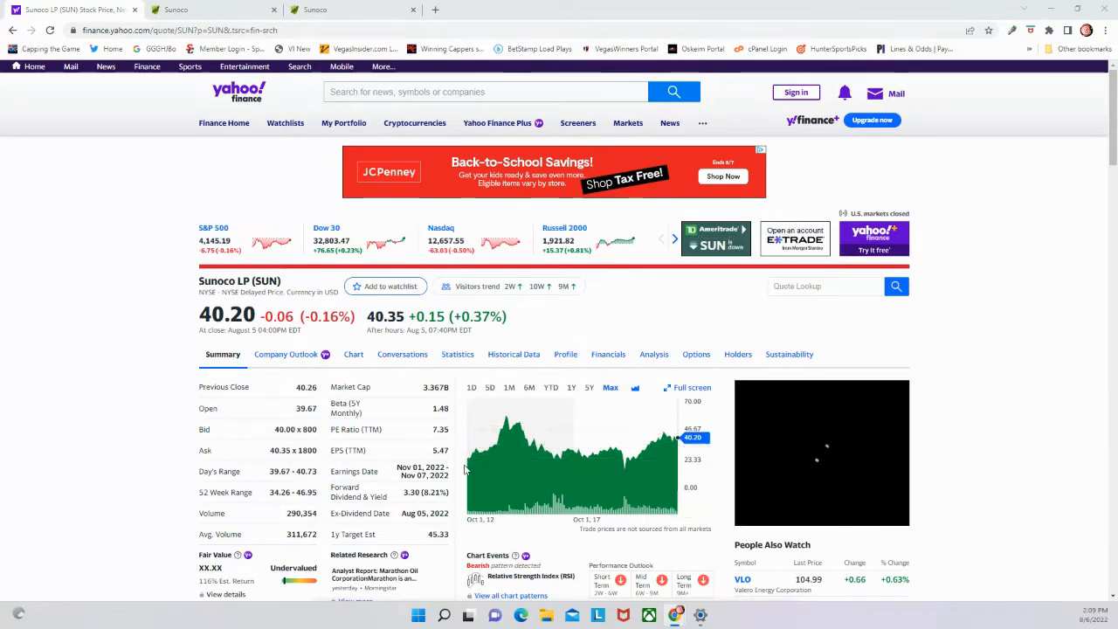
Cycle SUN's price chart through the 5Y and 6M ranges, settling on 1Y
{"action": "left_click", "coordinate": [588, 387]}
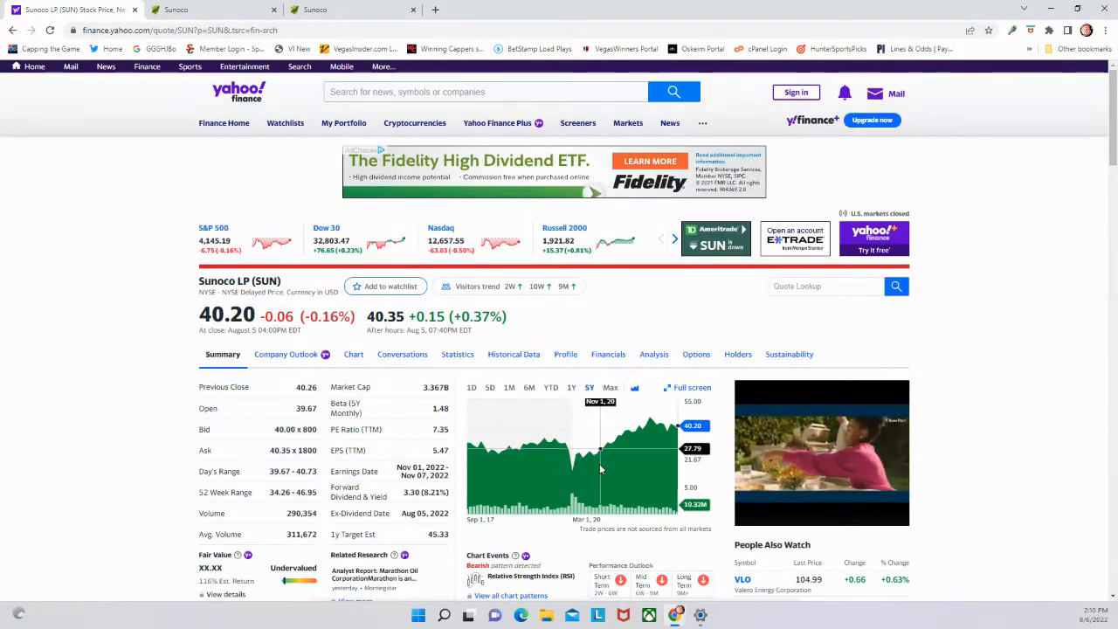
{"action": "mouse_move", "coordinate": [653, 422]}
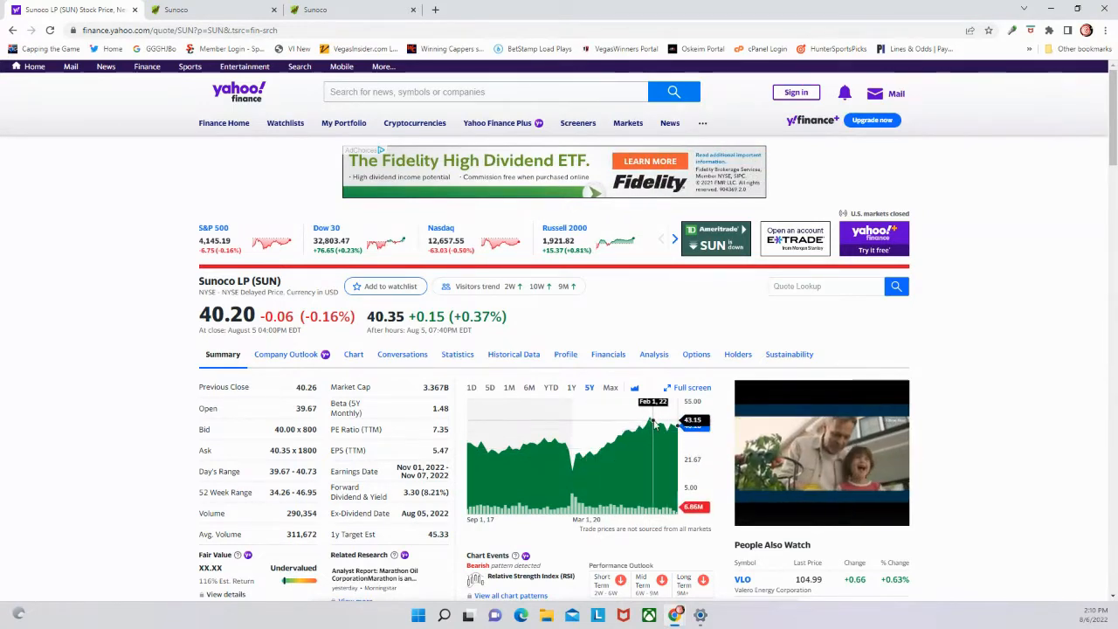
{"action": "mouse_move", "coordinate": [551, 426]}
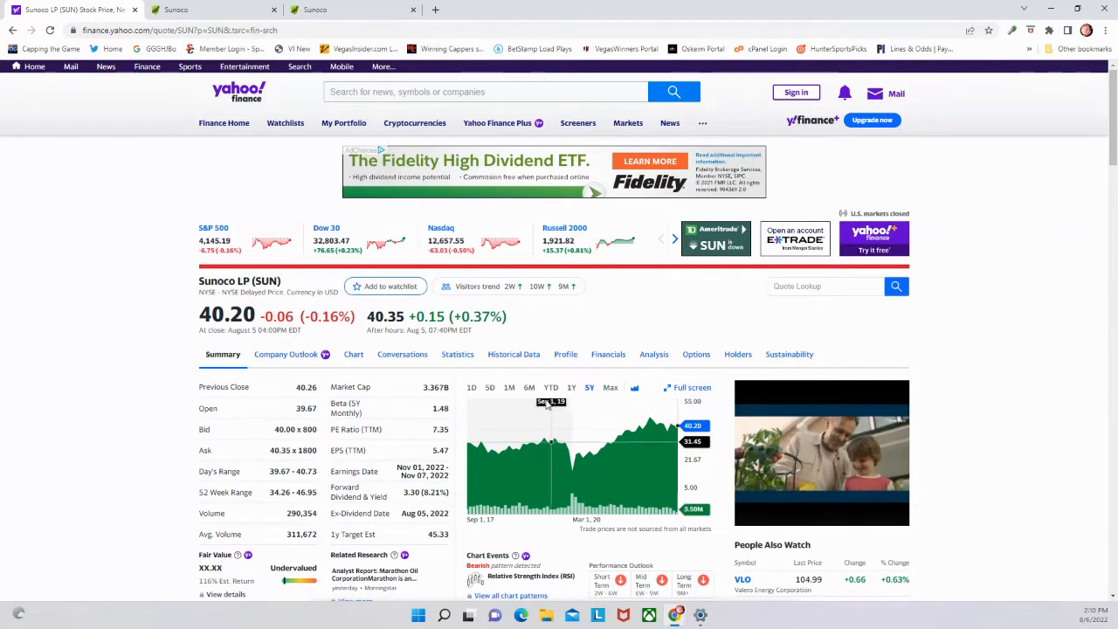
{"action": "left_click", "coordinate": [529, 386]}
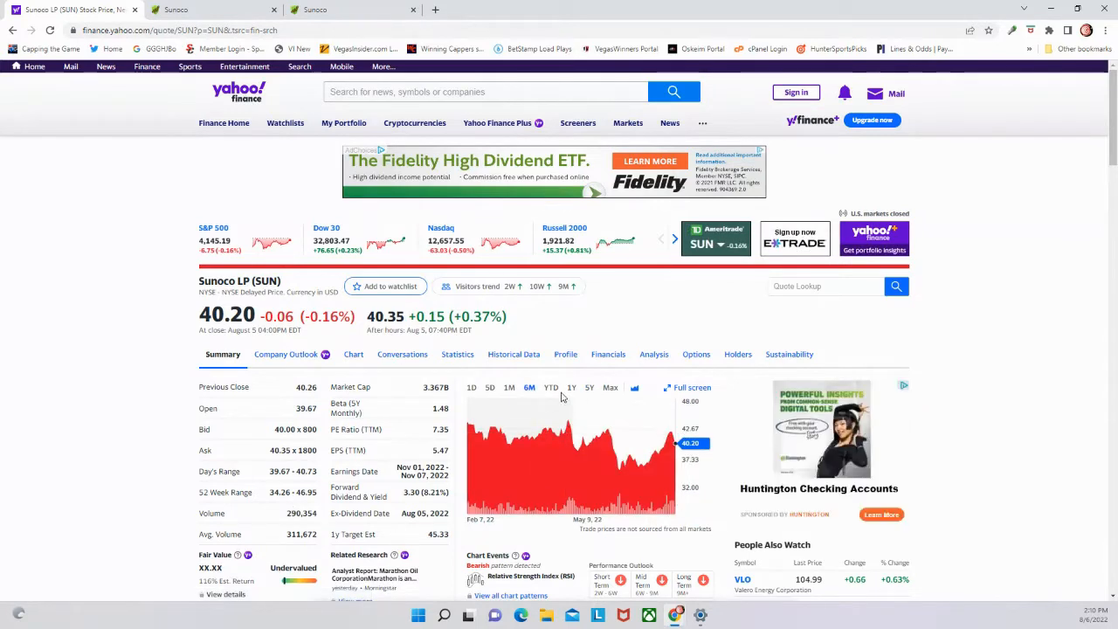
{"action": "left_click", "coordinate": [571, 387]}
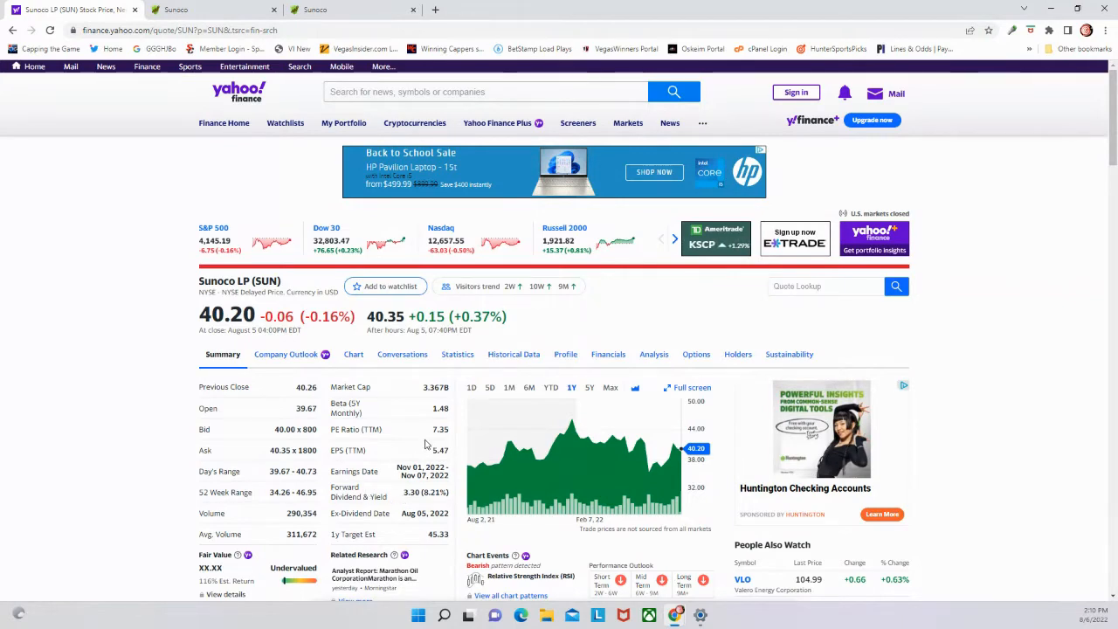
{"action": "scroll", "scroll_direction": "down", "scroll_amount": 3}
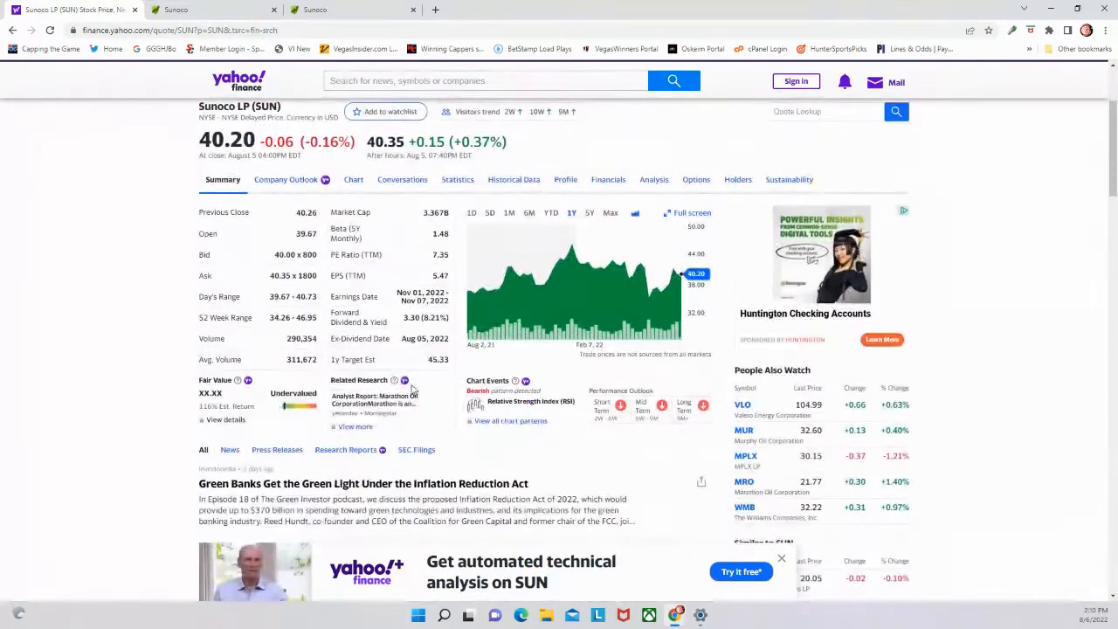
{"action": "scroll", "scroll_direction": "up", "scroll_amount": 3}
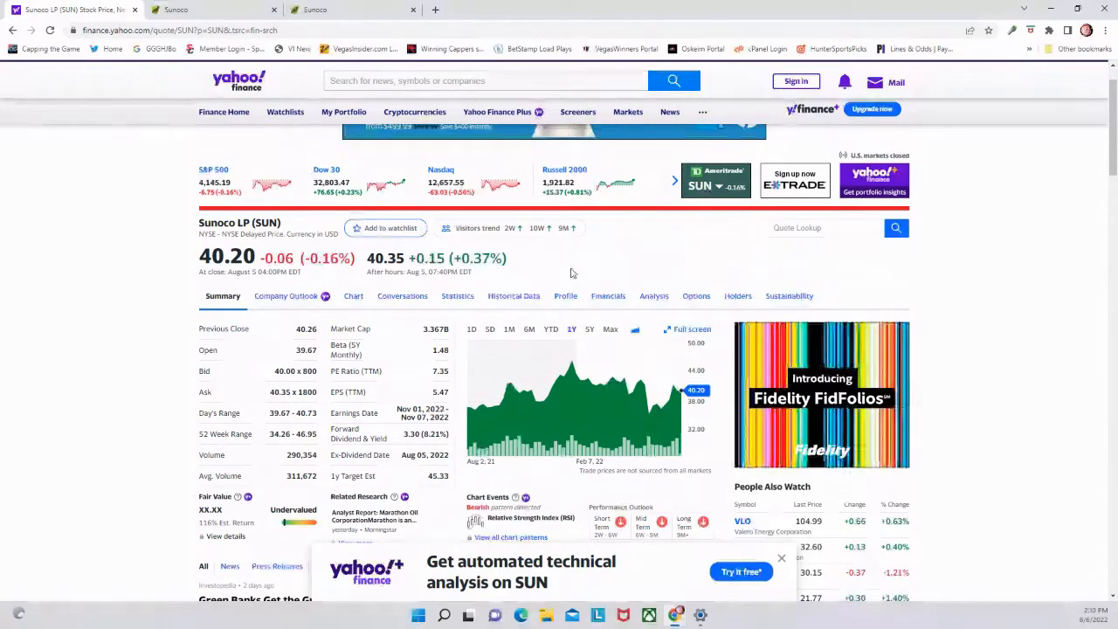
{"action": "mouse_move", "coordinate": [315, 9]}
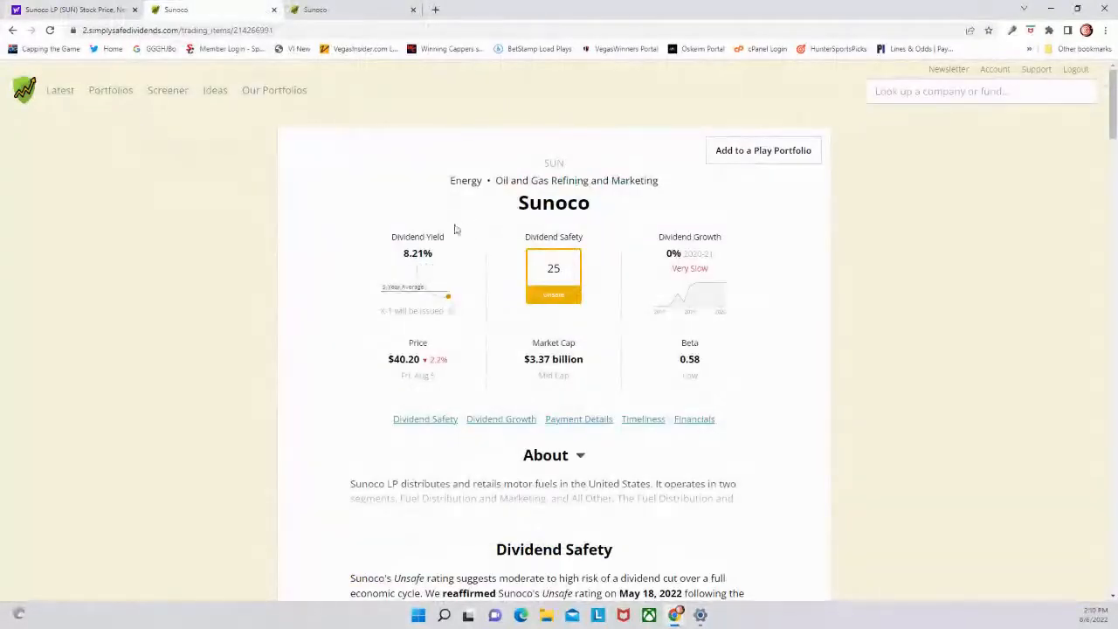
{"action": "mouse_move", "coordinate": [401, 311]}
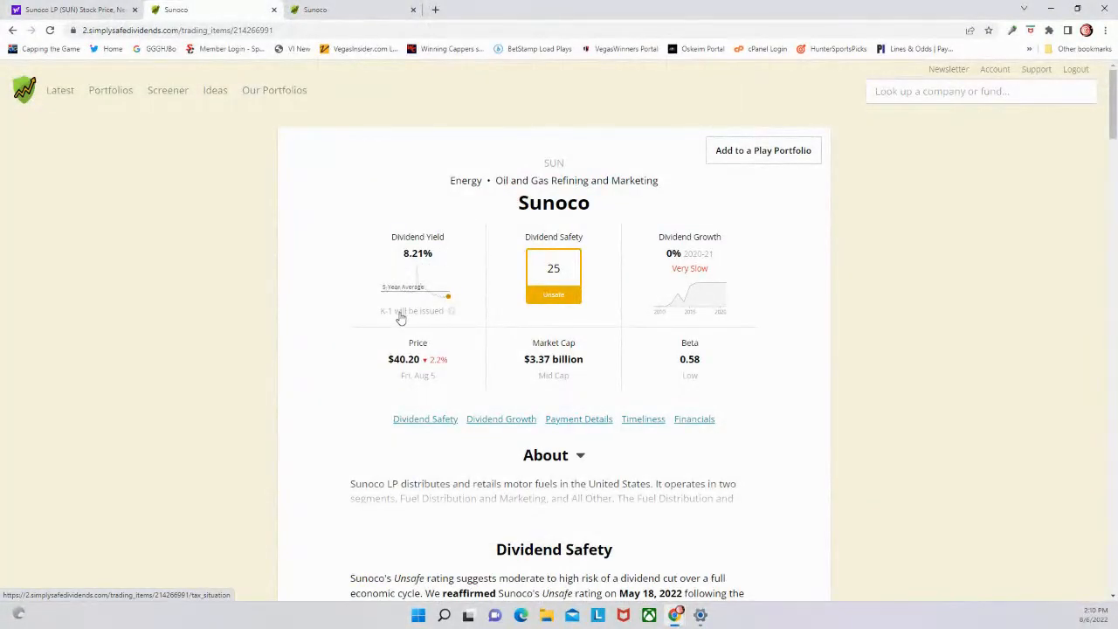
{"action": "mouse_move", "coordinate": [160, 391]}
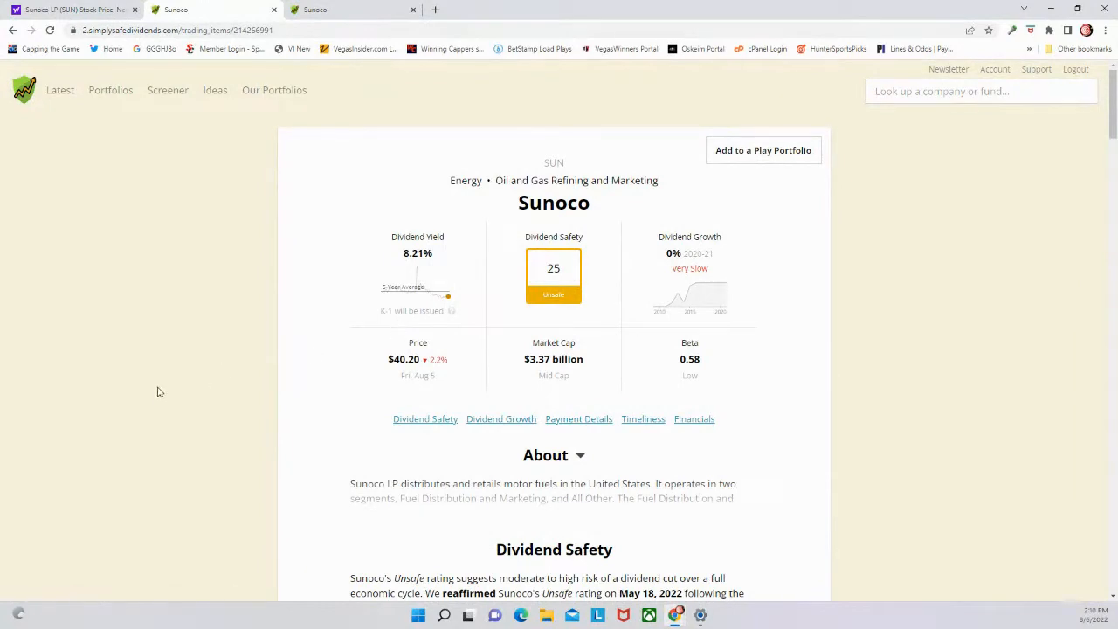
{"action": "mouse_move", "coordinate": [523, 344]}
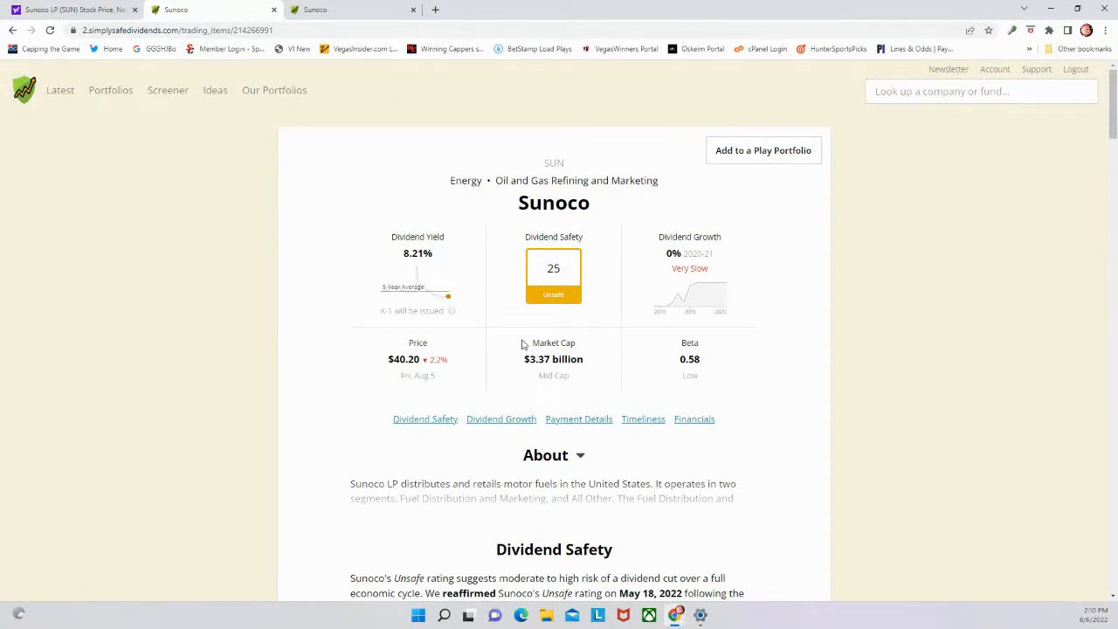
{"action": "mouse_move", "coordinate": [472, 423]}
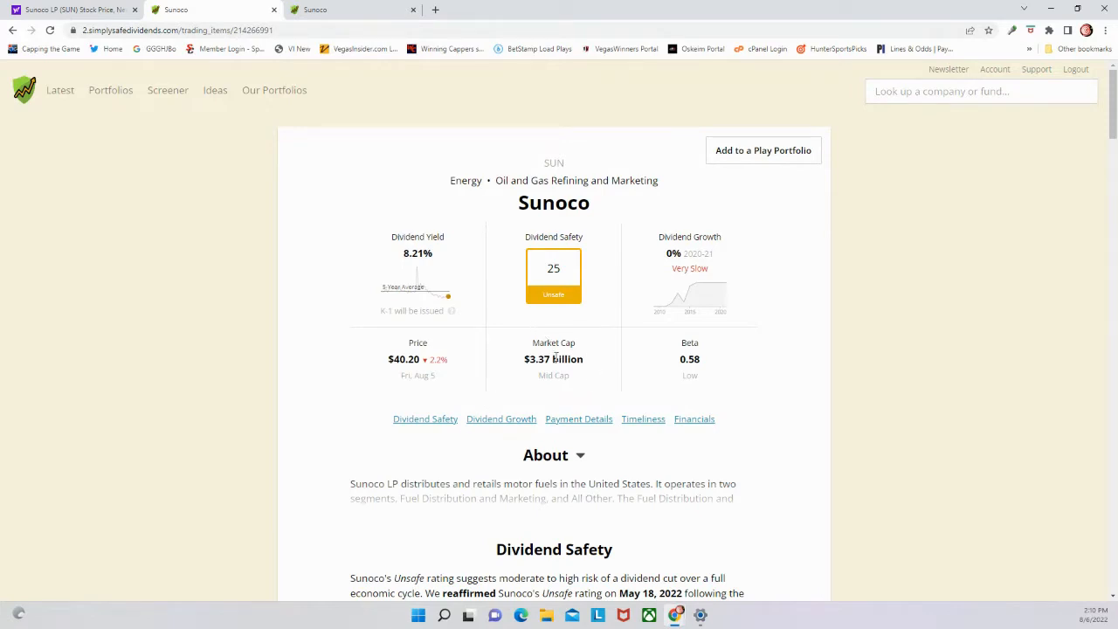
{"action": "scroll", "scroll_direction": "down", "scroll_amount": 3}
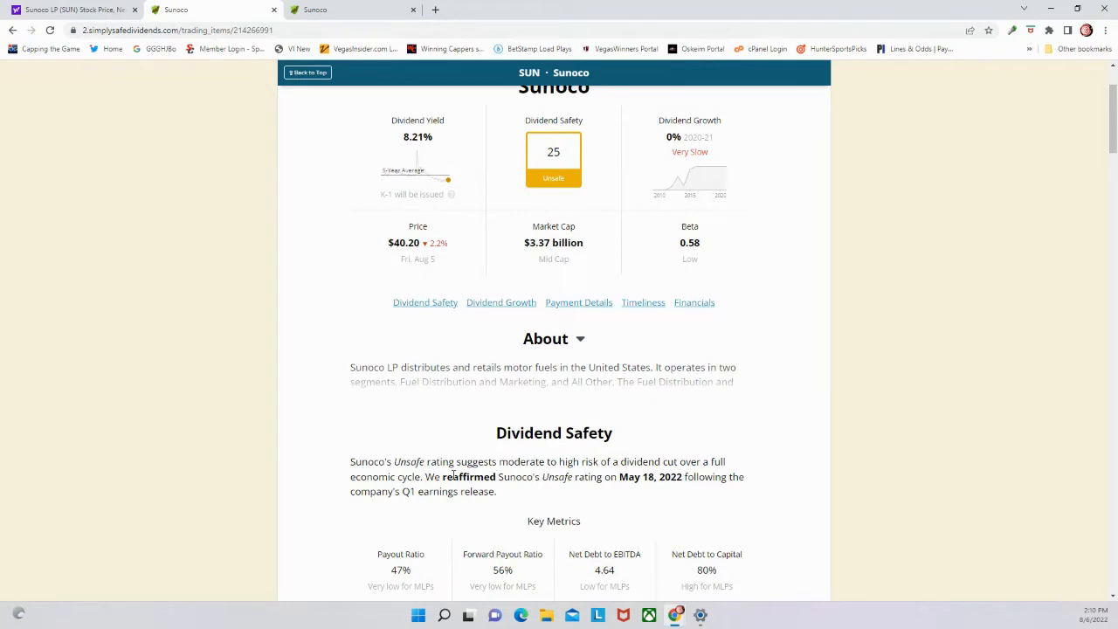
{"action": "left_click_drag", "start_coordinate": [592, 461], "coordinate": [411, 491]}
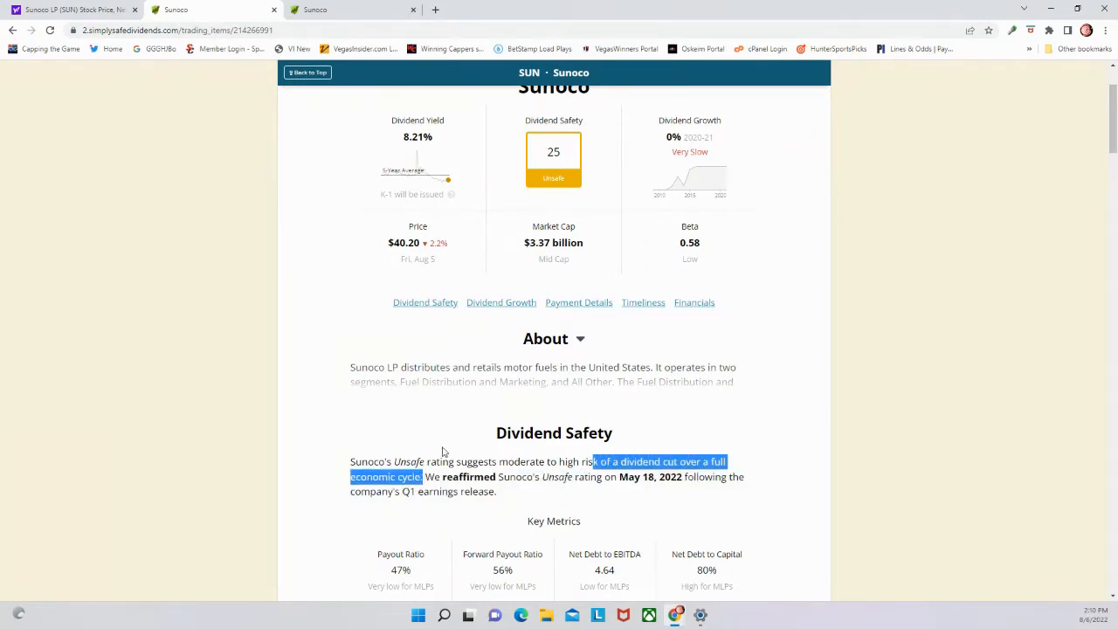
{"action": "scroll", "scroll_direction": "up", "scroll_amount": 3}
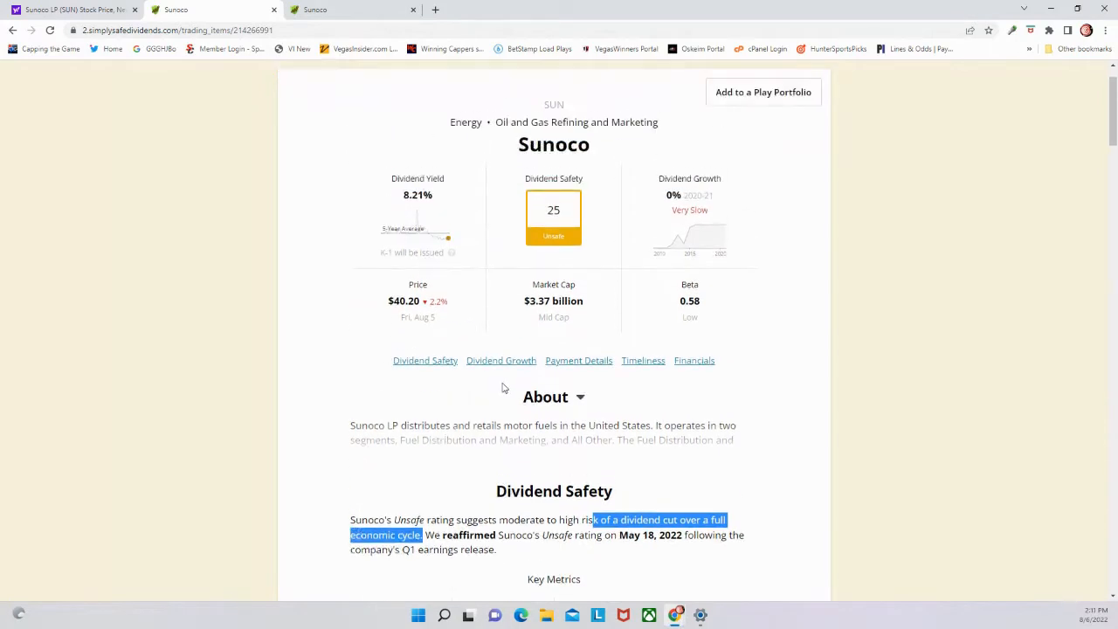
{"action": "mouse_move", "coordinate": [506, 373]}
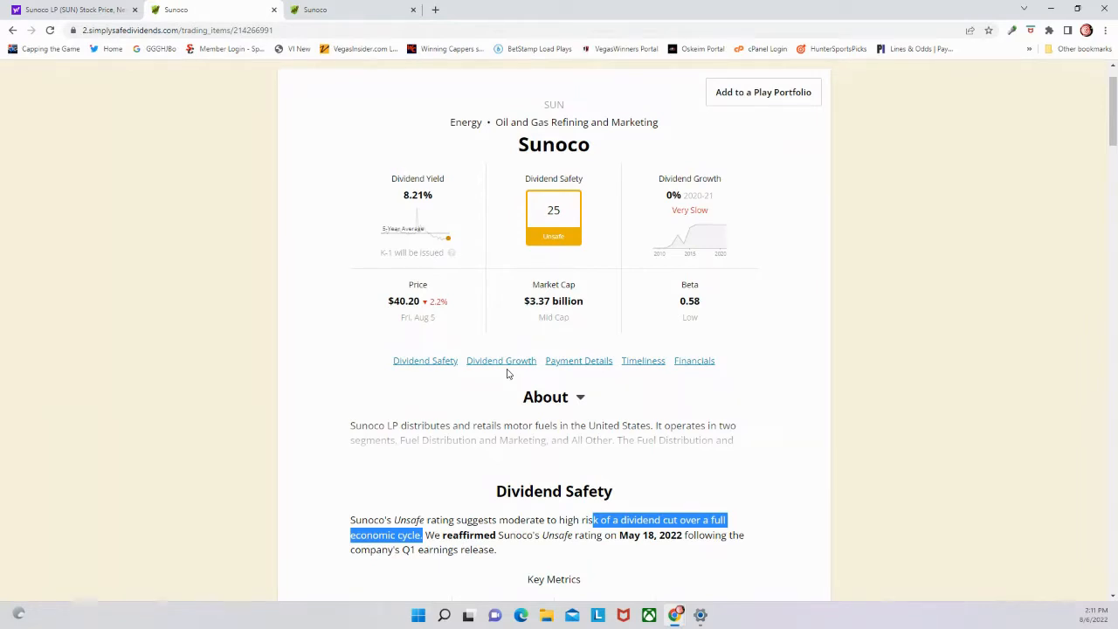
{"action": "mouse_move", "coordinate": [393, 179]}
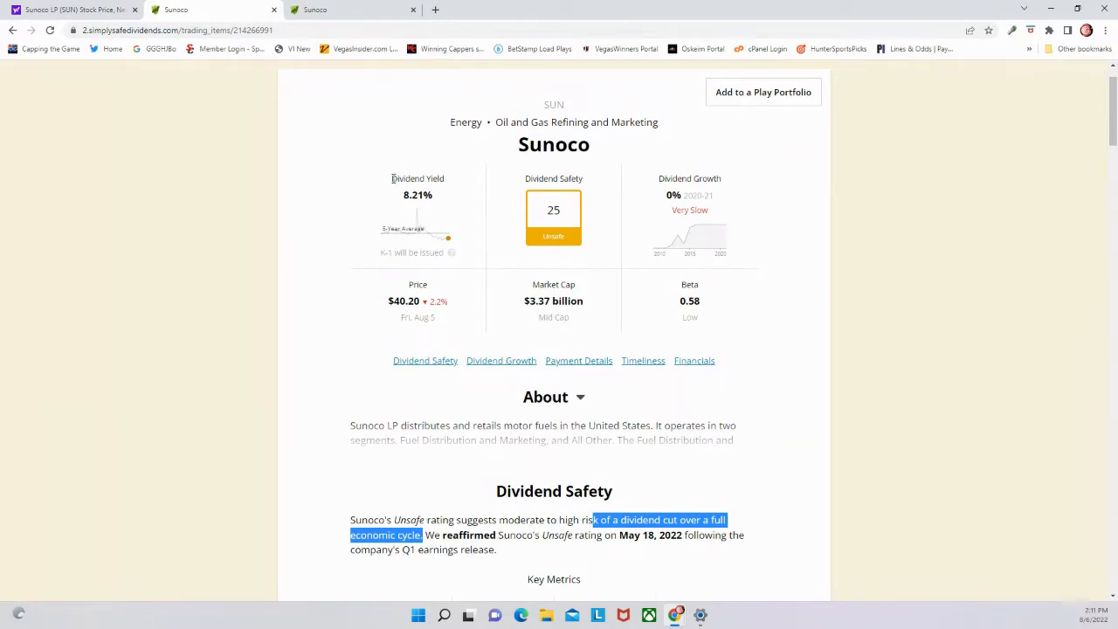
{"action": "mouse_move", "coordinate": [380, 184]}
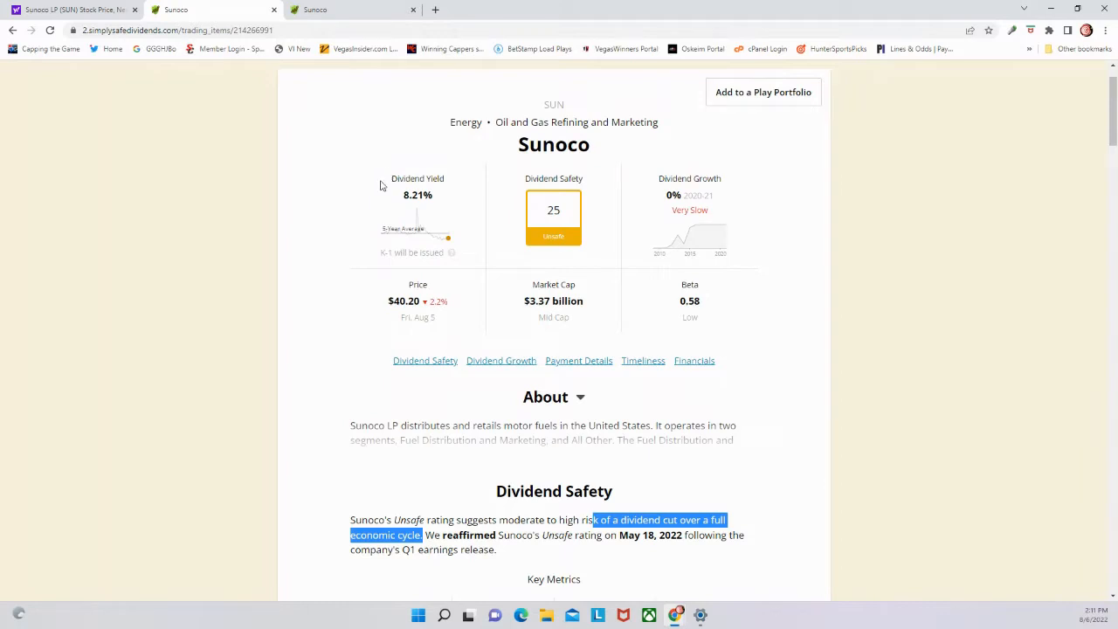
{"action": "mouse_move", "coordinate": [432, 222]}
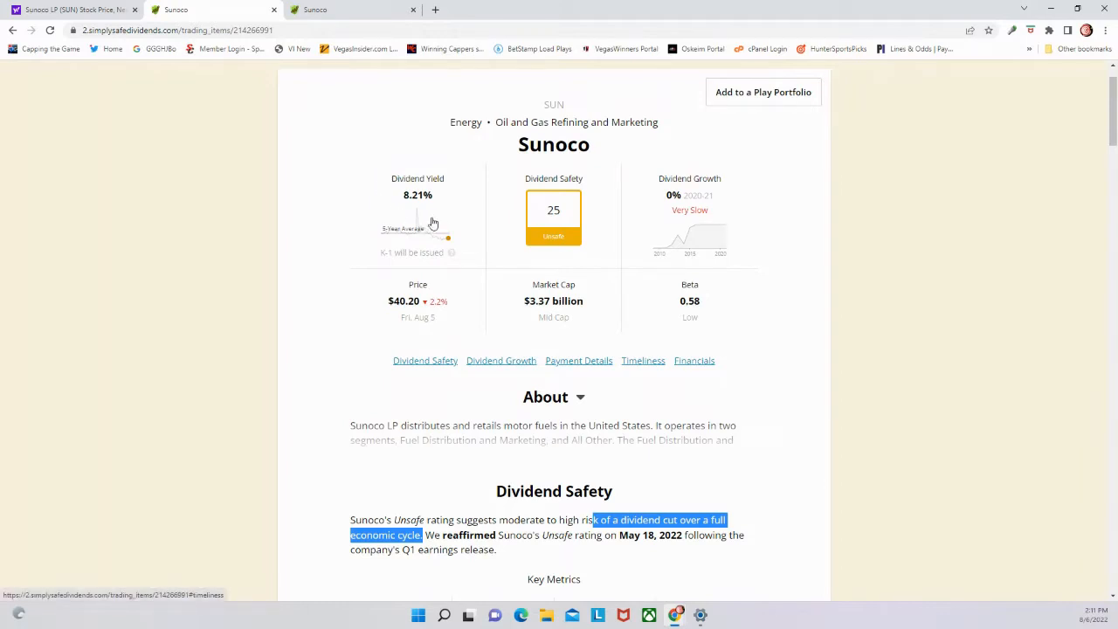
{"action": "scroll", "scroll_direction": "up", "scroll_amount": 3}
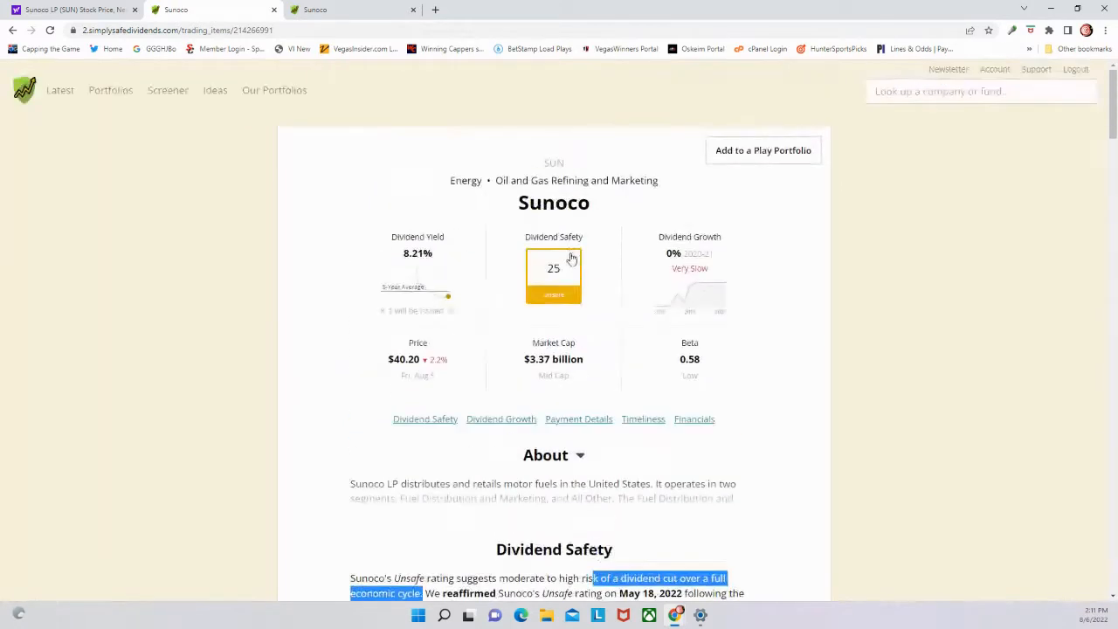
{"action": "mouse_move", "coordinate": [661, 372]}
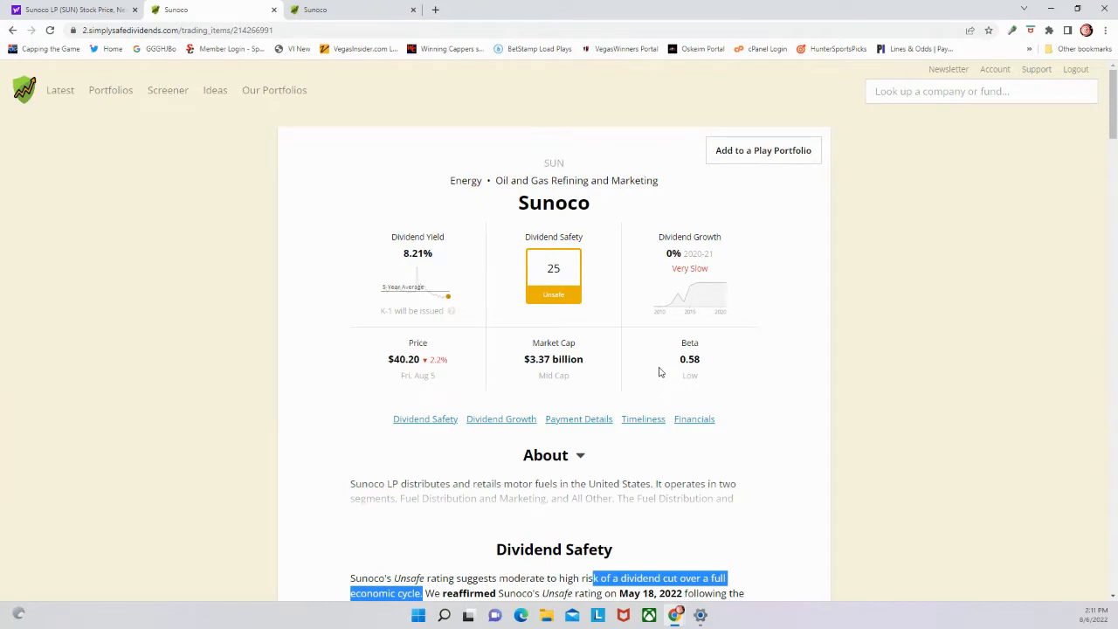
Scroll to Sunoco's Annual Dividends Per Share chart and the $3.30 quarterly payment details
{"action": "scroll", "scroll_direction": "down", "scroll_amount": 3}
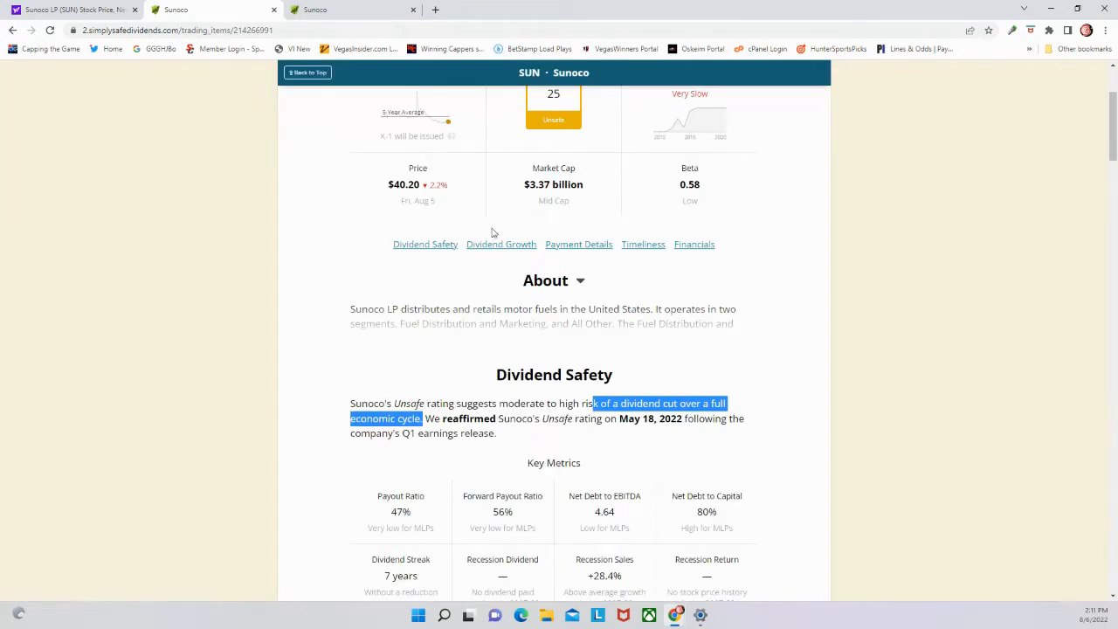
{"action": "scroll", "scroll_direction": "down", "scroll_amount": 3}
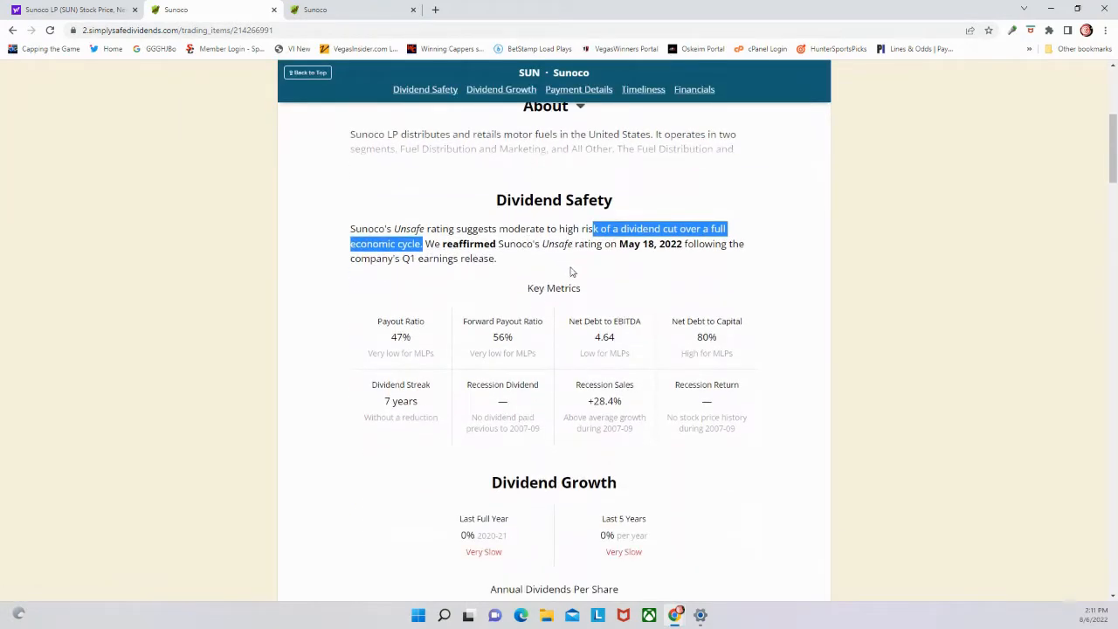
{"action": "scroll", "scroll_direction": "down", "scroll_amount": 3}
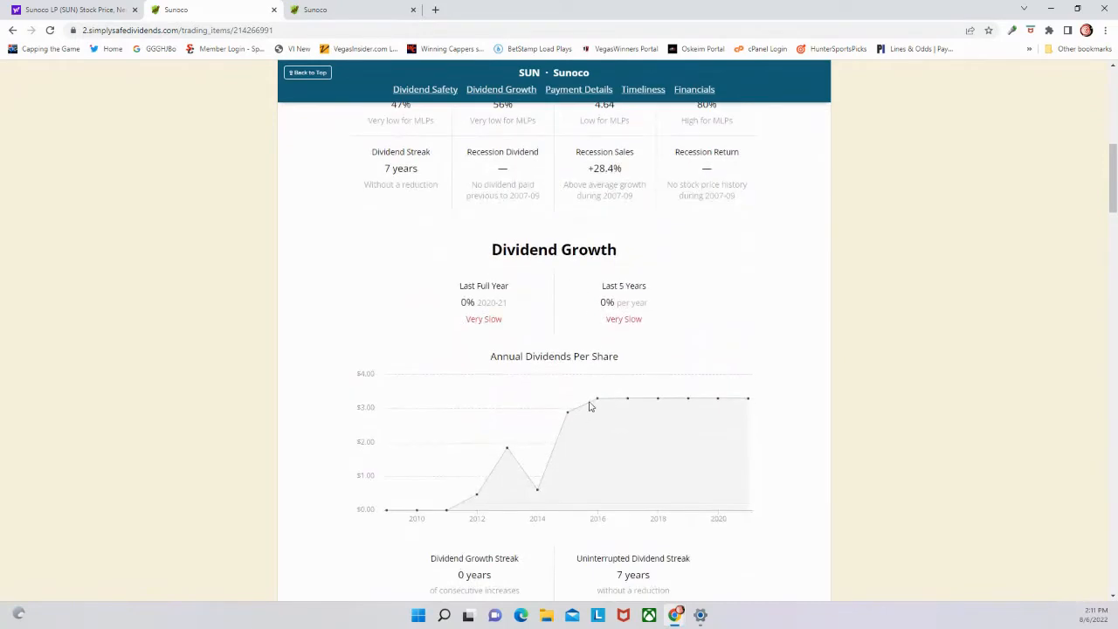
{"action": "mouse_move", "coordinate": [574, 356]}
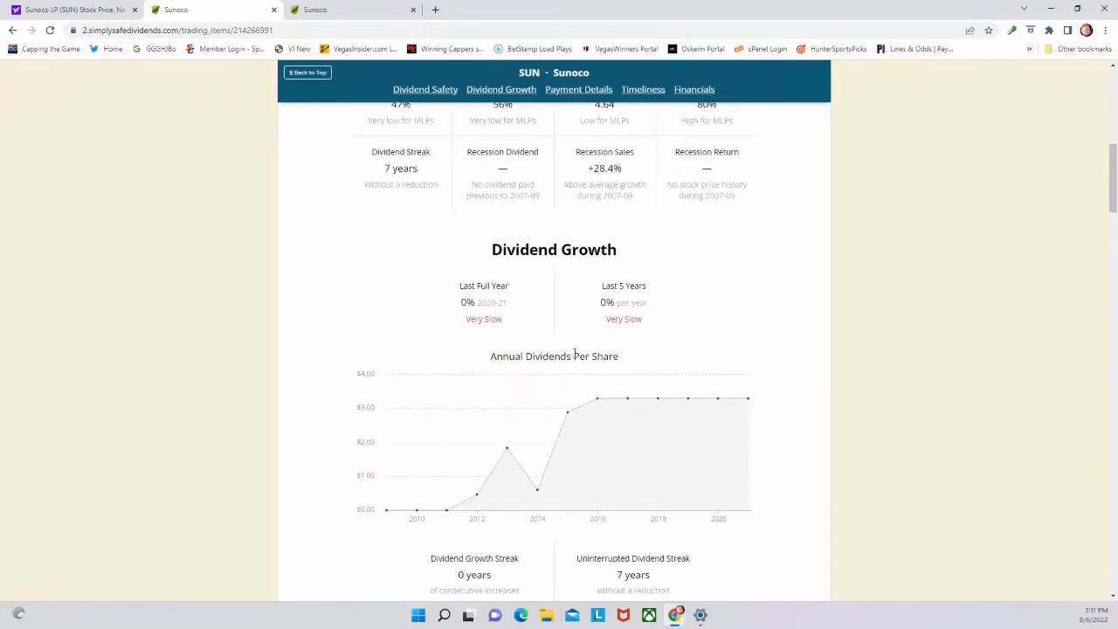
{"action": "mouse_move", "coordinate": [459, 483]}
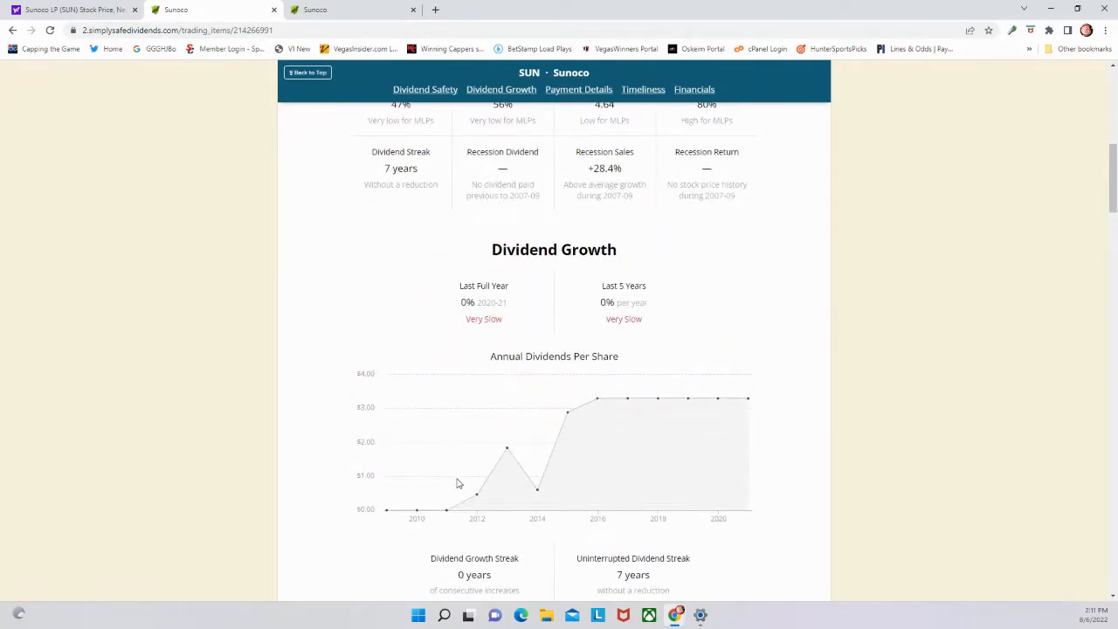
{"action": "mouse_move", "coordinate": [461, 497]}
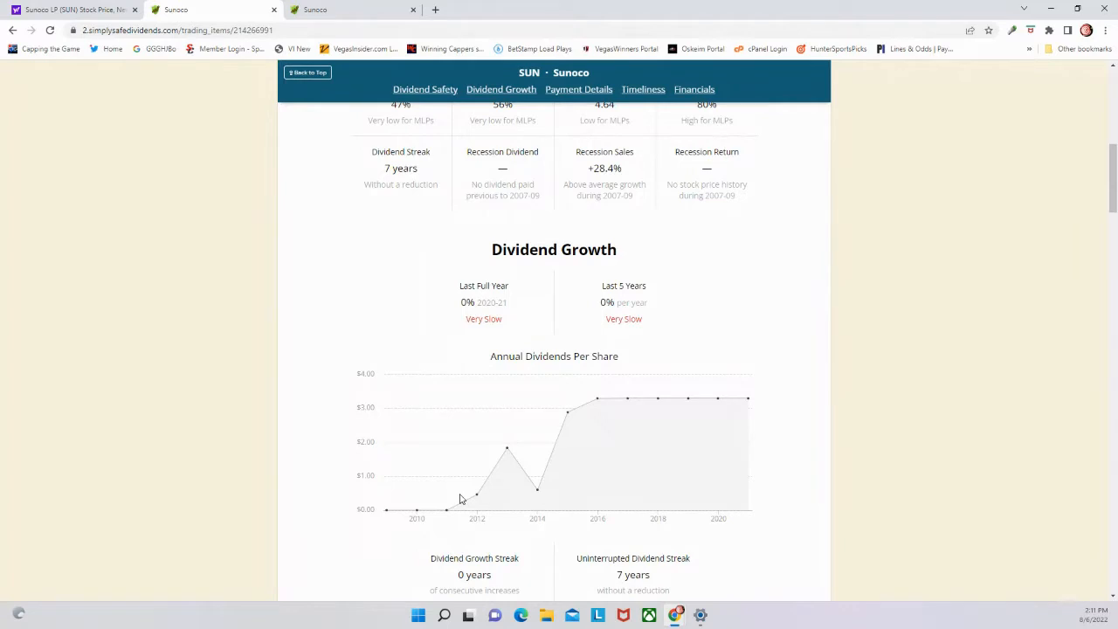
{"action": "scroll", "scroll_direction": "down", "scroll_amount": 3}
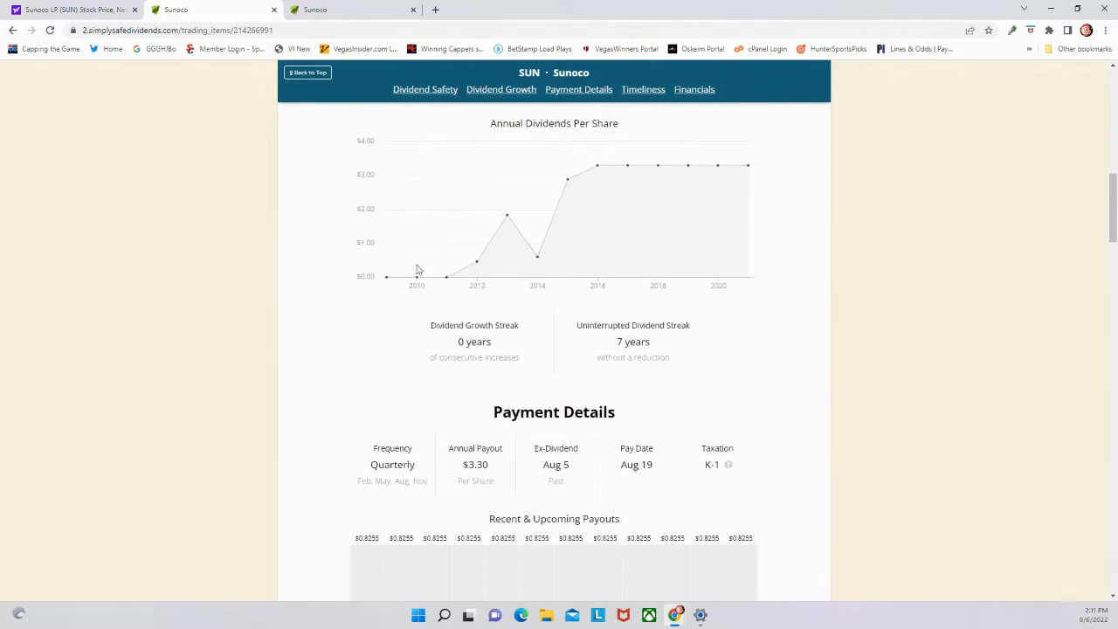
Move past the 8.21% yield Timeliness section to the annual DCF payout ratio charts
{"action": "scroll", "scroll_direction": "down", "scroll_amount": 3}
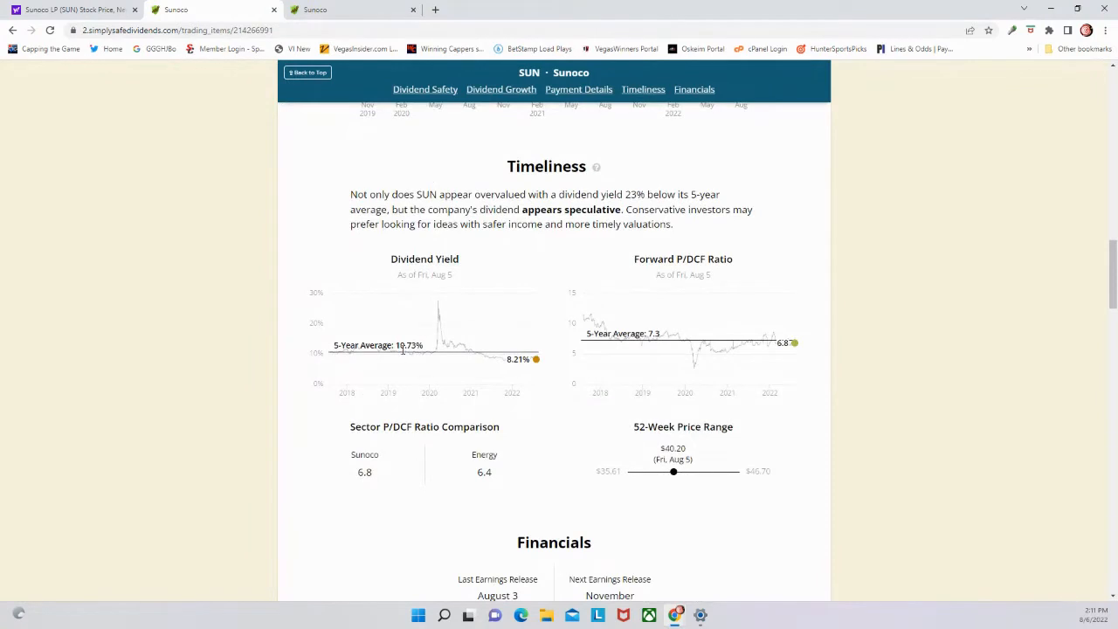
{"action": "mouse_move", "coordinate": [428, 330]}
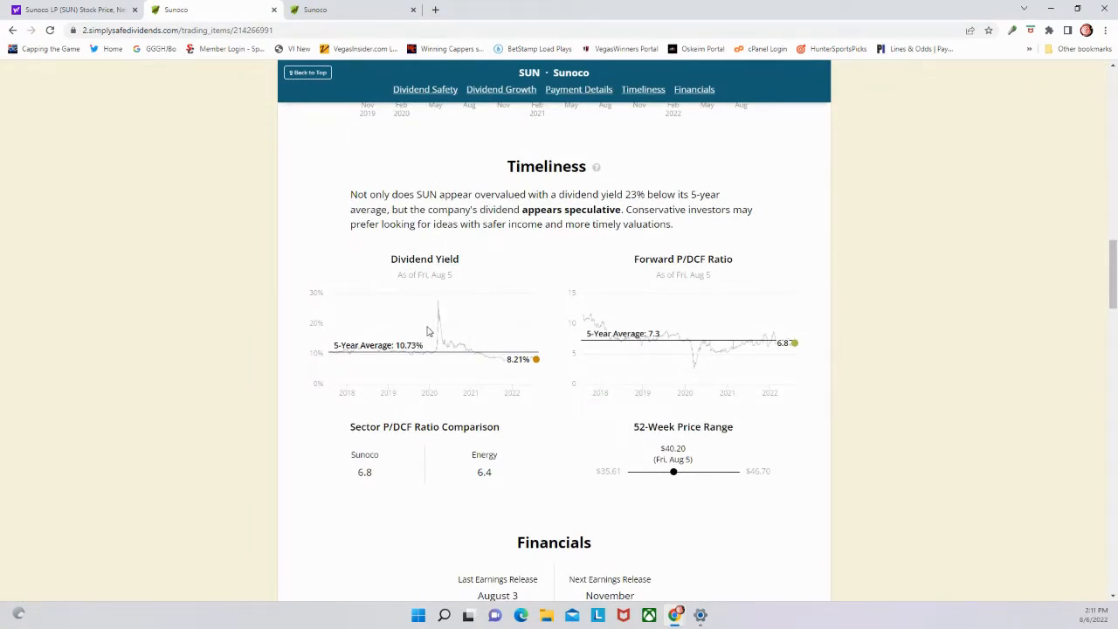
{"action": "mouse_move", "coordinate": [533, 337]}
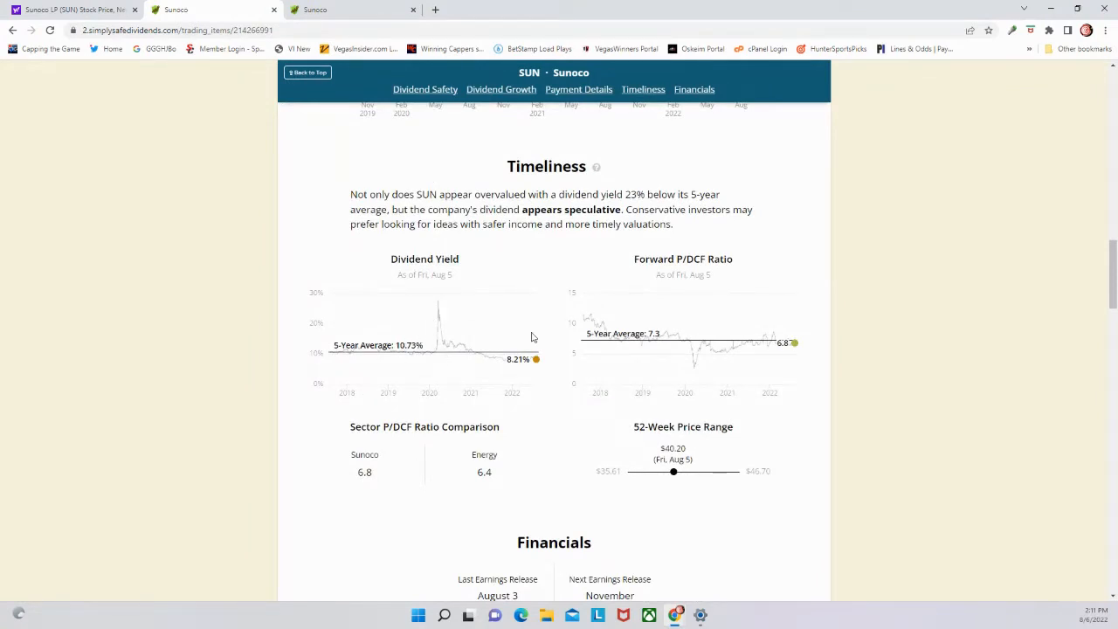
{"action": "mouse_move", "coordinate": [664, 390]}
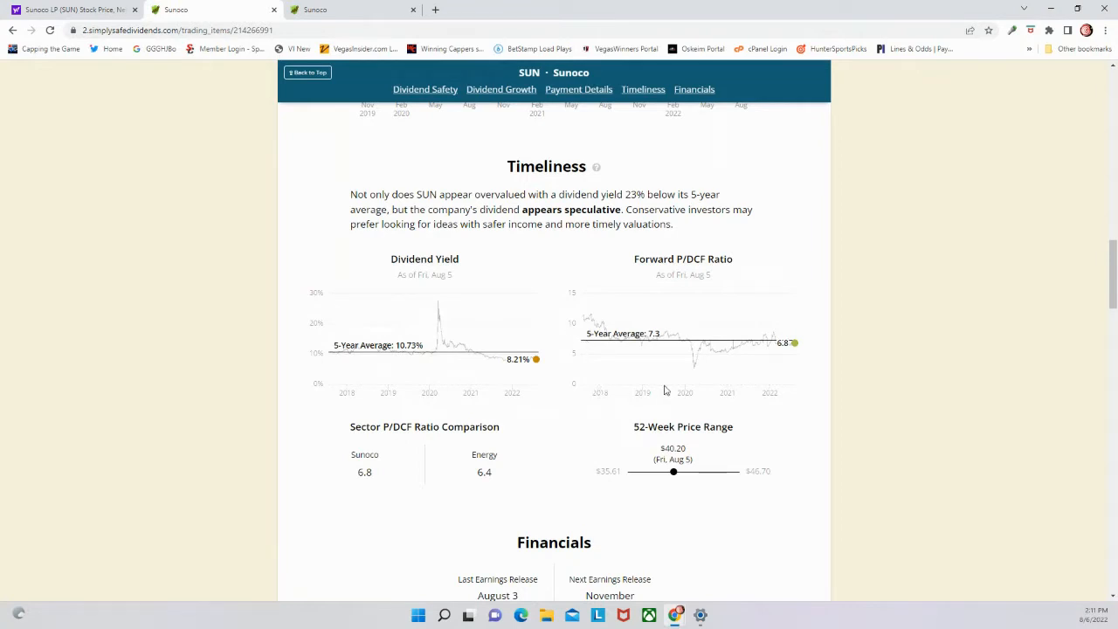
{"action": "mouse_move", "coordinate": [755, 365]}
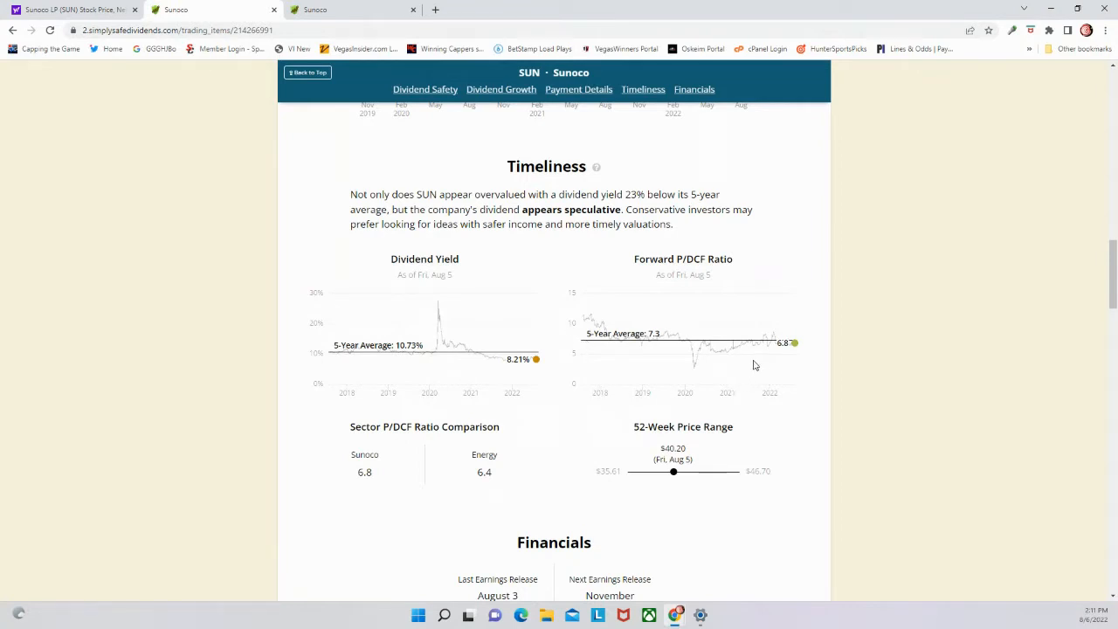
{"action": "mouse_move", "coordinate": [469, 458]}
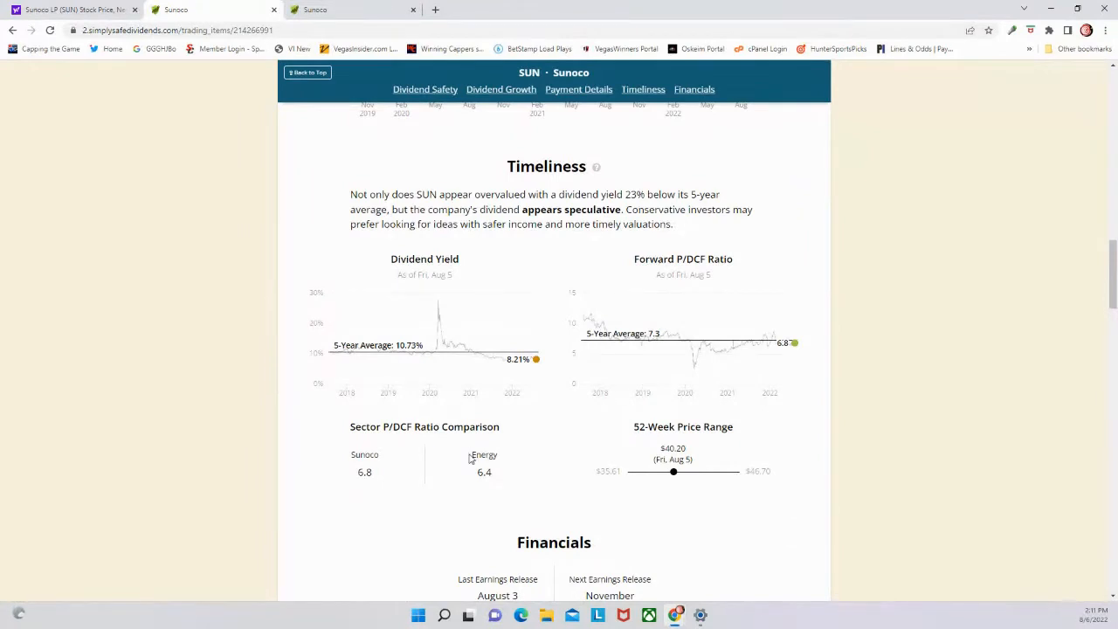
{"action": "mouse_move", "coordinate": [730, 485]}
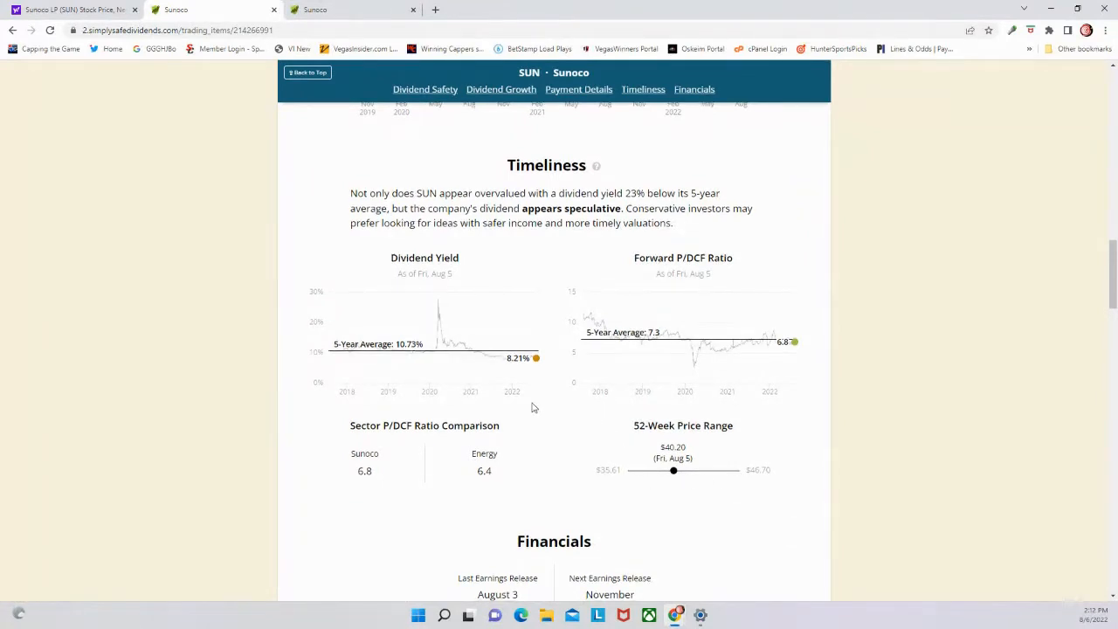
{"action": "scroll", "scroll_direction": "down", "scroll_amount": 3}
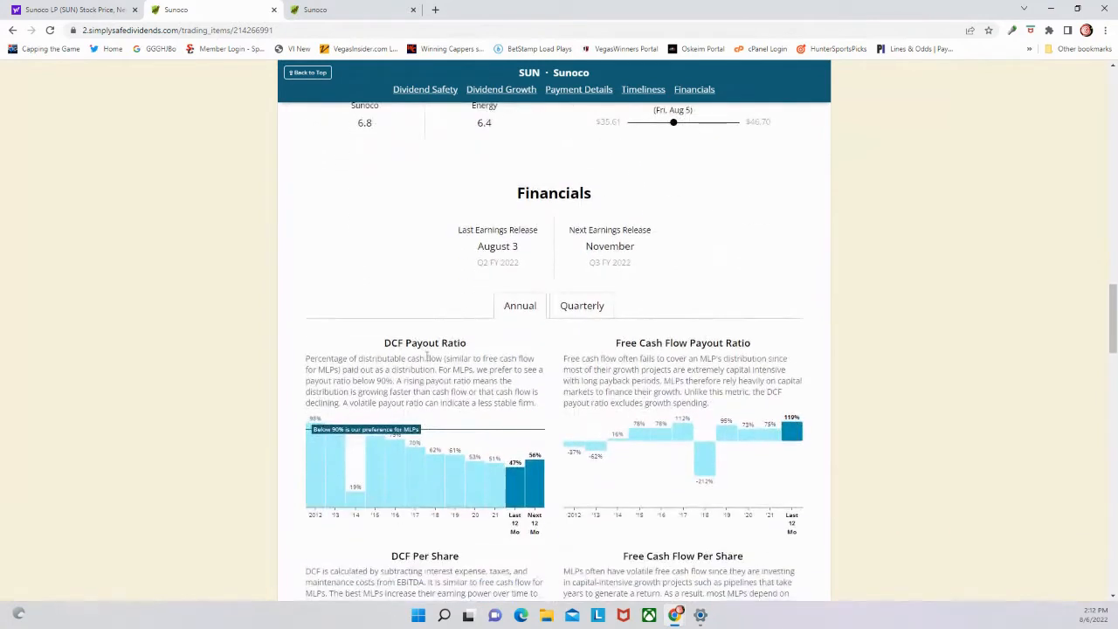
{"action": "mouse_move", "coordinate": [439, 421]}
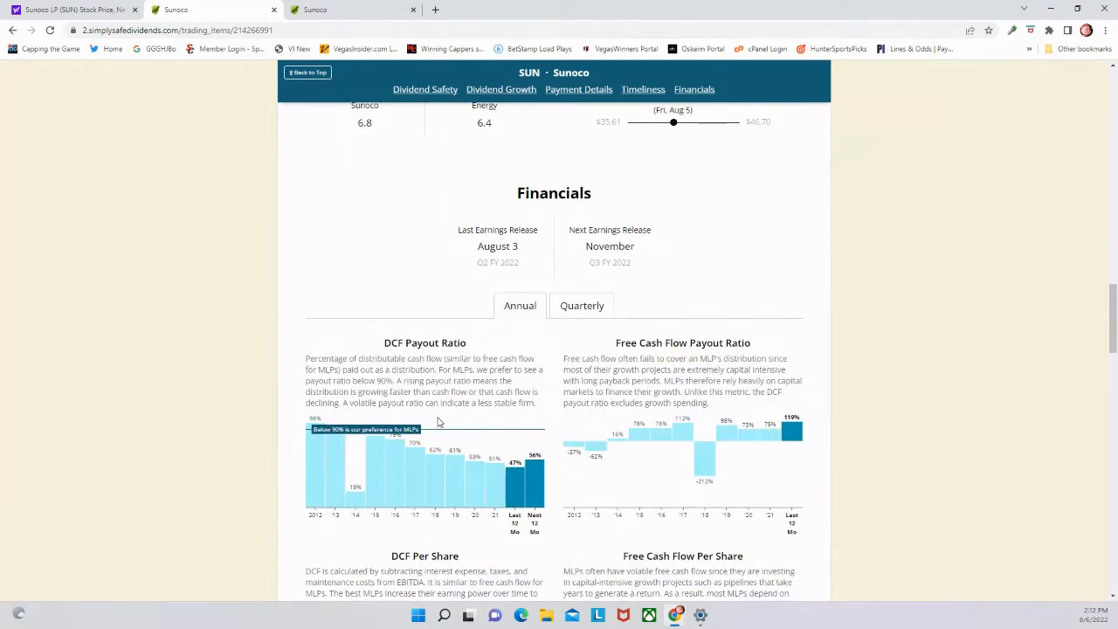
{"action": "mouse_move", "coordinate": [429, 426]}
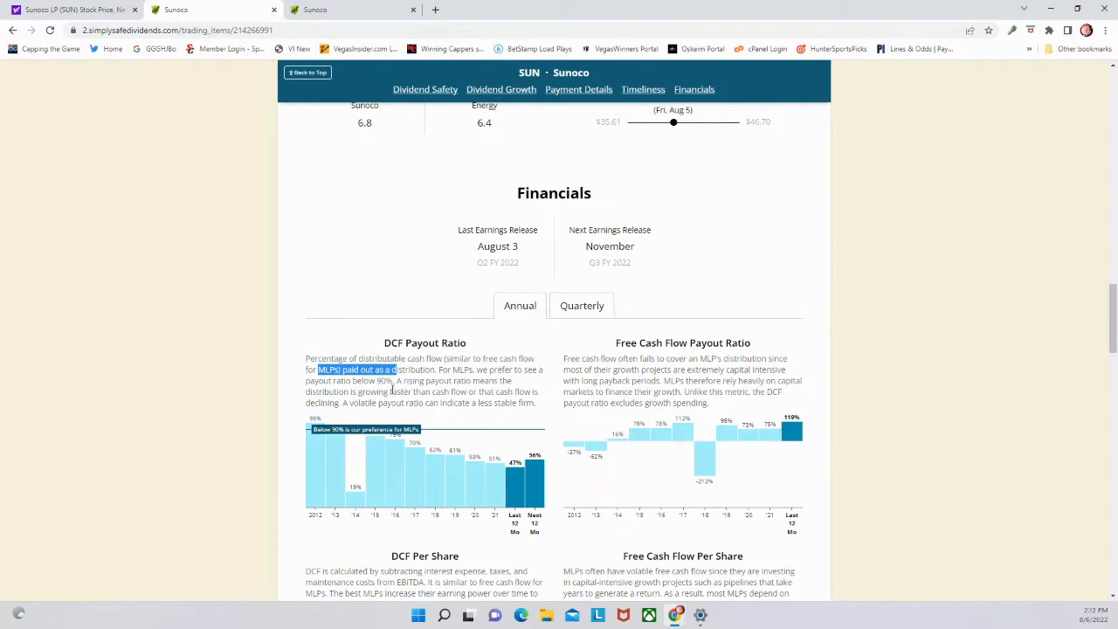
{"action": "left_click", "coordinate": [370, 391]}
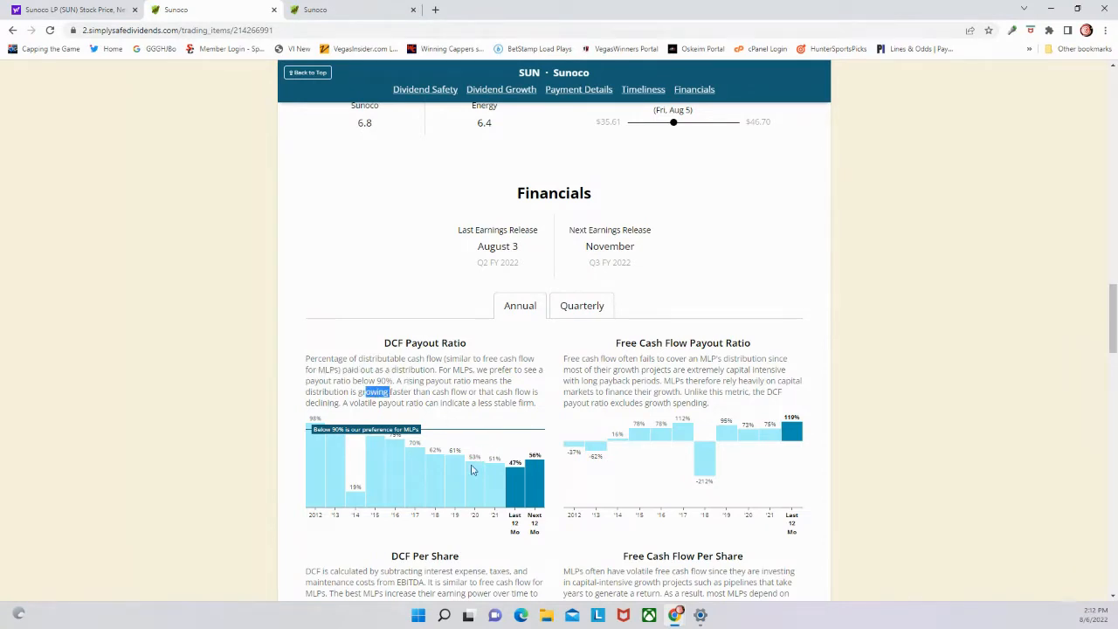
{"action": "mouse_move", "coordinate": [455, 461]}
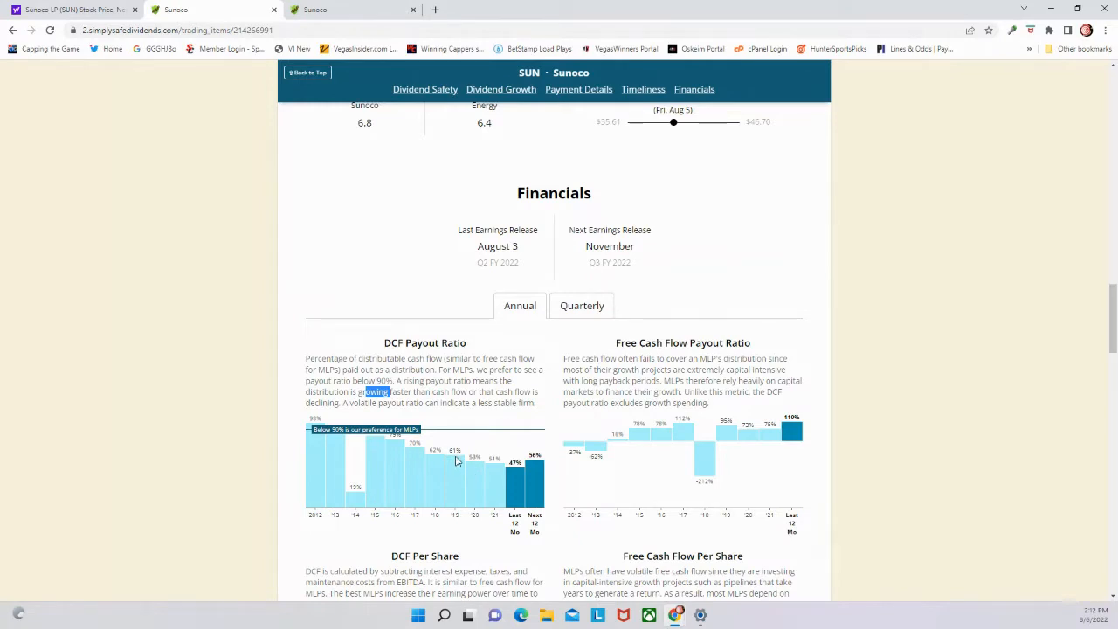
{"action": "mouse_move", "coordinate": [676, 434]}
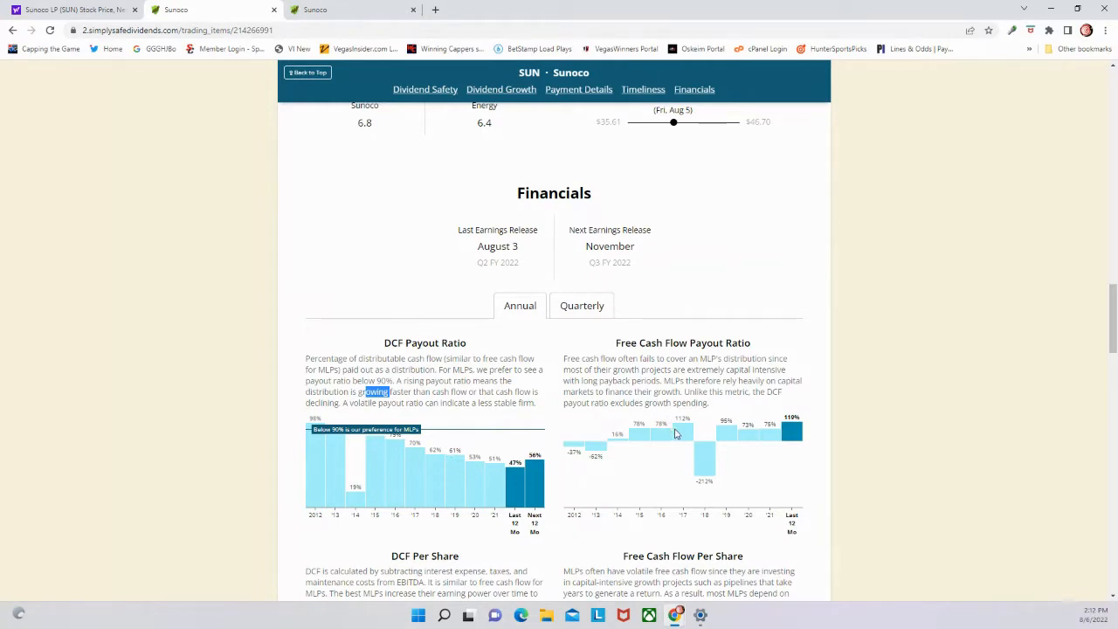
{"action": "mouse_move", "coordinate": [765, 446]}
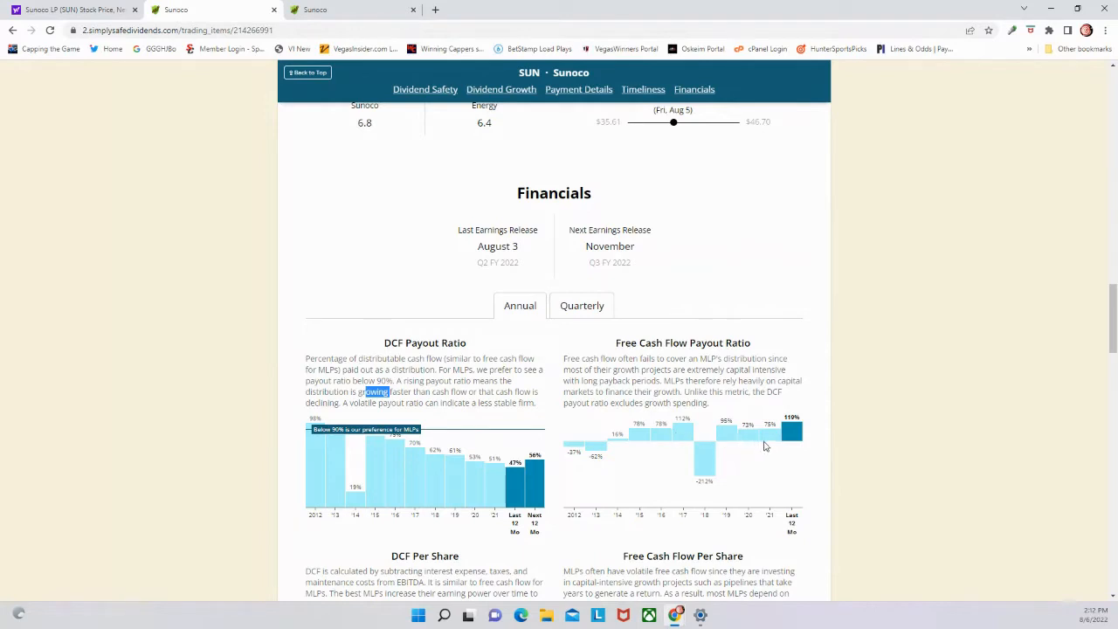
{"action": "mouse_move", "coordinate": [783, 433]}
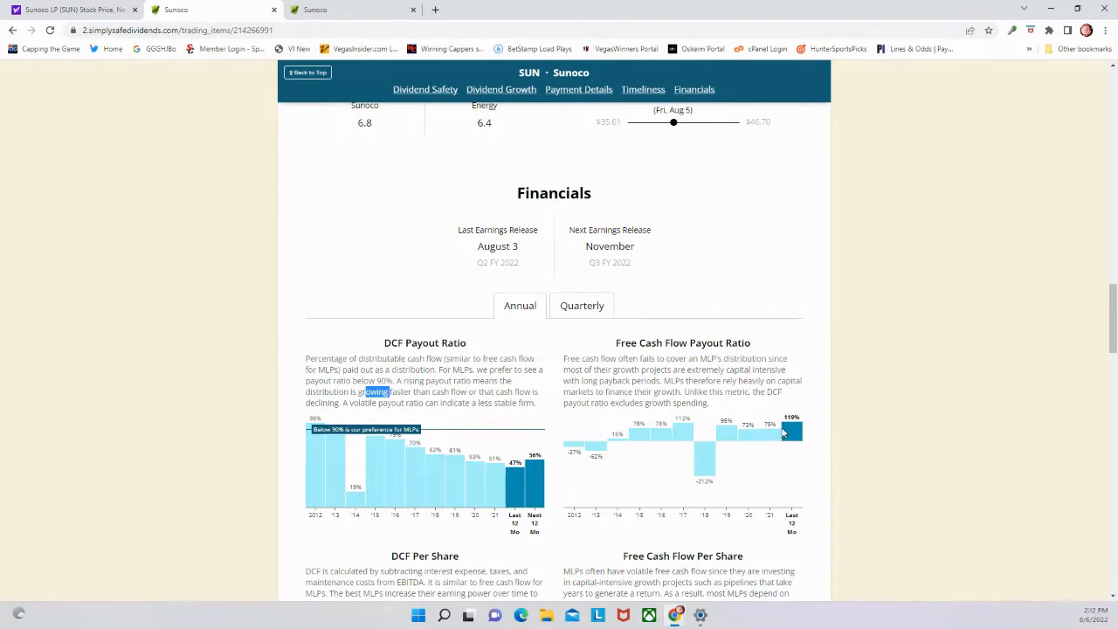
Scroll to the shares outstanding, $23.0B total sales, and ROE/ROIC charts
{"action": "scroll", "scroll_direction": "down", "scroll_amount": 3}
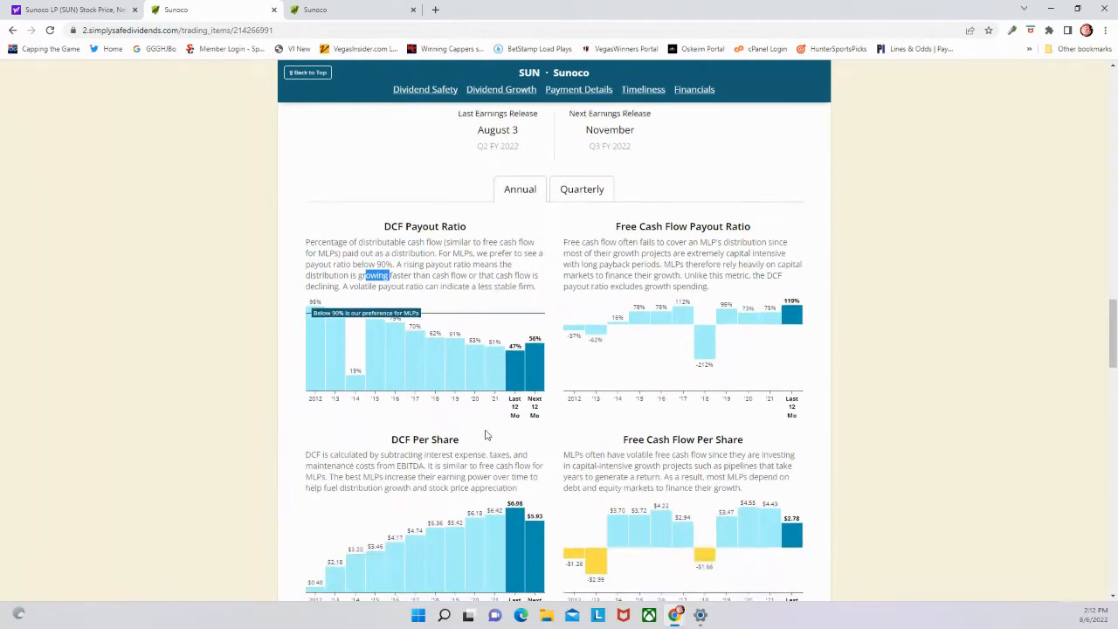
{"action": "scroll", "scroll_direction": "down", "scroll_amount": 3}
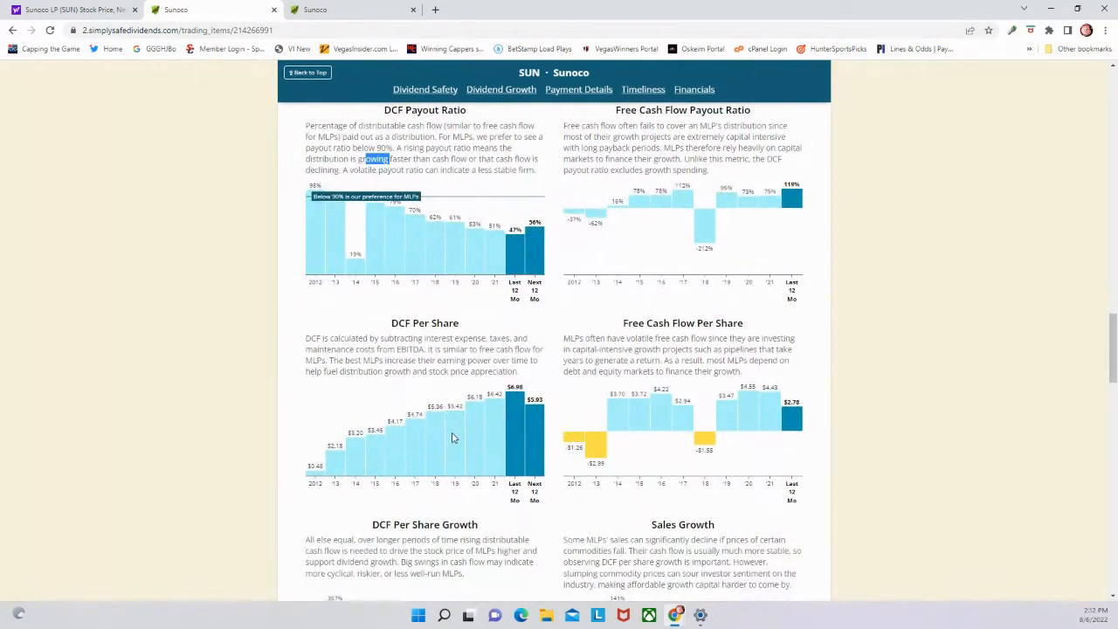
{"action": "mouse_move", "coordinate": [478, 410]}
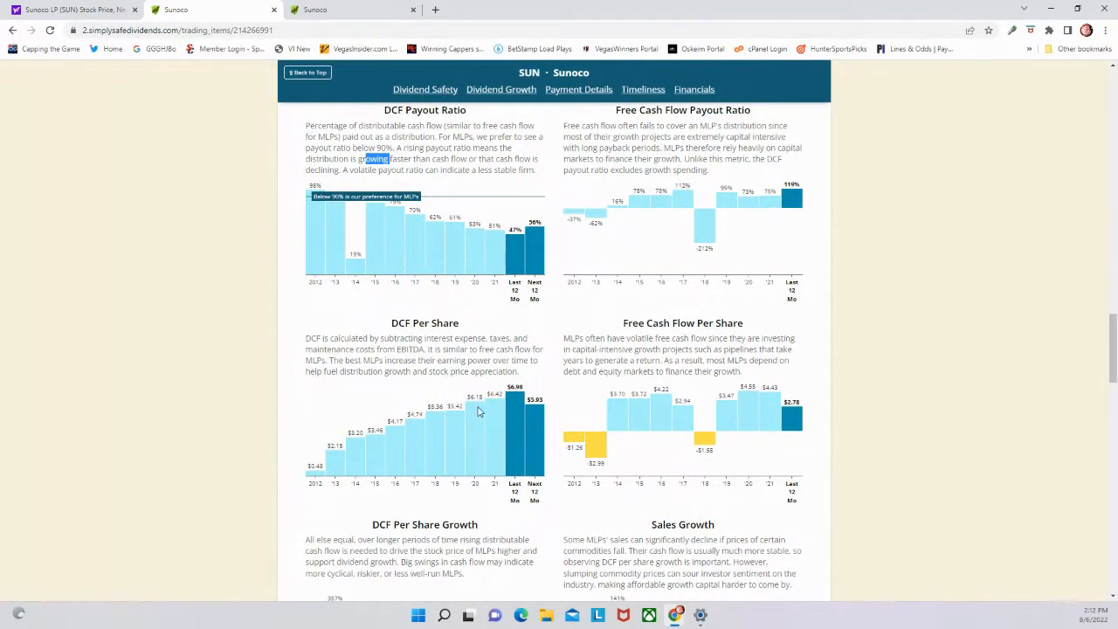
{"action": "mouse_move", "coordinate": [608, 426]}
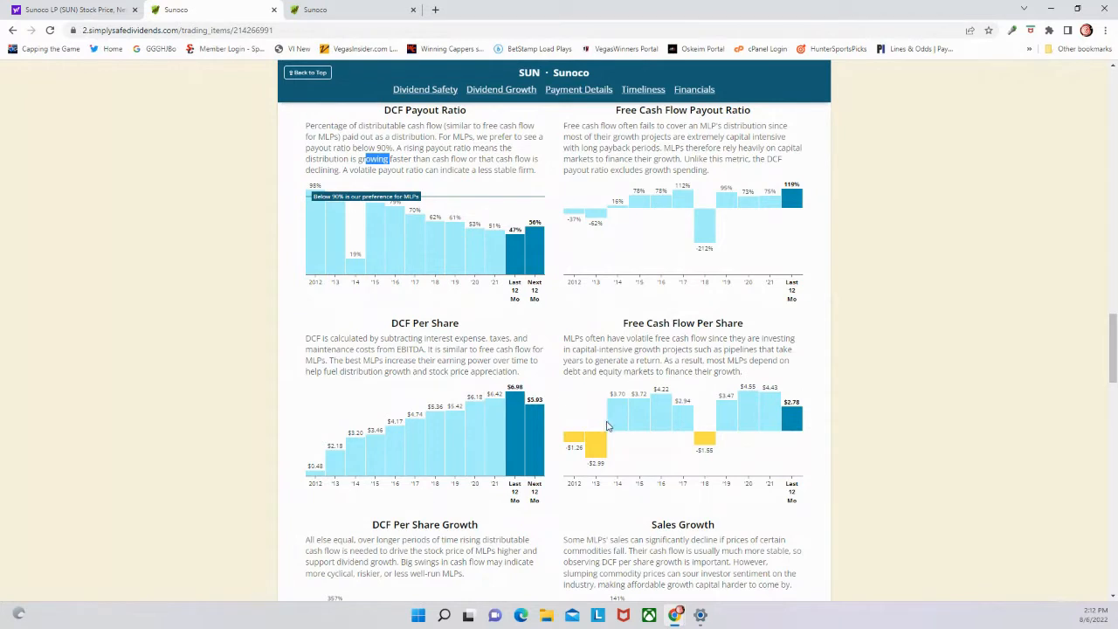
{"action": "mouse_move", "coordinate": [576, 436]}
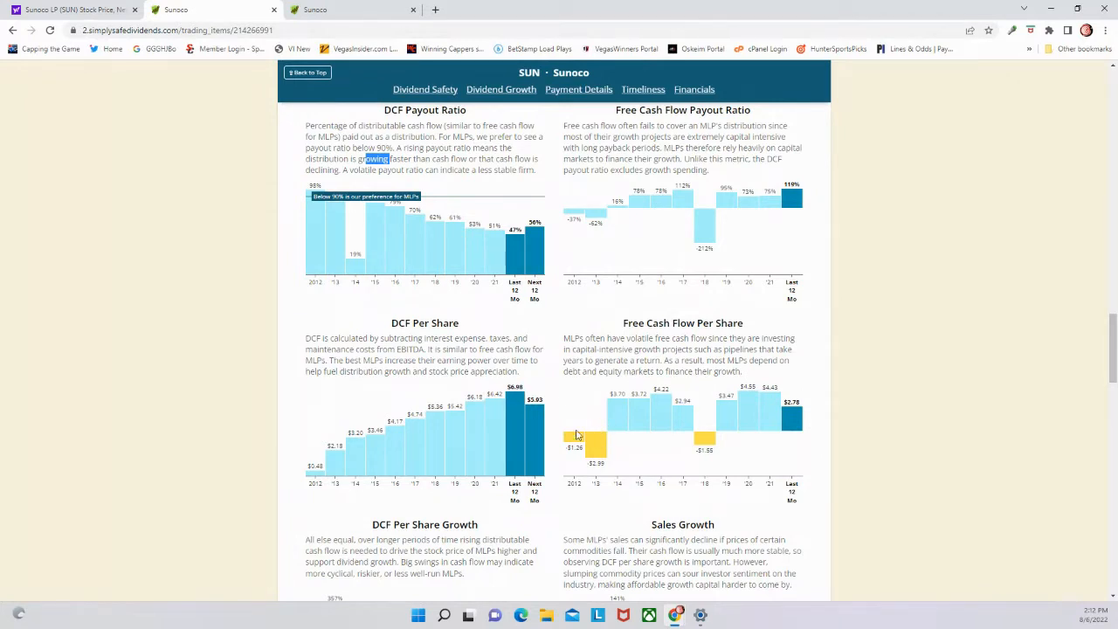
{"action": "scroll", "scroll_direction": "down", "scroll_amount": 3}
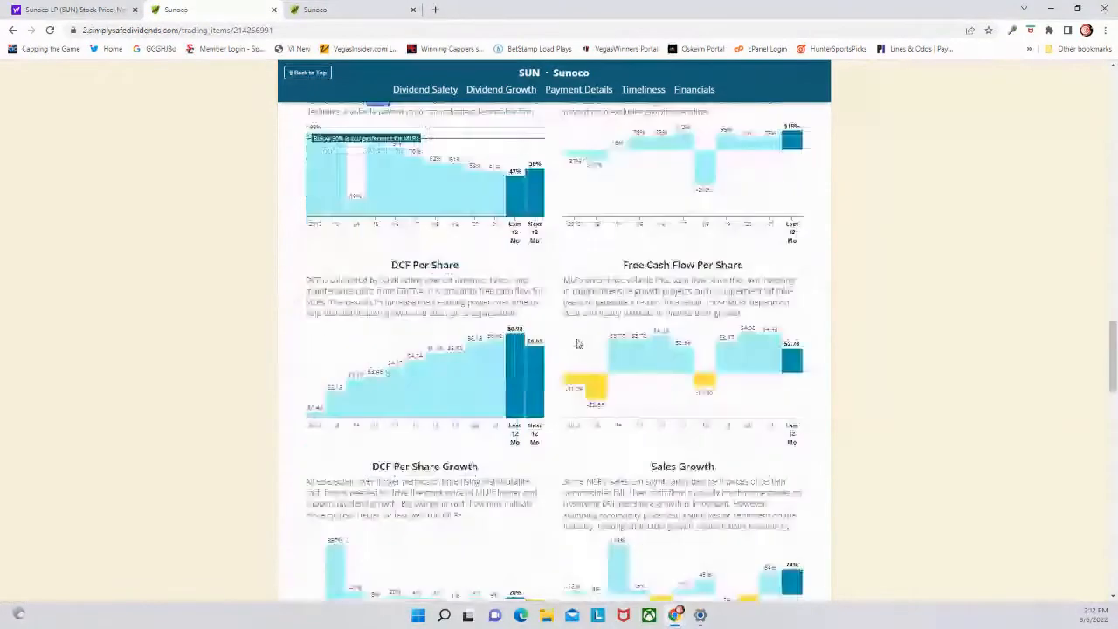
{"action": "scroll", "scroll_direction": "down", "scroll_amount": 3}
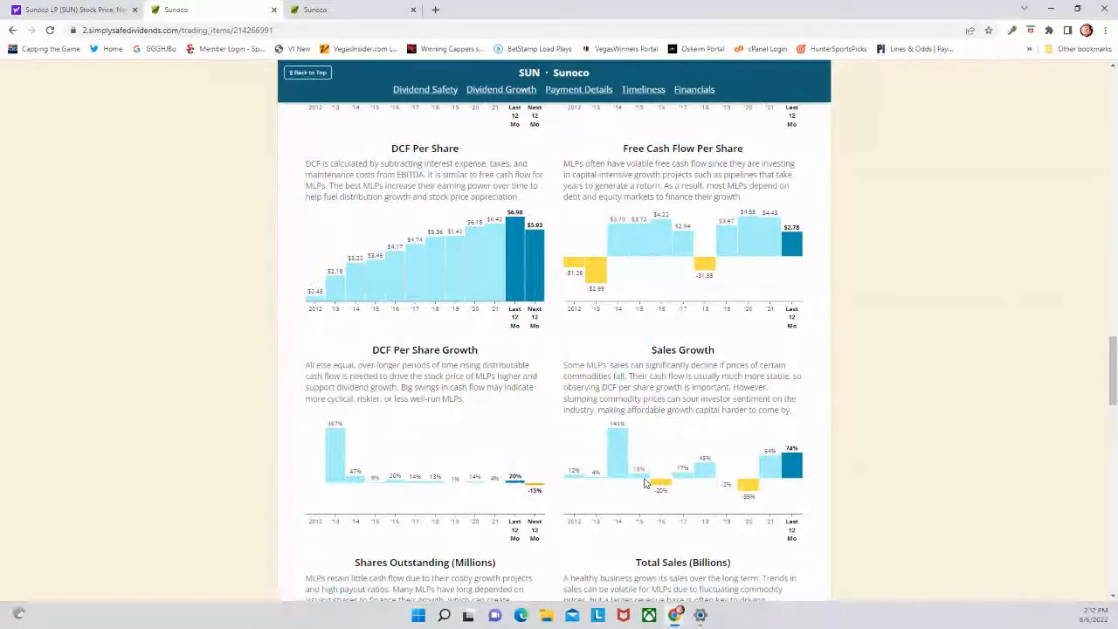
{"action": "scroll", "scroll_direction": "down", "scroll_amount": 3}
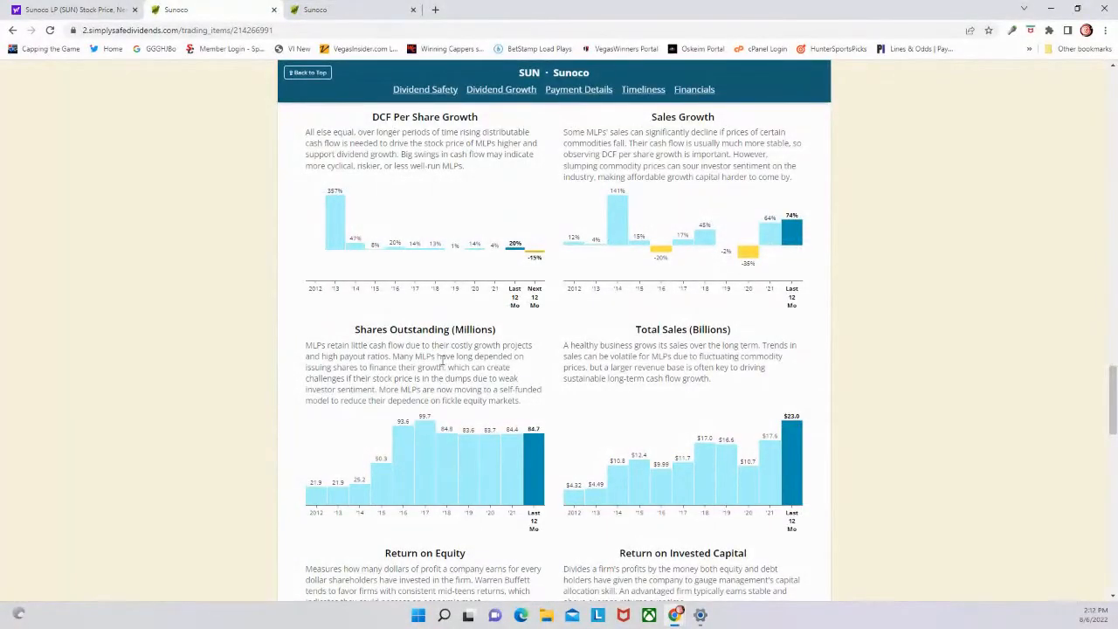
{"action": "scroll", "scroll_direction": "down", "scroll_amount": 3}
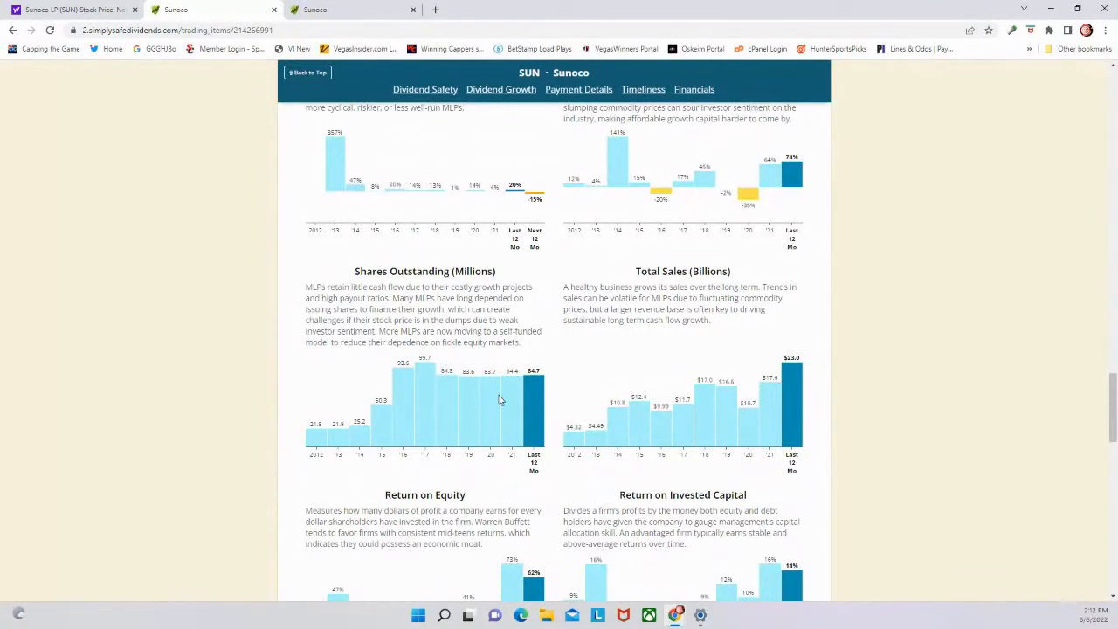
{"action": "mouse_move", "coordinate": [673, 297]}
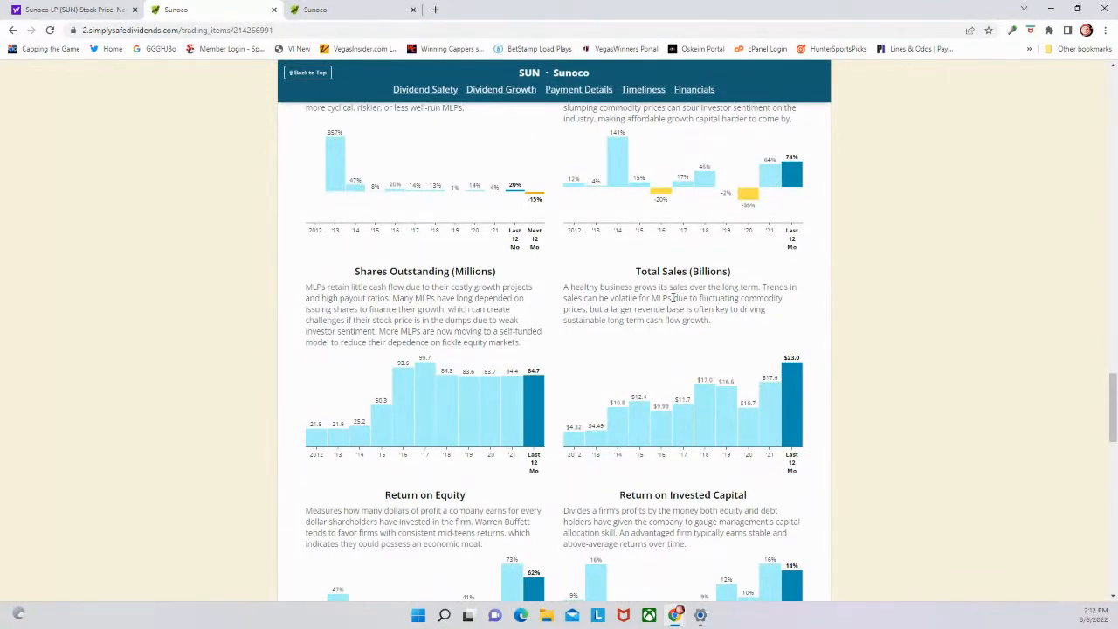
{"action": "scroll", "scroll_direction": "down", "scroll_amount": 3}
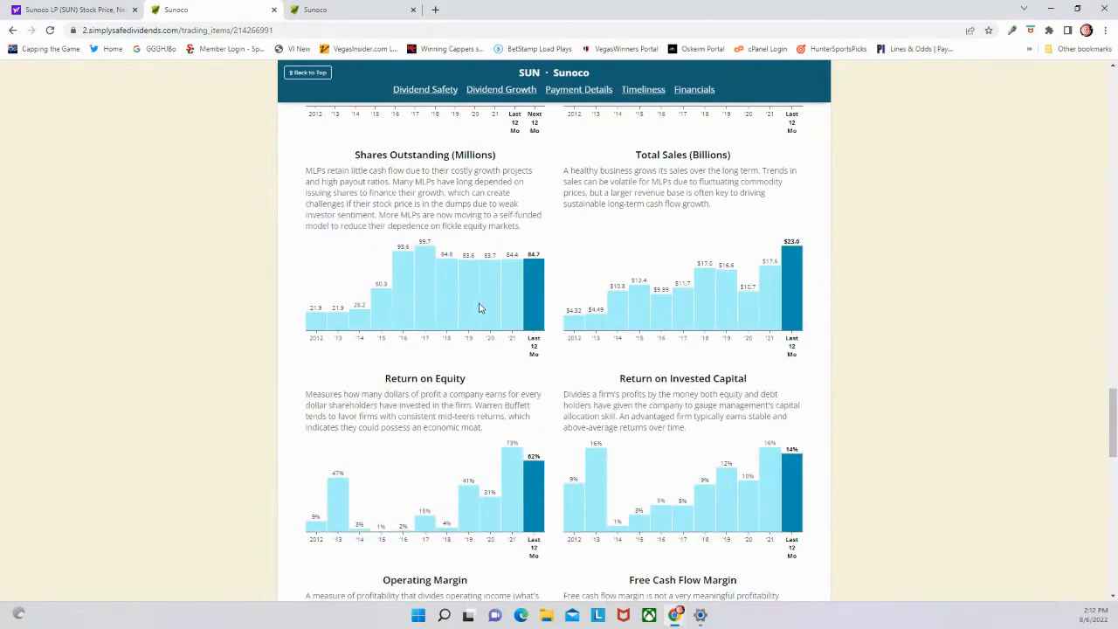
{"action": "mouse_move", "coordinate": [440, 497]}
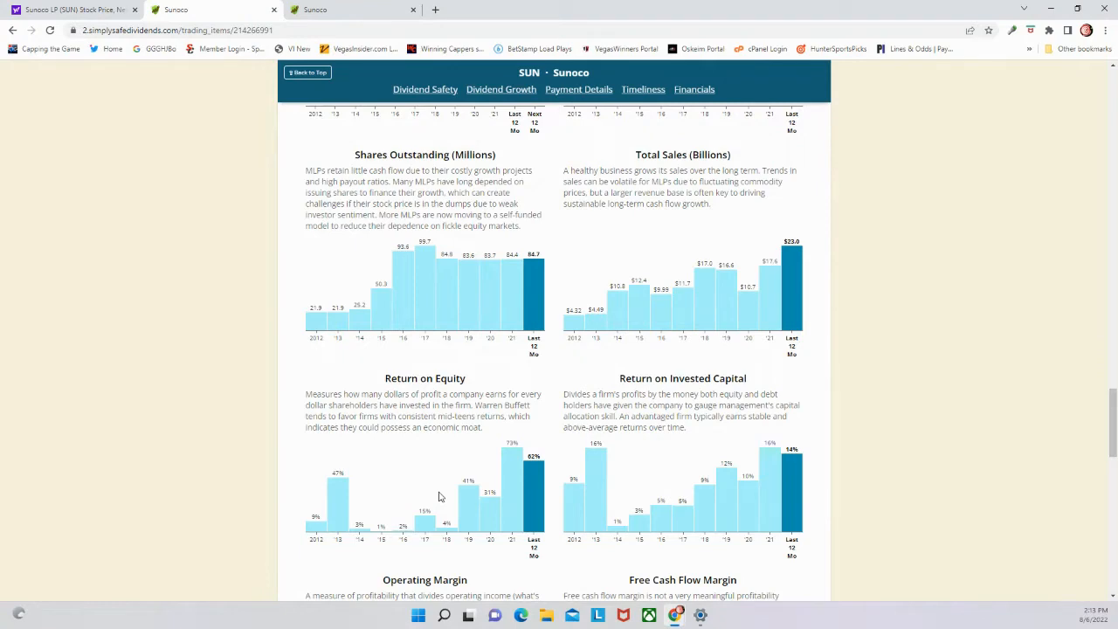
{"action": "mouse_move", "coordinate": [446, 495]}
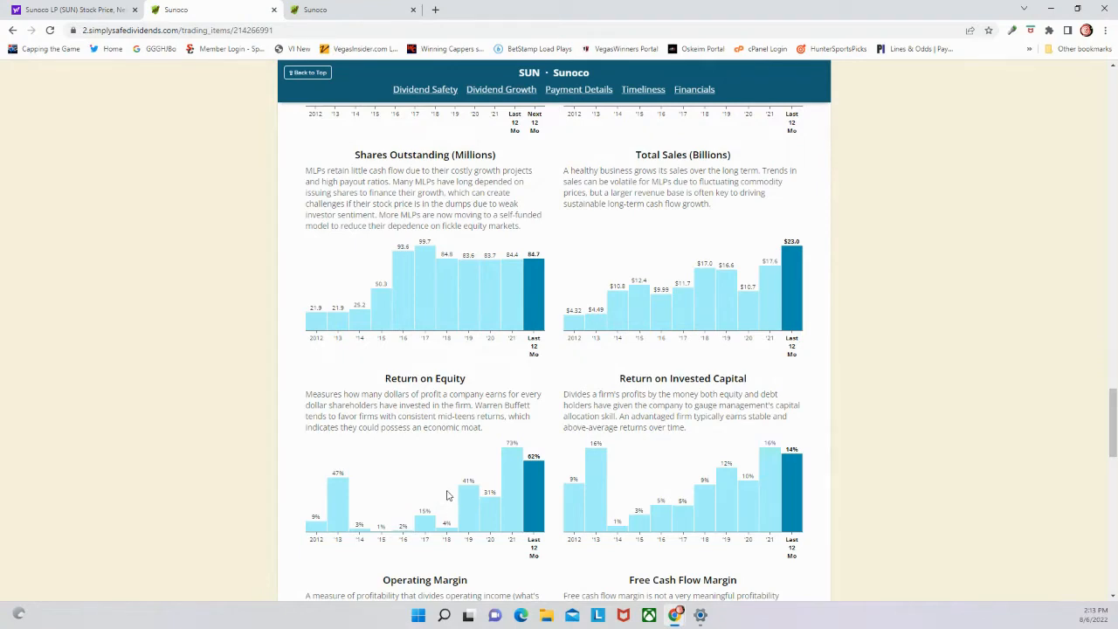
Scroll through operating margin, net debt to EBITDA, net debt to capital and interest coverage charts
{"action": "scroll", "scroll_direction": "down", "scroll_amount": 3}
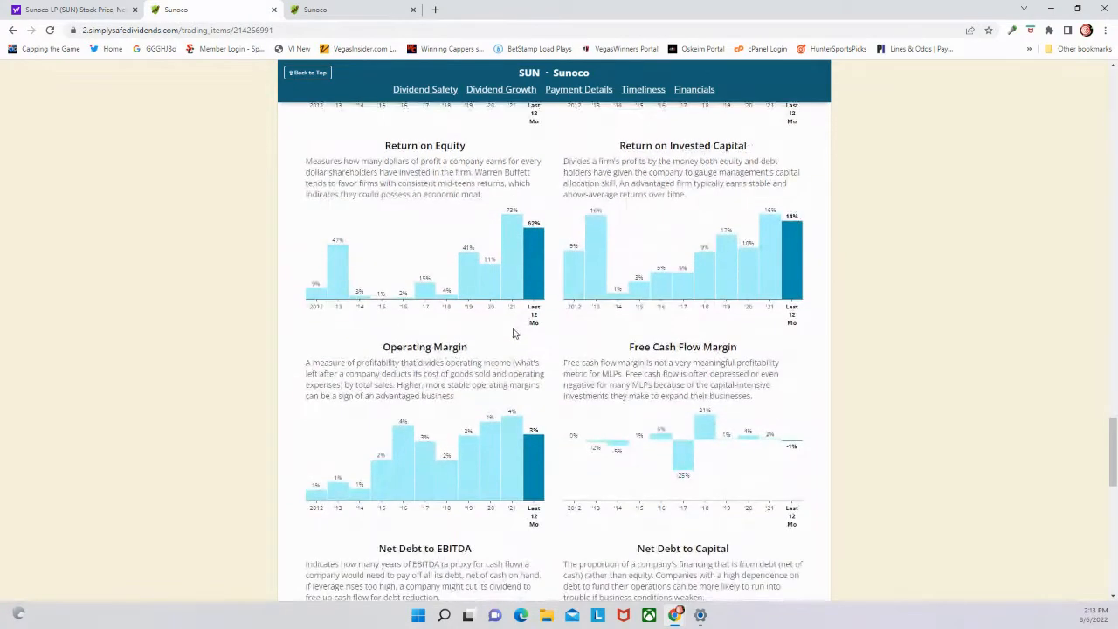
{"action": "scroll", "scroll_direction": "down", "scroll_amount": 3}
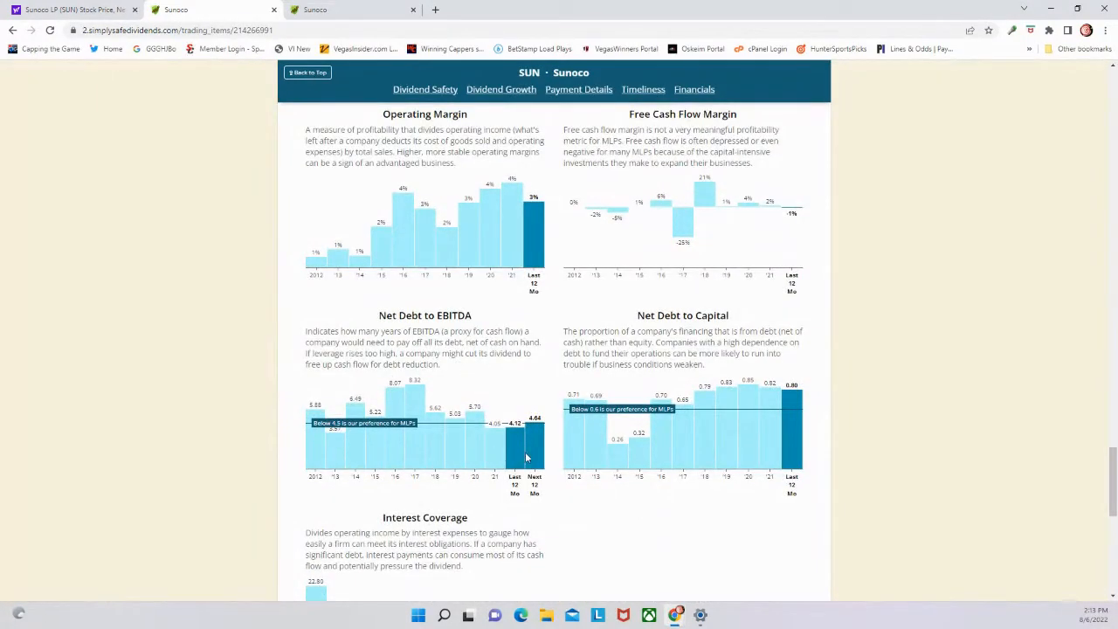
{"action": "mouse_move", "coordinate": [729, 419]}
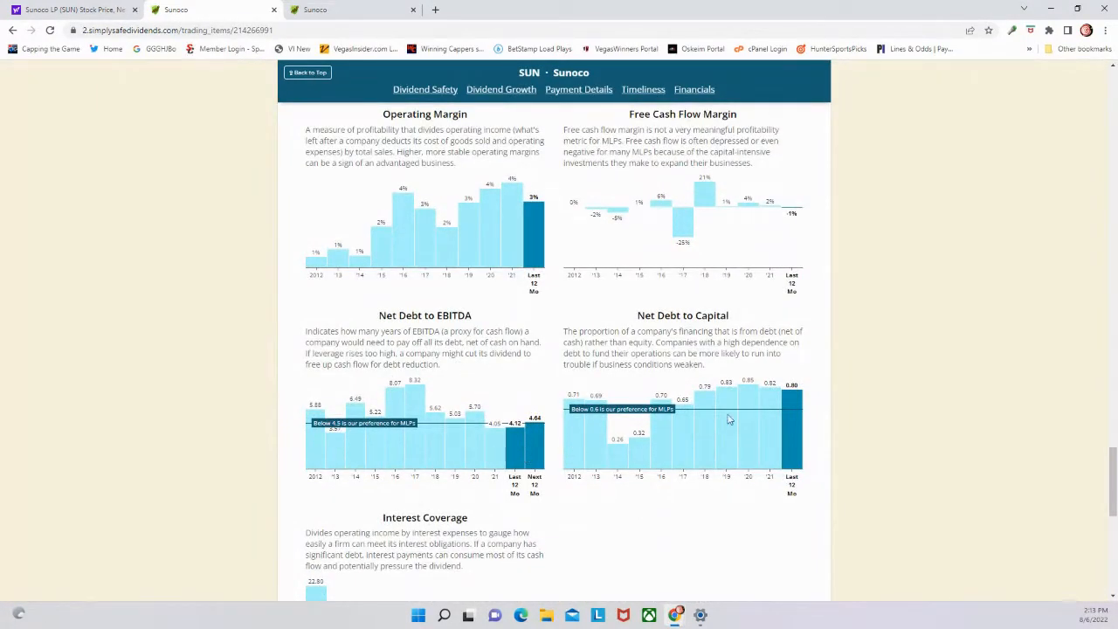
{"action": "mouse_move", "coordinate": [734, 395]}
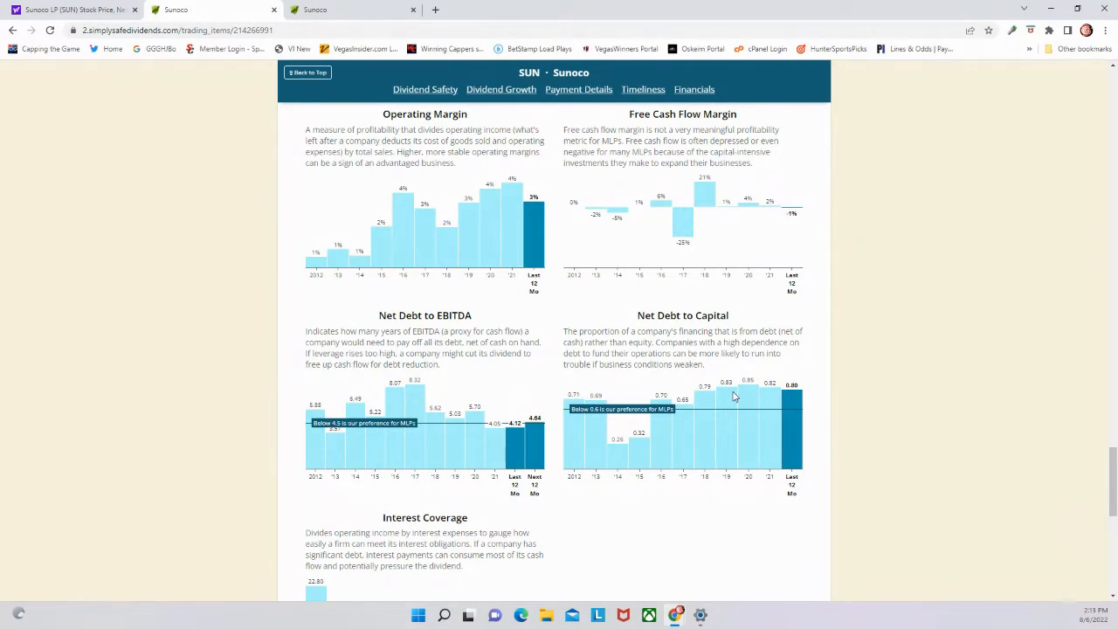
{"action": "scroll", "scroll_direction": "down", "scroll_amount": 3}
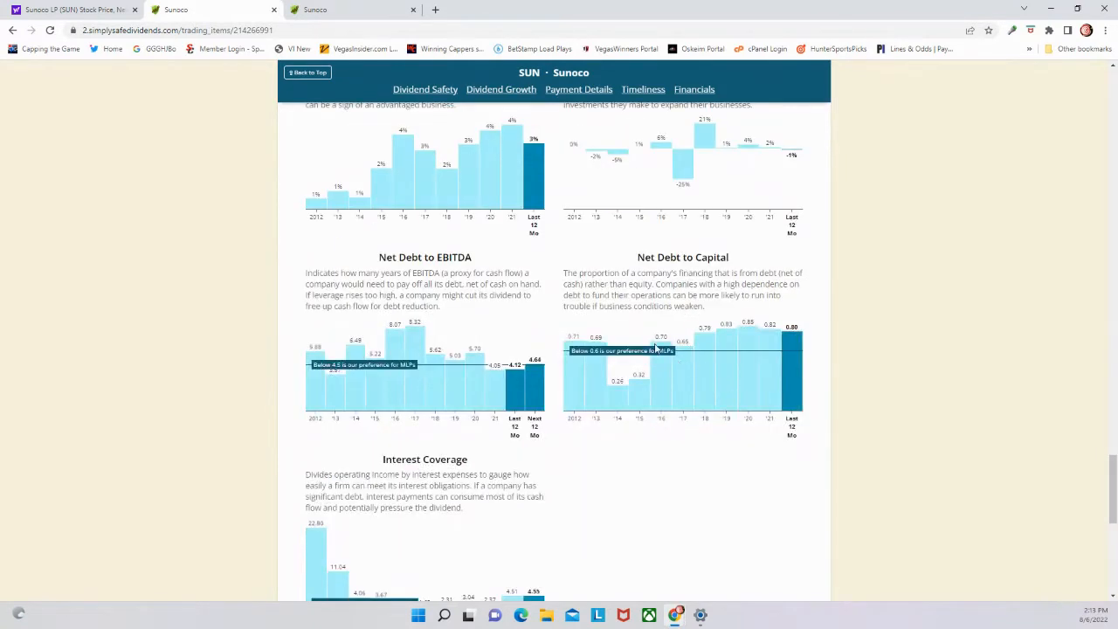
{"action": "scroll", "scroll_direction": "down", "scroll_amount": 3}
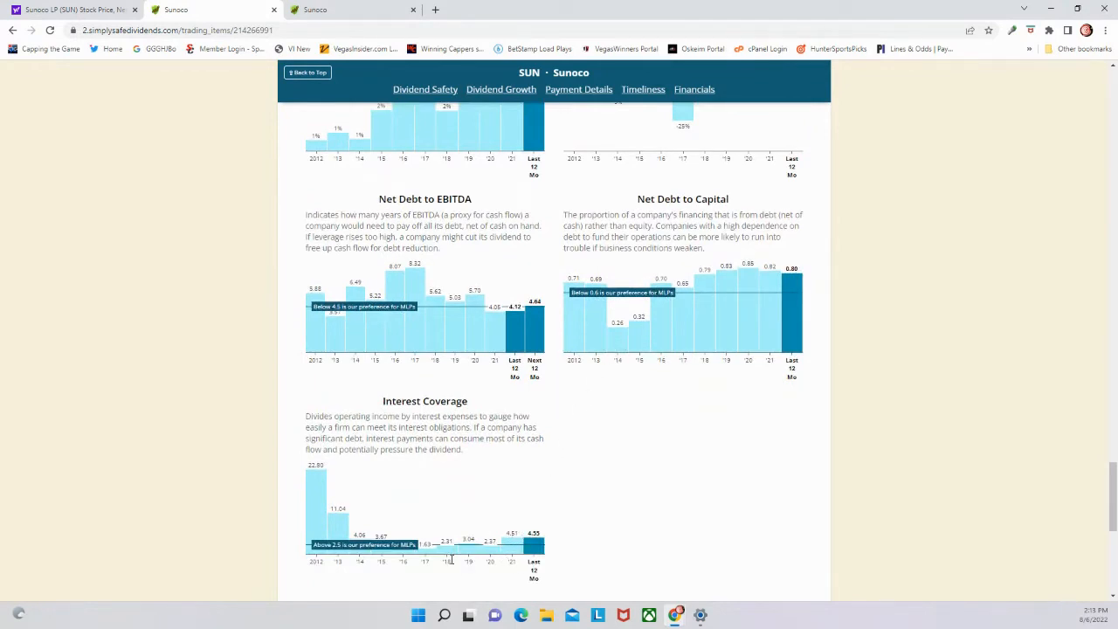
{"action": "mouse_move", "coordinate": [470, 556]}
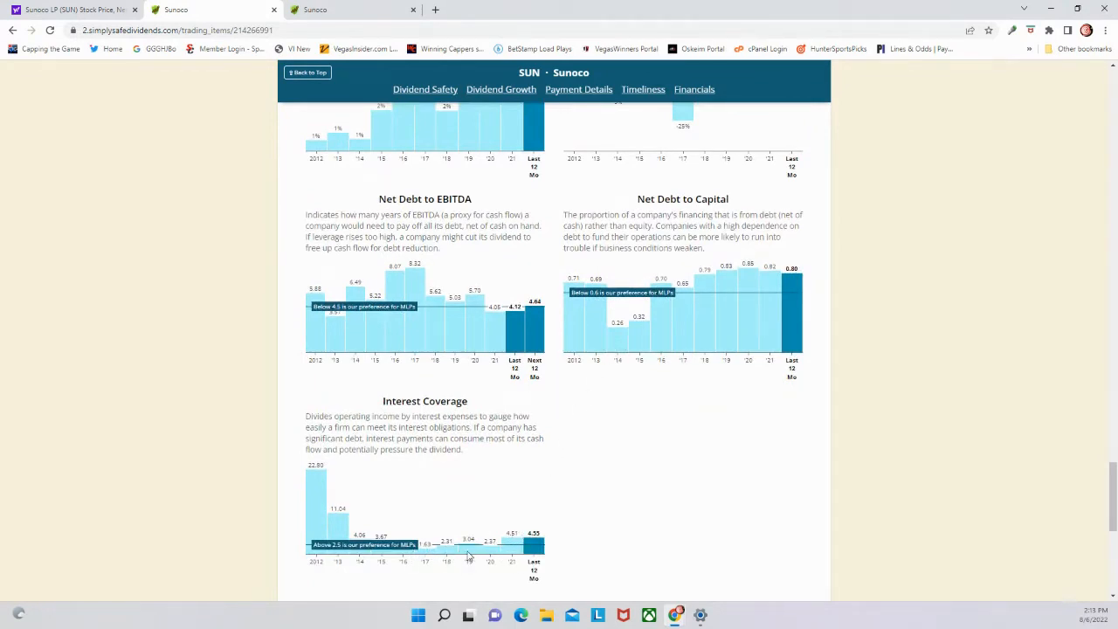
{"action": "scroll", "scroll_direction": "up", "scroll_amount": 3}
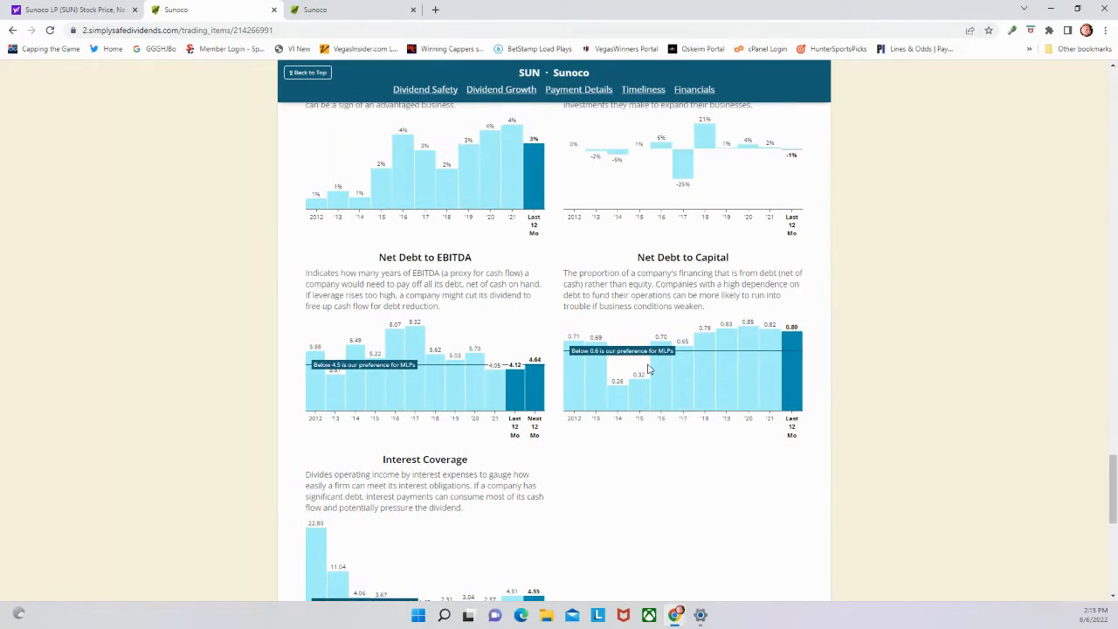
{"action": "mouse_move", "coordinate": [763, 341]}
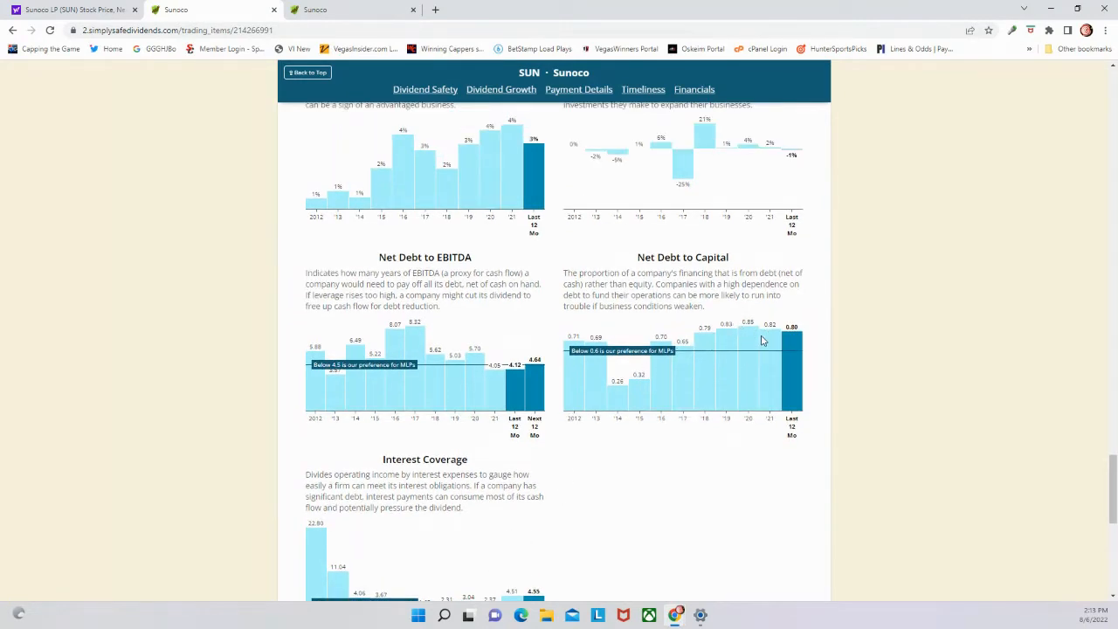
{"action": "scroll", "scroll_direction": "down", "scroll_amount": 3}
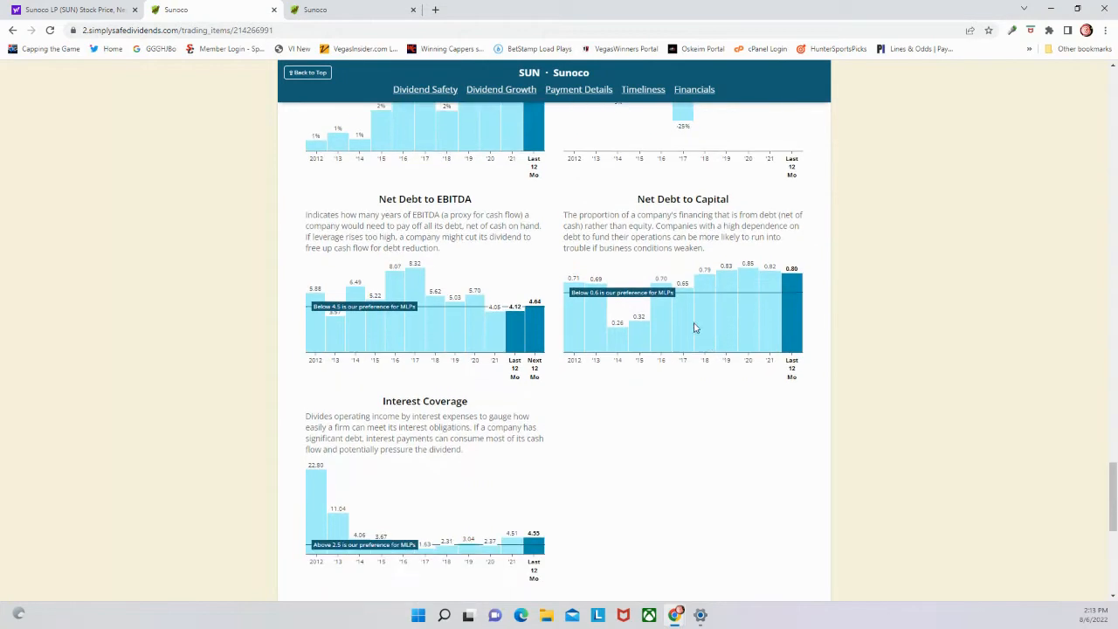
{"action": "scroll", "scroll_direction": "up", "scroll_amount": 3}
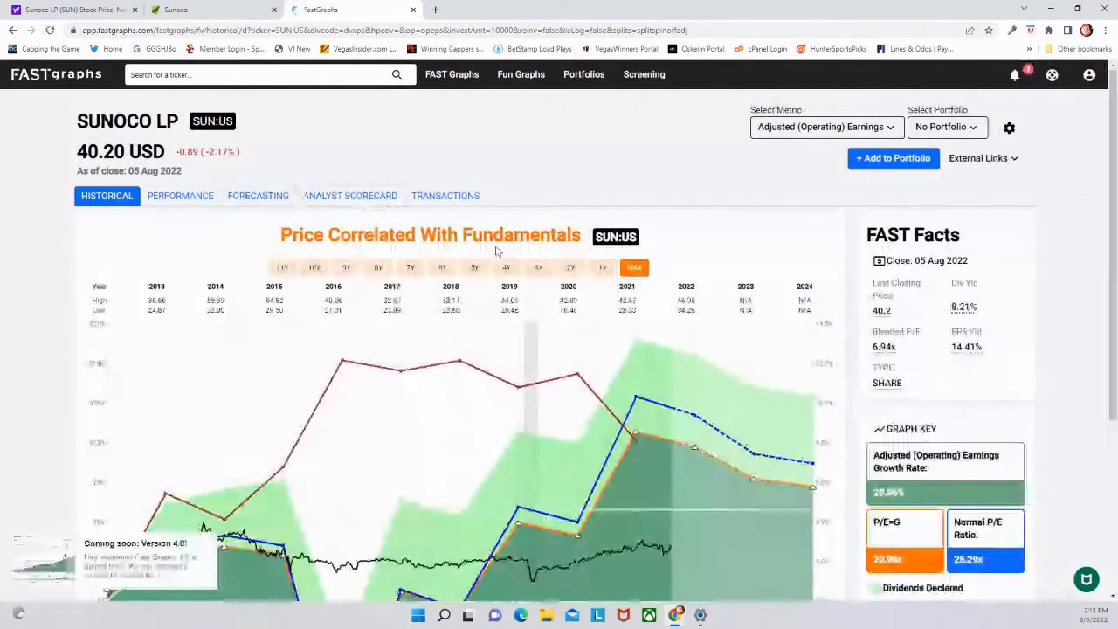
Switch SUN's FAST Graphs metric from adjusted earnings to Operating Cash Flow
{"action": "scroll", "scroll_direction": "down", "scroll_amount": 3}
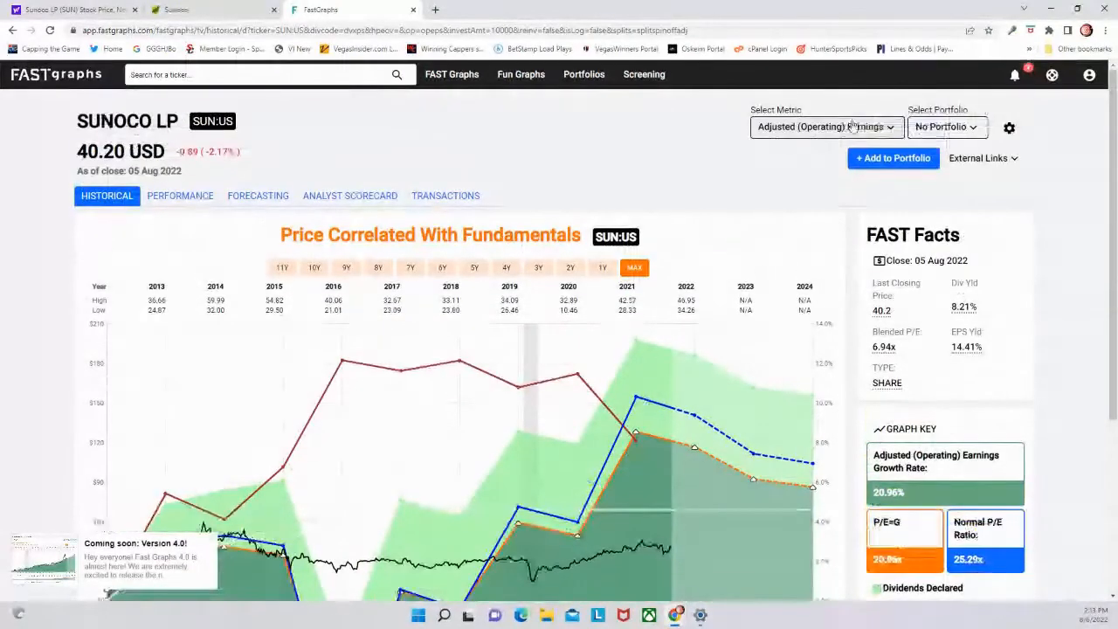
{"action": "scroll", "scroll_direction": "down", "scroll_amount": 3}
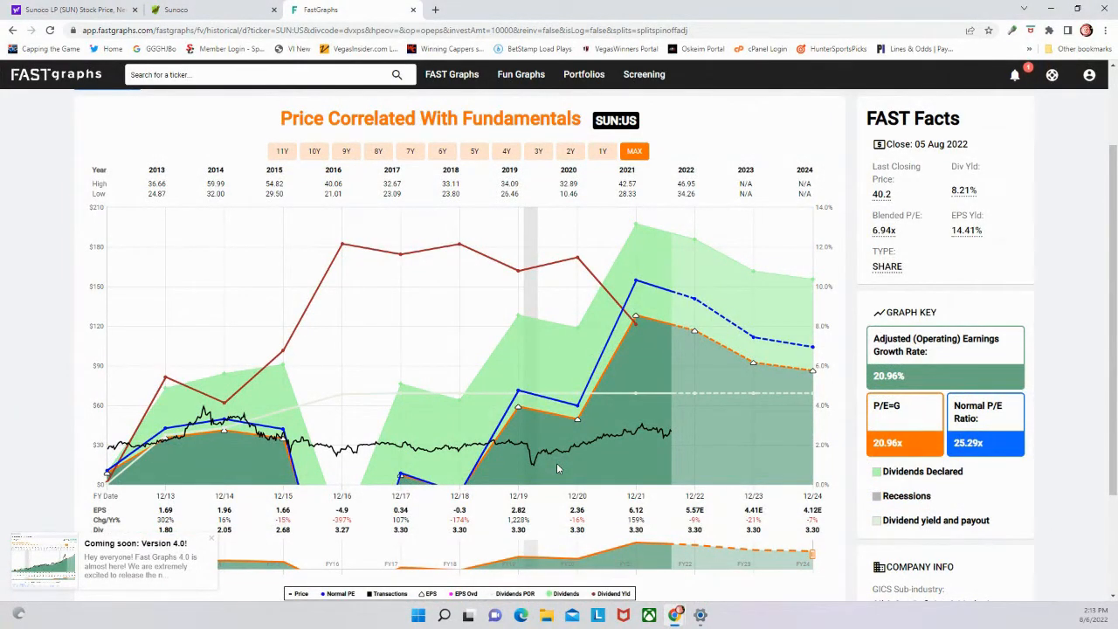
{"action": "mouse_move", "coordinate": [621, 435]}
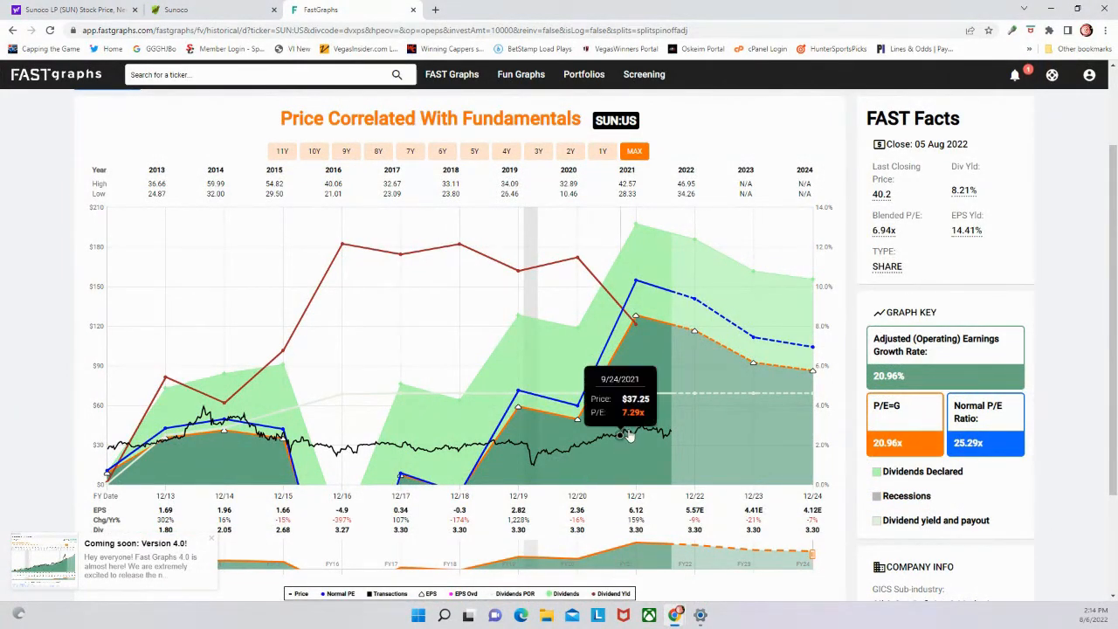
{"action": "mouse_move", "coordinate": [694, 336]}
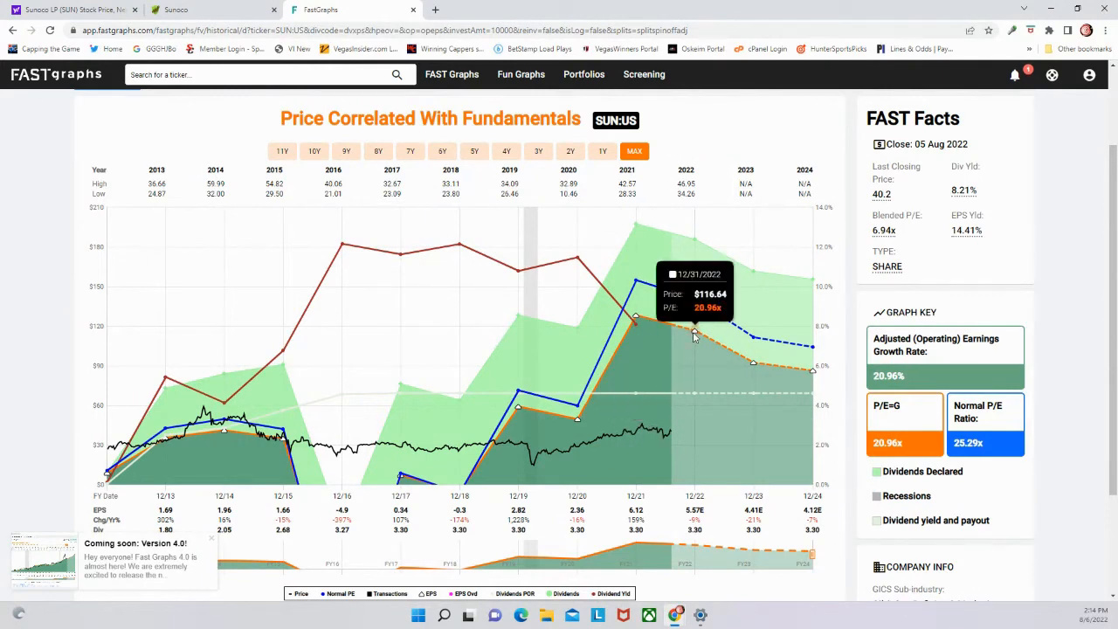
{"action": "mouse_move", "coordinate": [753, 365]}
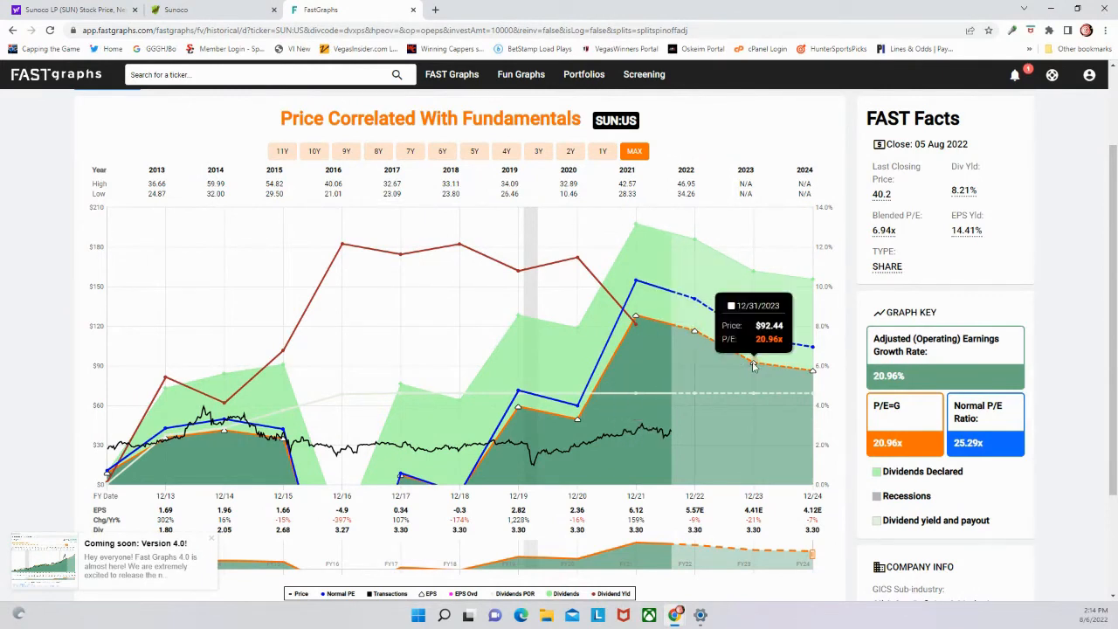
{"action": "mouse_move", "coordinate": [694, 289]}
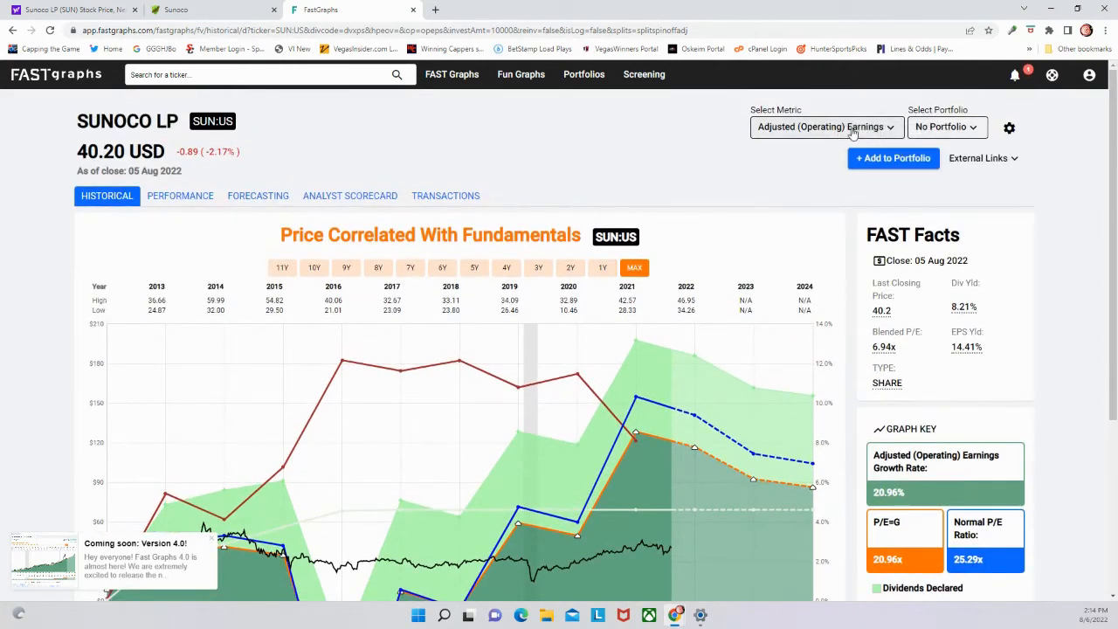
{"action": "left_click", "coordinate": [825, 127]}
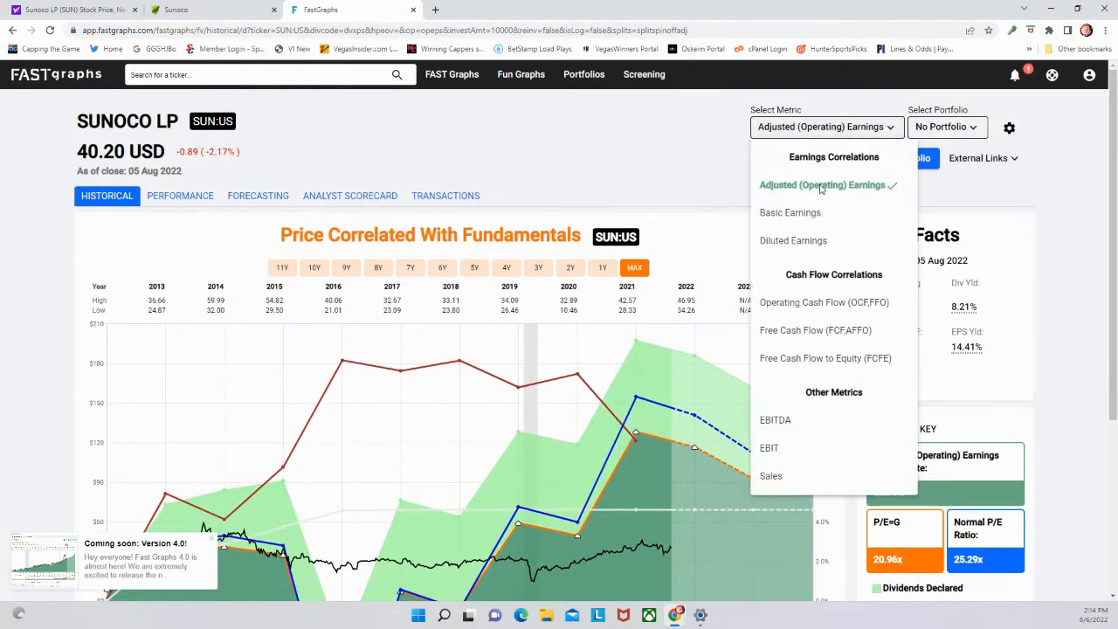
{"action": "left_click", "coordinate": [823, 302]}
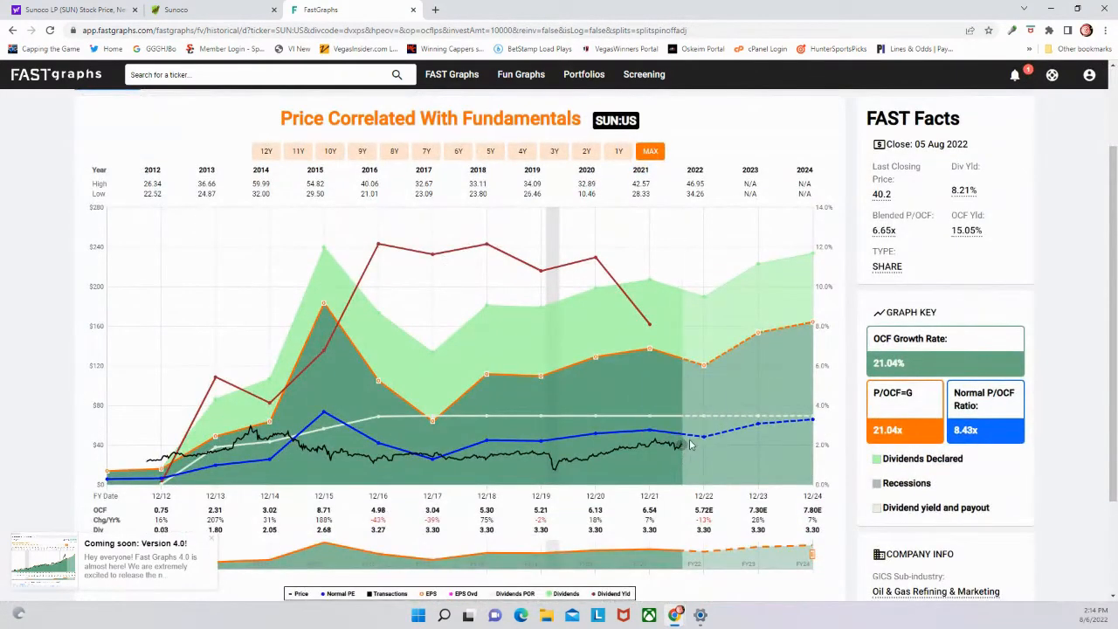
{"action": "mouse_move", "coordinate": [650, 434]}
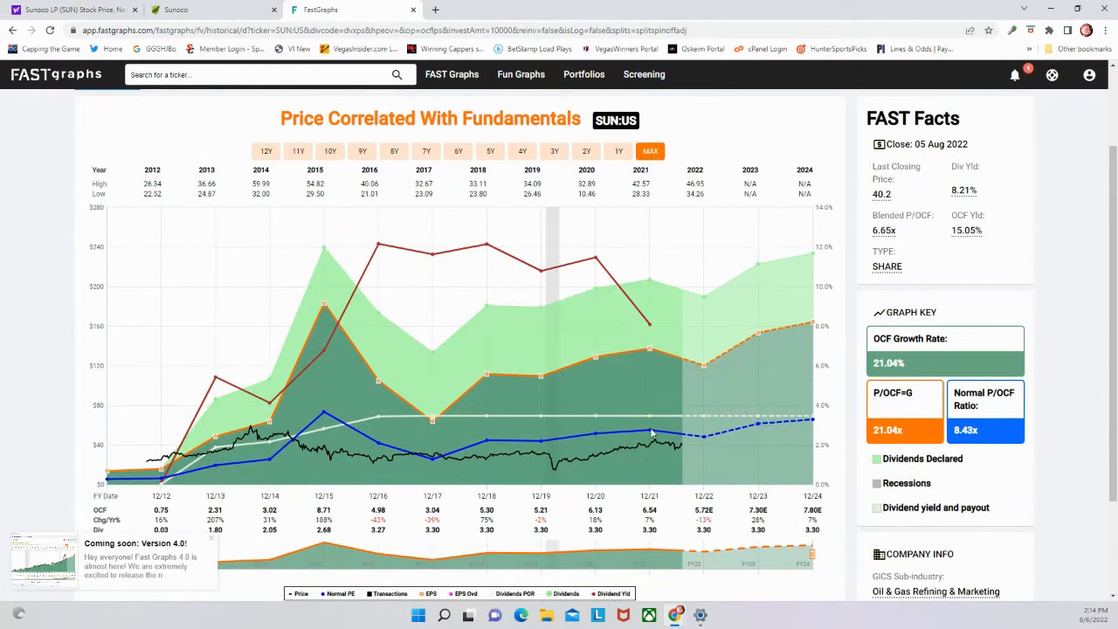
{"action": "mouse_move", "coordinate": [760, 424]}
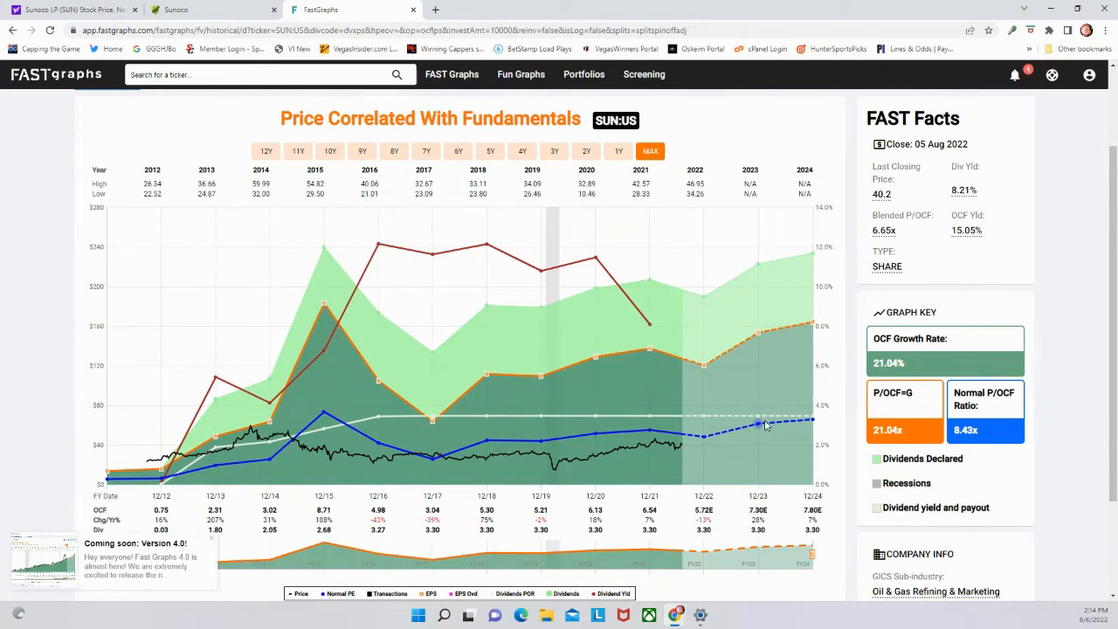
{"action": "mouse_move", "coordinate": [758, 425]}
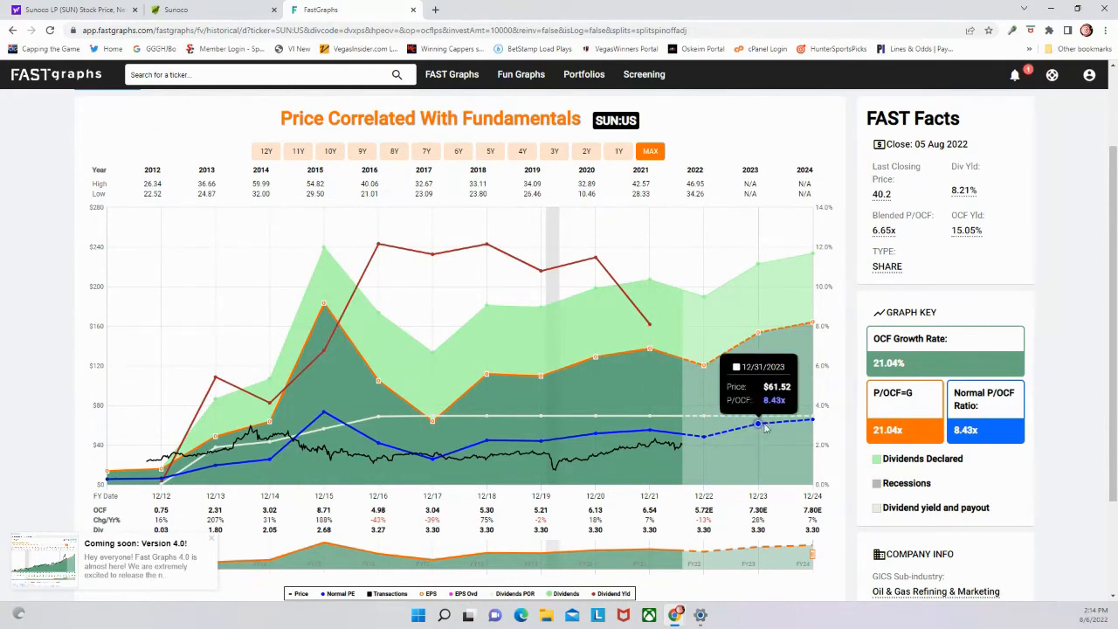
Change the chart metric again, this time to Sales
{"action": "scroll", "scroll_direction": "up", "scroll_amount": 3}
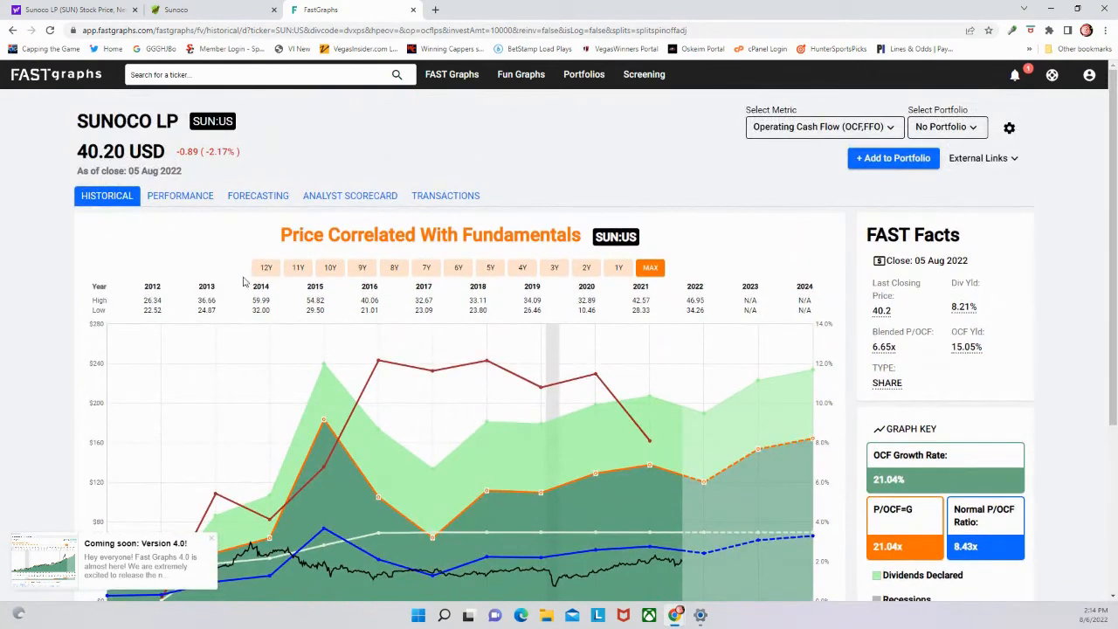
{"action": "left_click", "coordinate": [821, 127]}
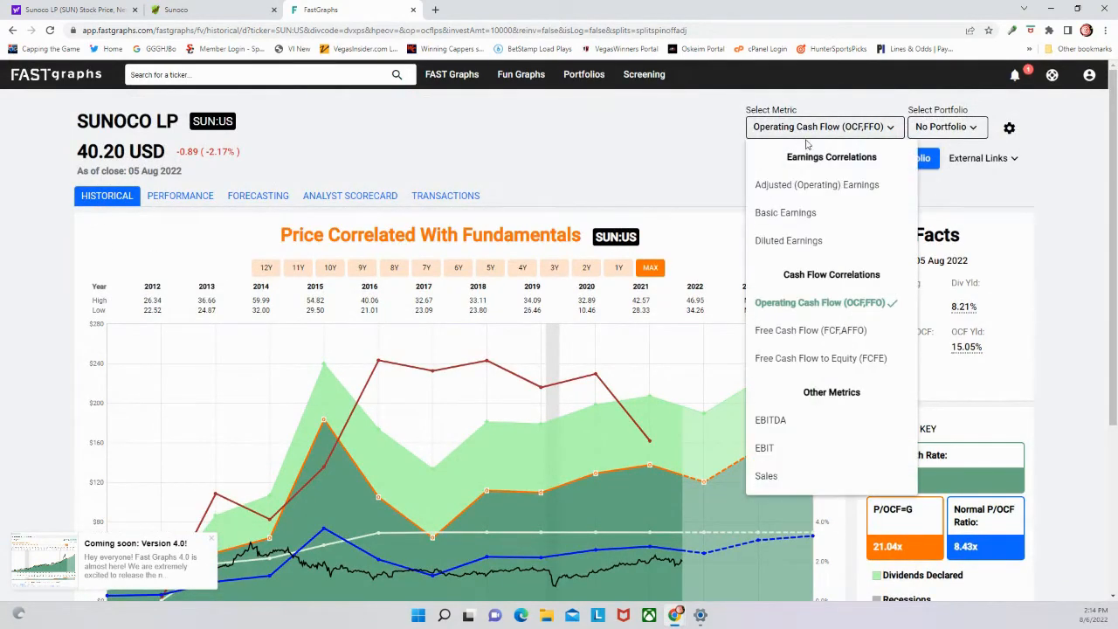
{"action": "left_click", "coordinate": [766, 475]}
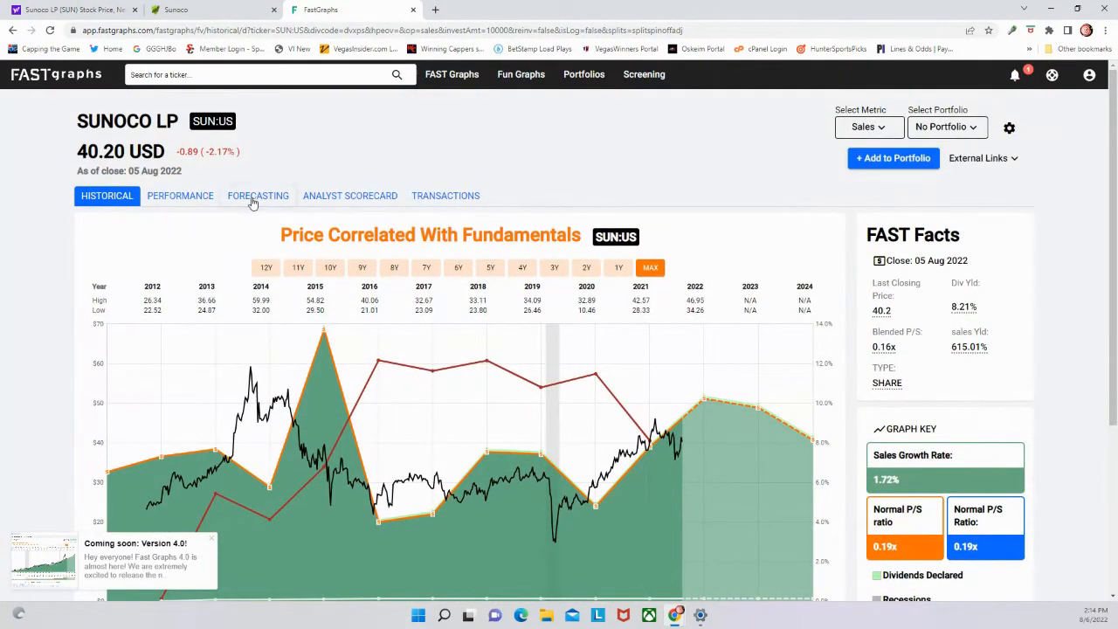
Open SUN's sales forecasting calculator (2.94% growth, 0.19x P/S) and its metric list
{"action": "left_click", "coordinate": [258, 195]}
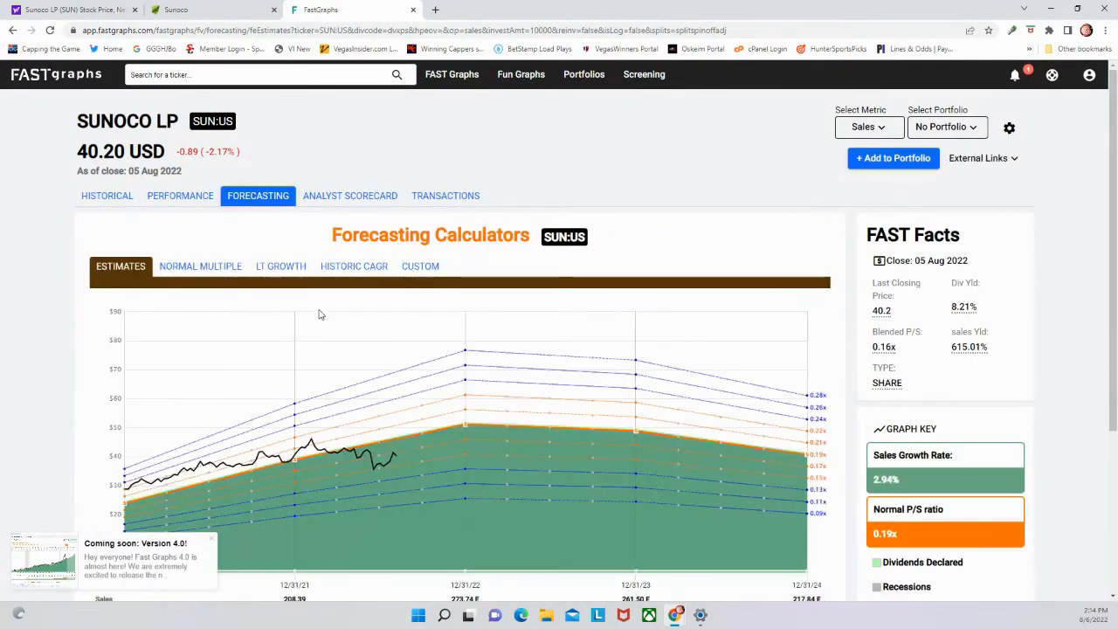
{"action": "mouse_move", "coordinate": [444, 438]}
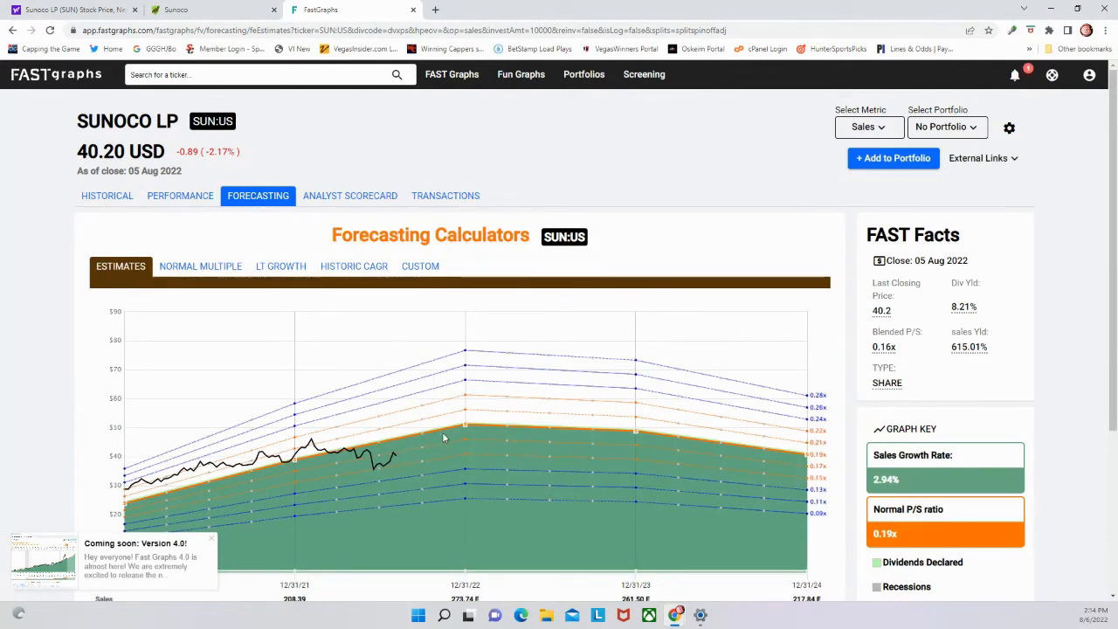
{"action": "mouse_move", "coordinate": [454, 460]}
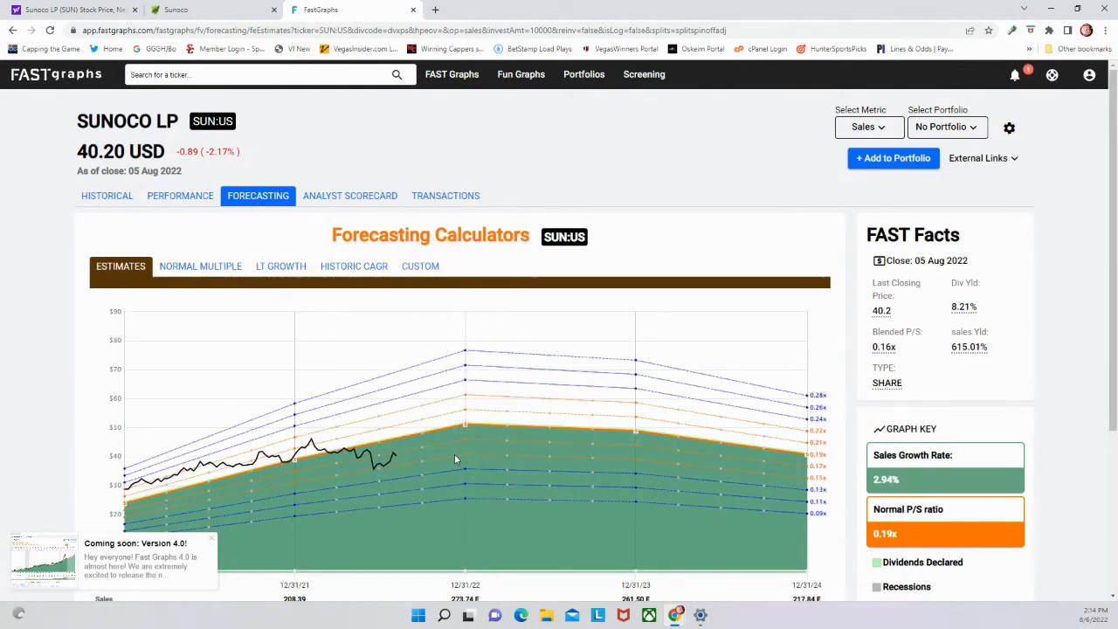
{"action": "mouse_move", "coordinate": [552, 436]}
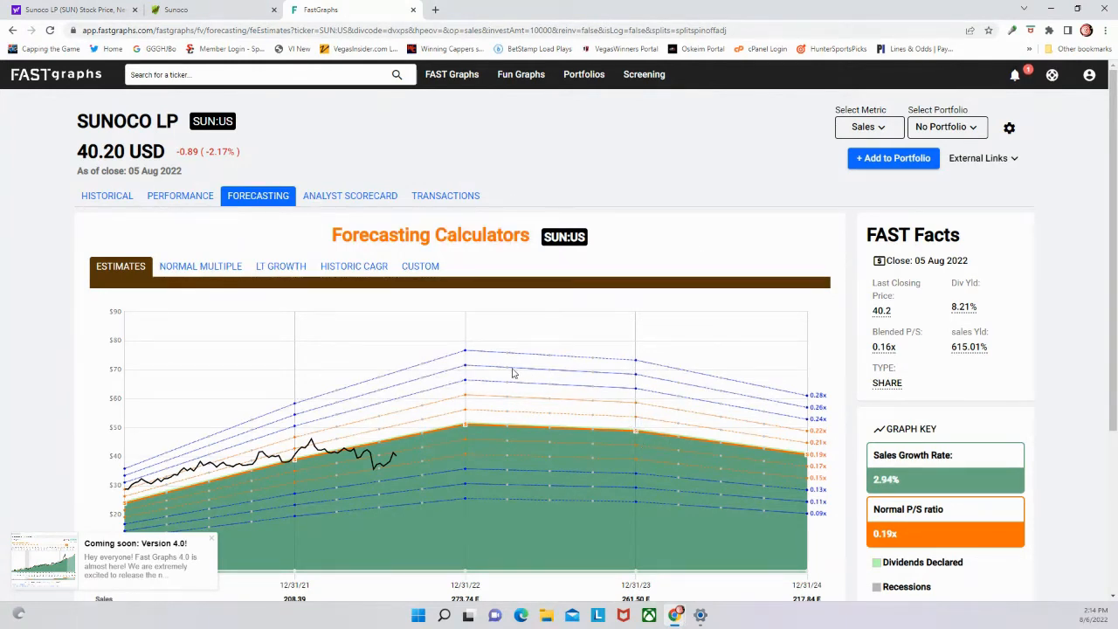
{"action": "mouse_move", "coordinate": [482, 426]}
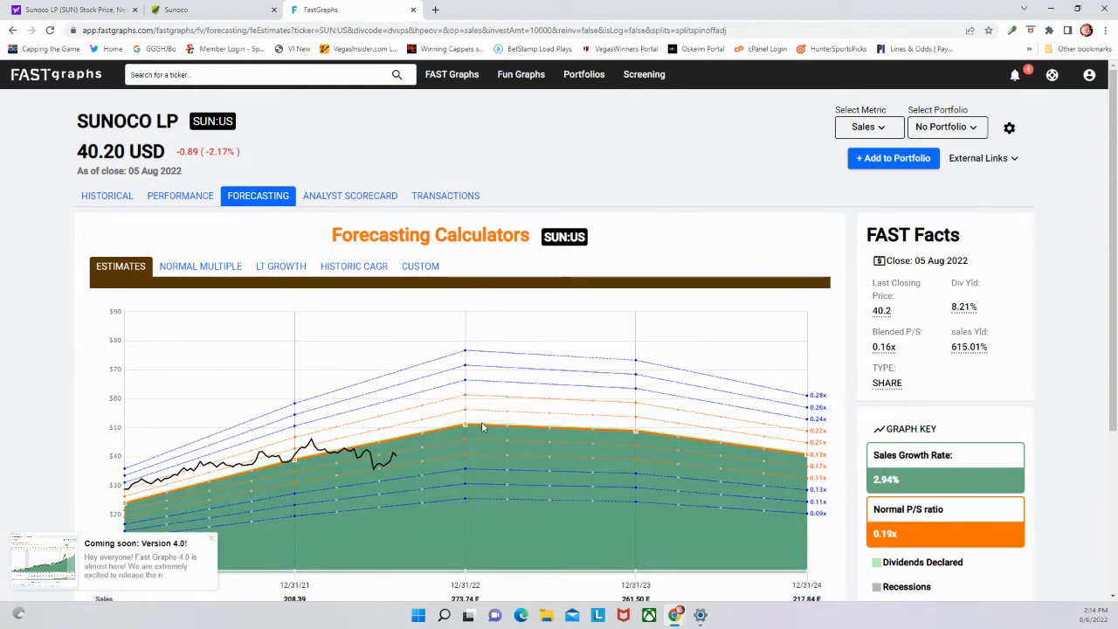
{"action": "mouse_move", "coordinate": [635, 441]}
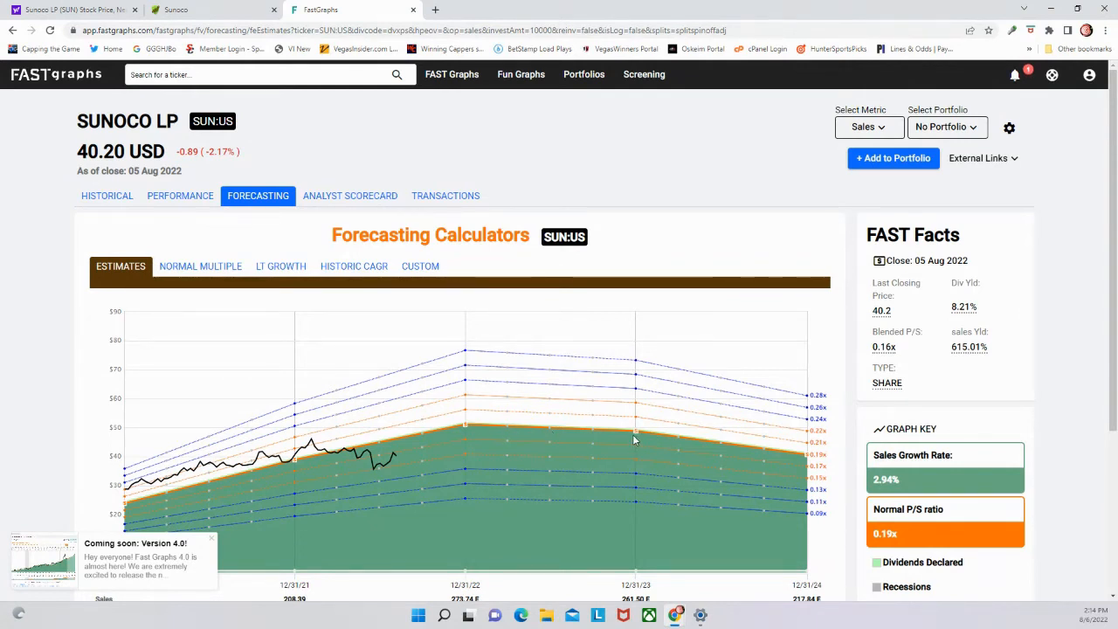
{"action": "mouse_move", "coordinate": [631, 438]}
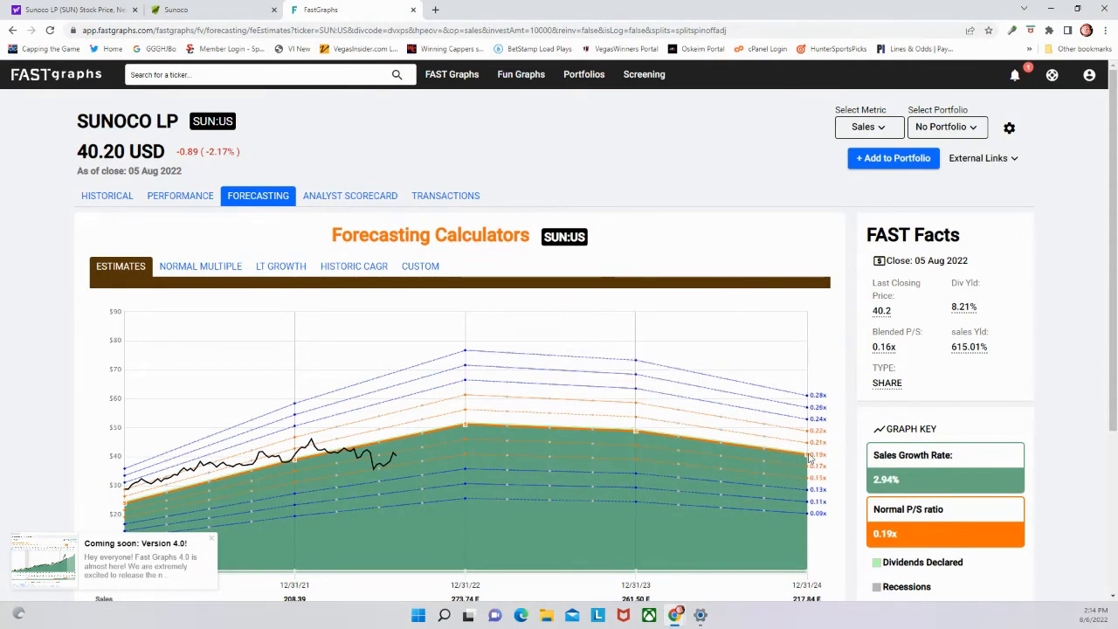
{"action": "mouse_move", "coordinate": [807, 454]}
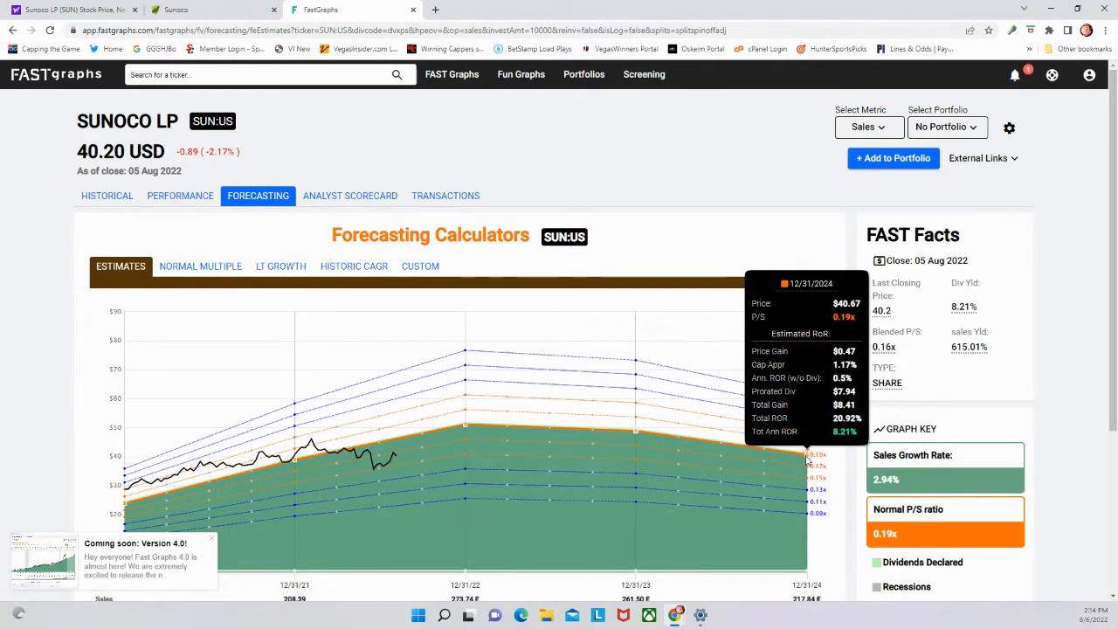
{"action": "mouse_move", "coordinate": [454, 469]}
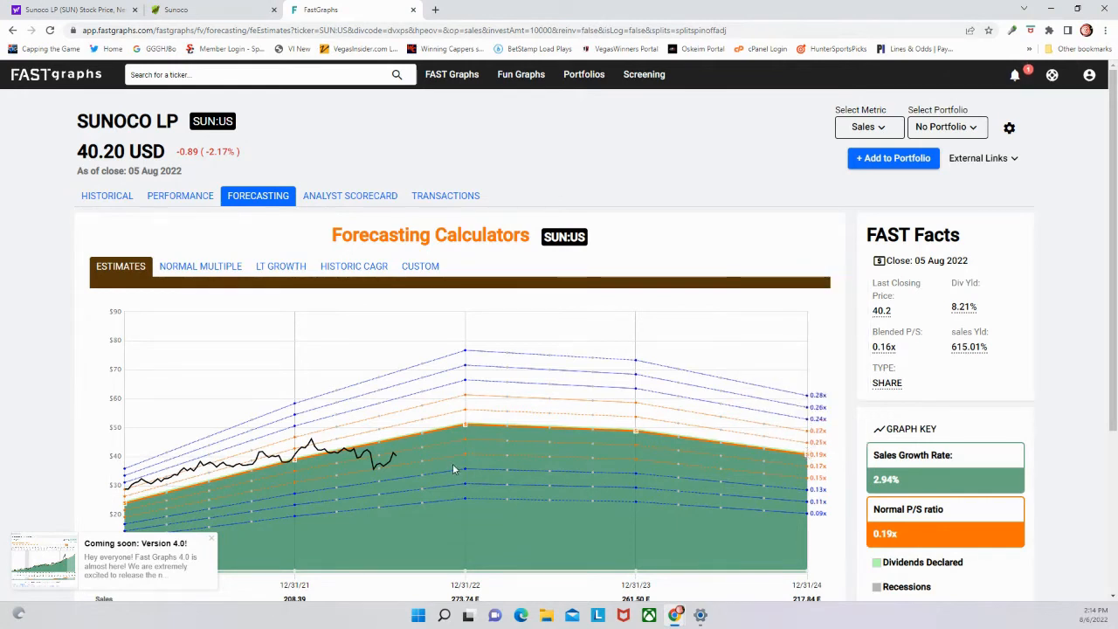
{"action": "mouse_move", "coordinate": [650, 453]}
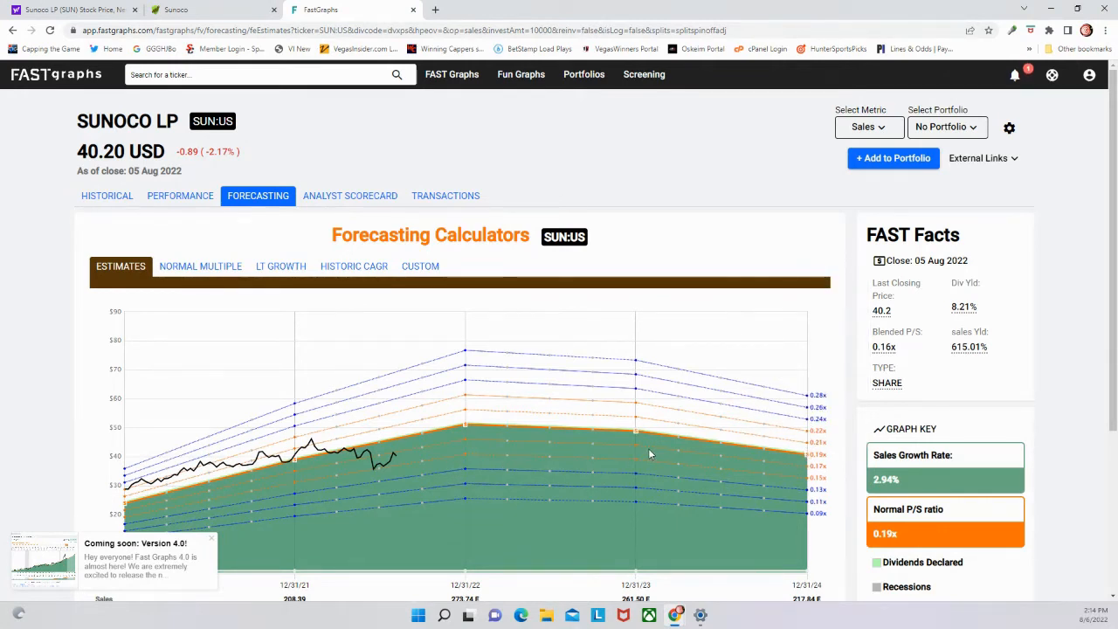
{"action": "mouse_move", "coordinate": [602, 448]}
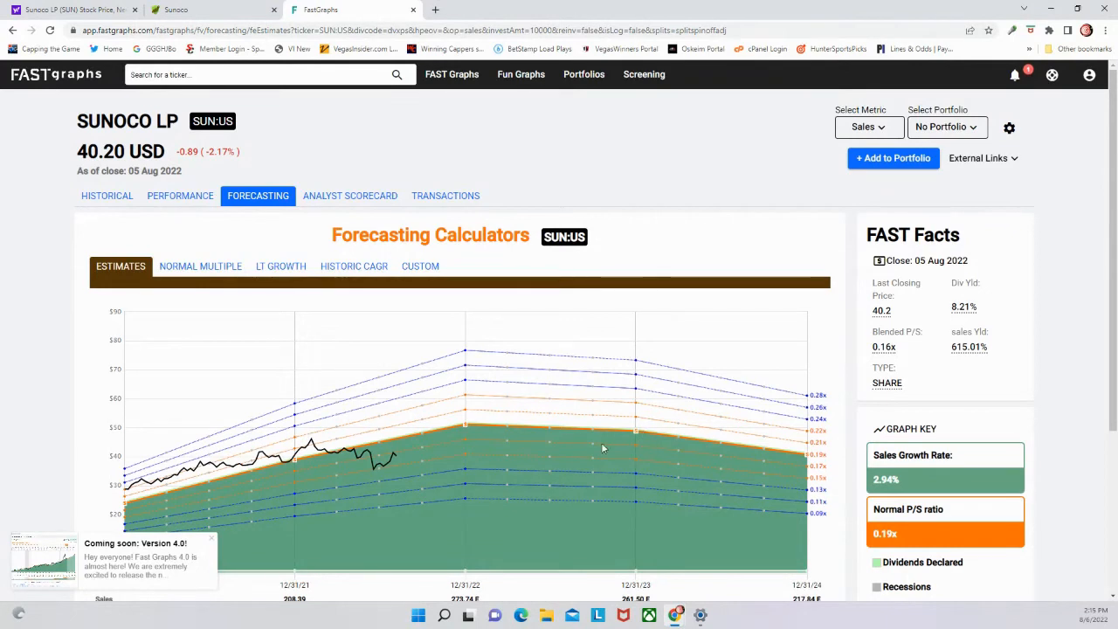
{"action": "mouse_move", "coordinate": [612, 355]}
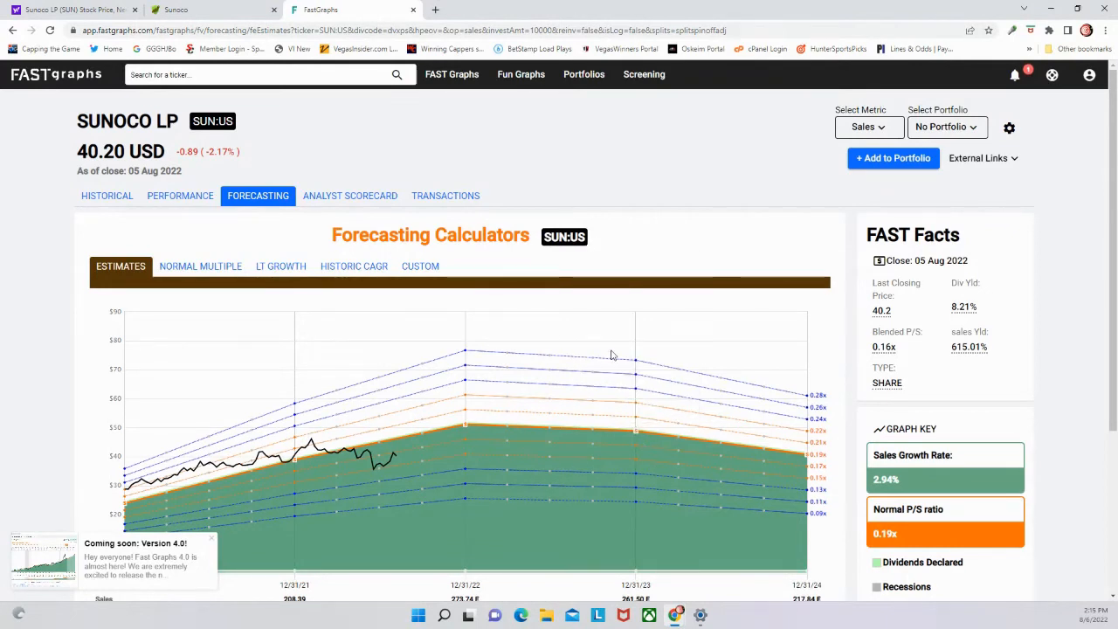
{"action": "left_click", "coordinate": [868, 127]}
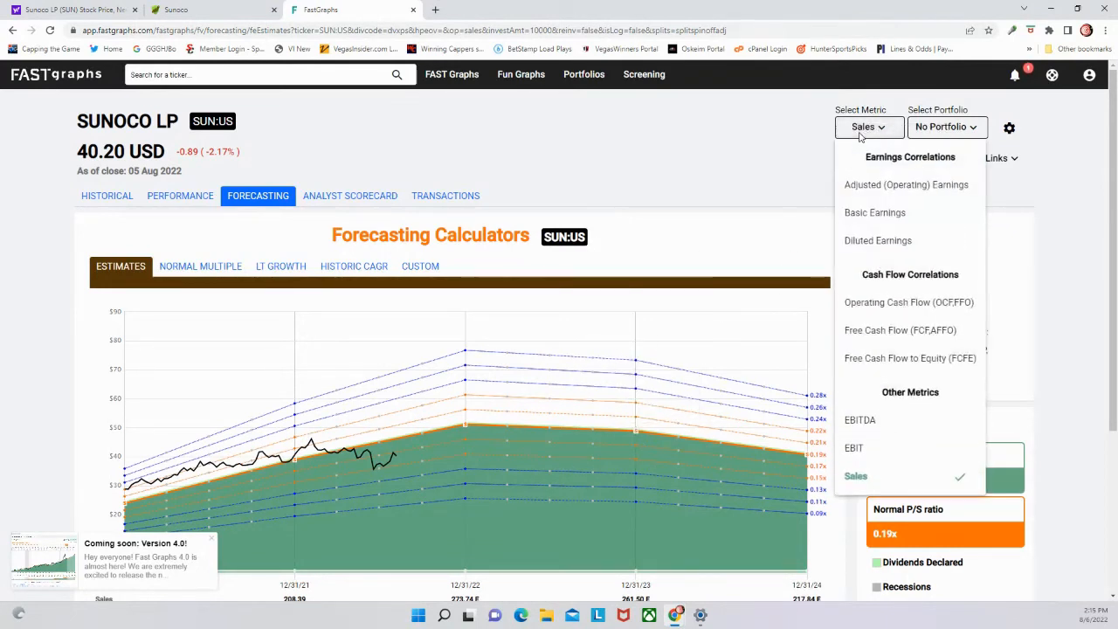
Base the forecast on Adjusted (Operating) Earnings: -12.15% growth, $4.12 by 2024
{"action": "left_click", "coordinate": [905, 184]}
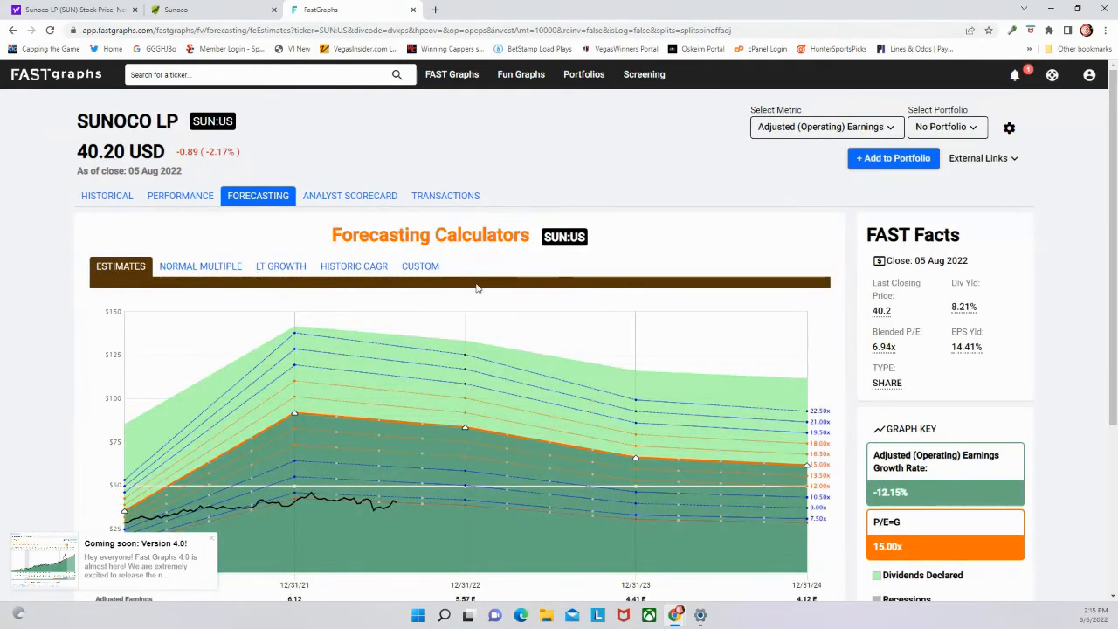
{"action": "scroll", "scroll_direction": "down", "scroll_amount": 3}
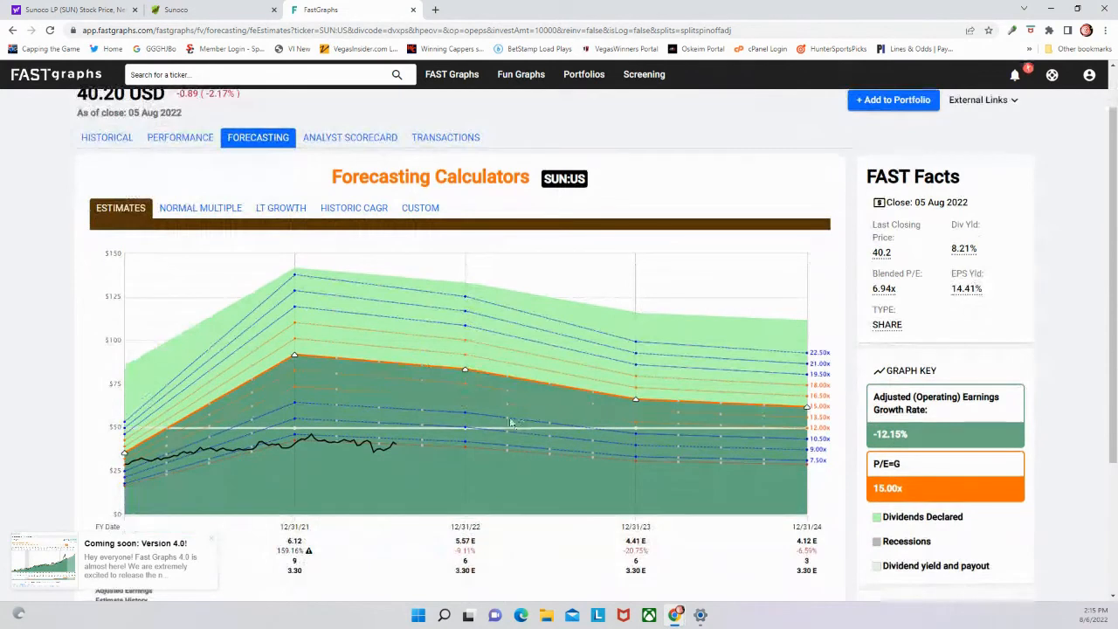
{"action": "mouse_move", "coordinate": [537, 378]}
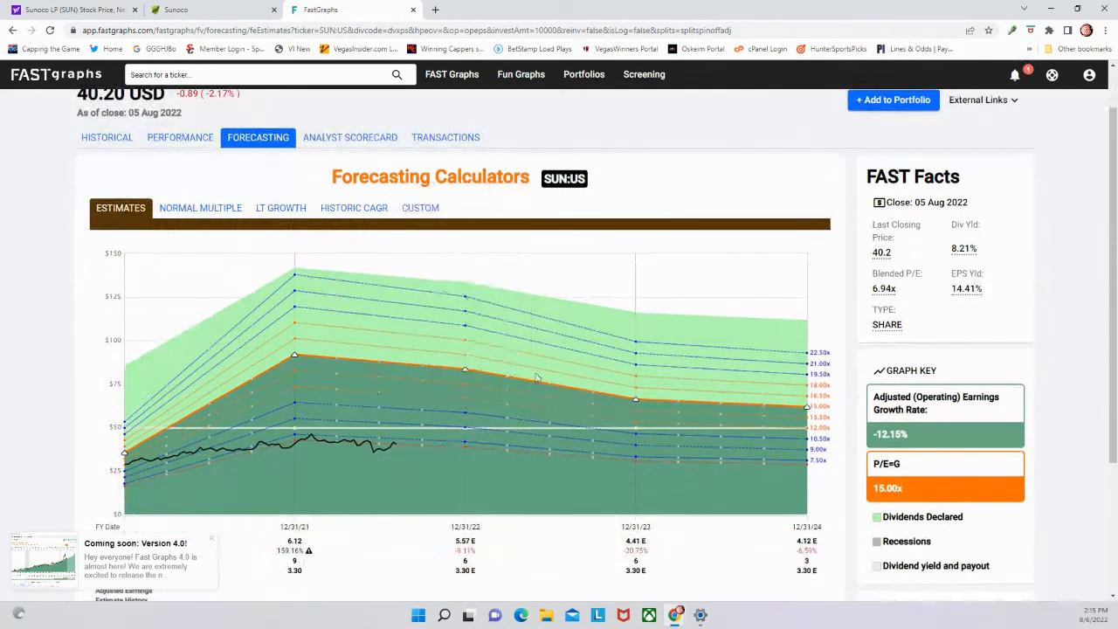
{"action": "mouse_move", "coordinate": [804, 409]}
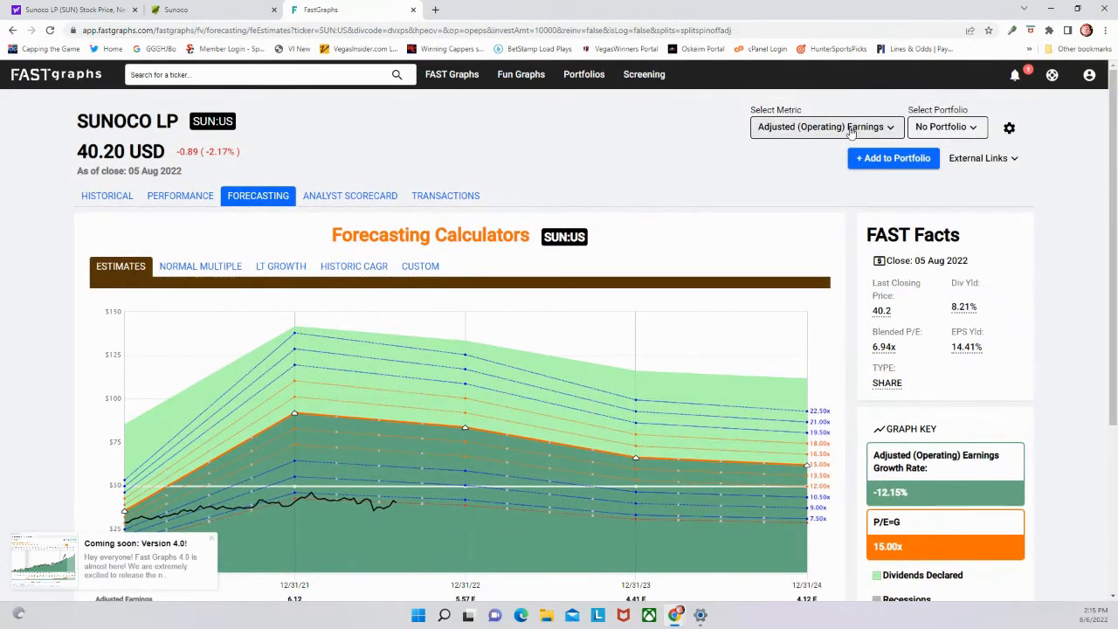
{"action": "left_click", "coordinate": [824, 126]}
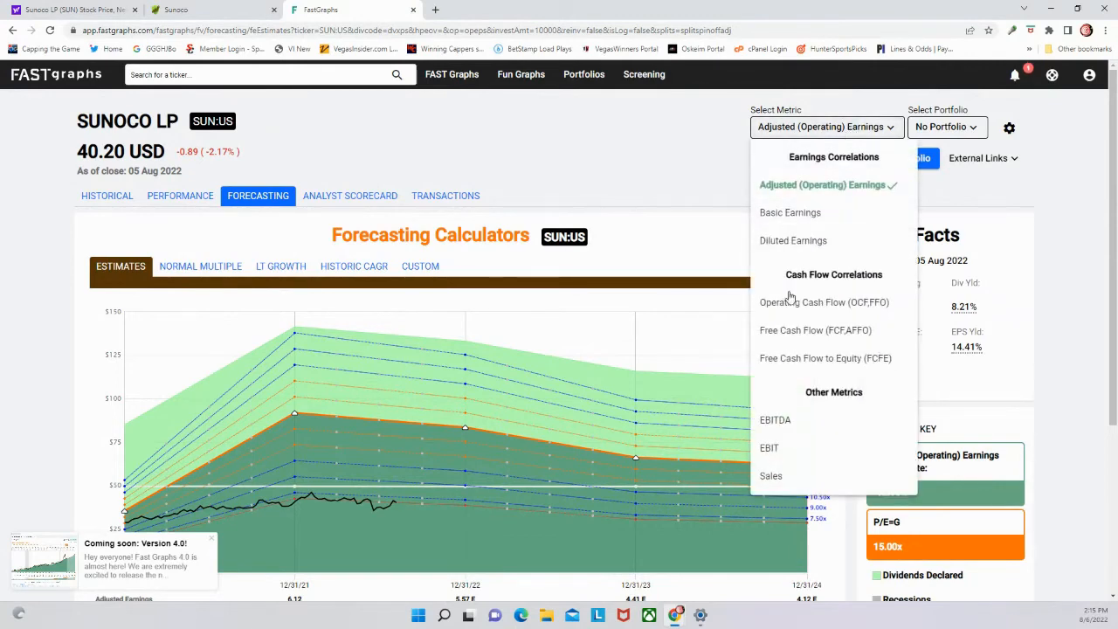
{"action": "mouse_move", "coordinate": [824, 302]}
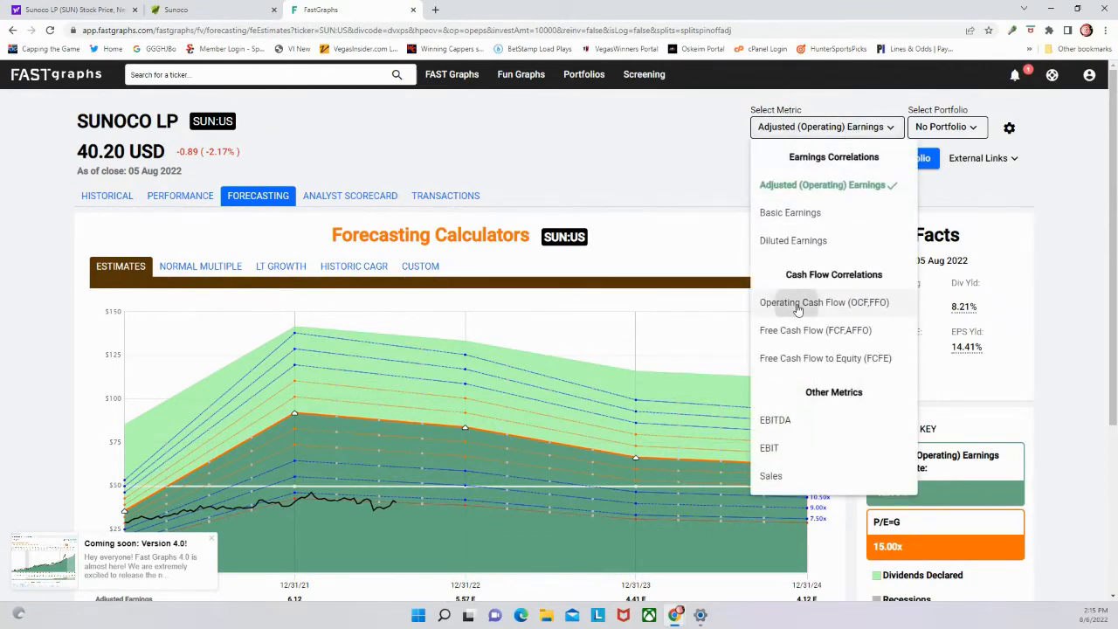
Use Operating Cash Flow (OCF,FFO) for the forecast: 7.35% growth, $7.80 by 2024
{"action": "left_click", "coordinate": [823, 302]}
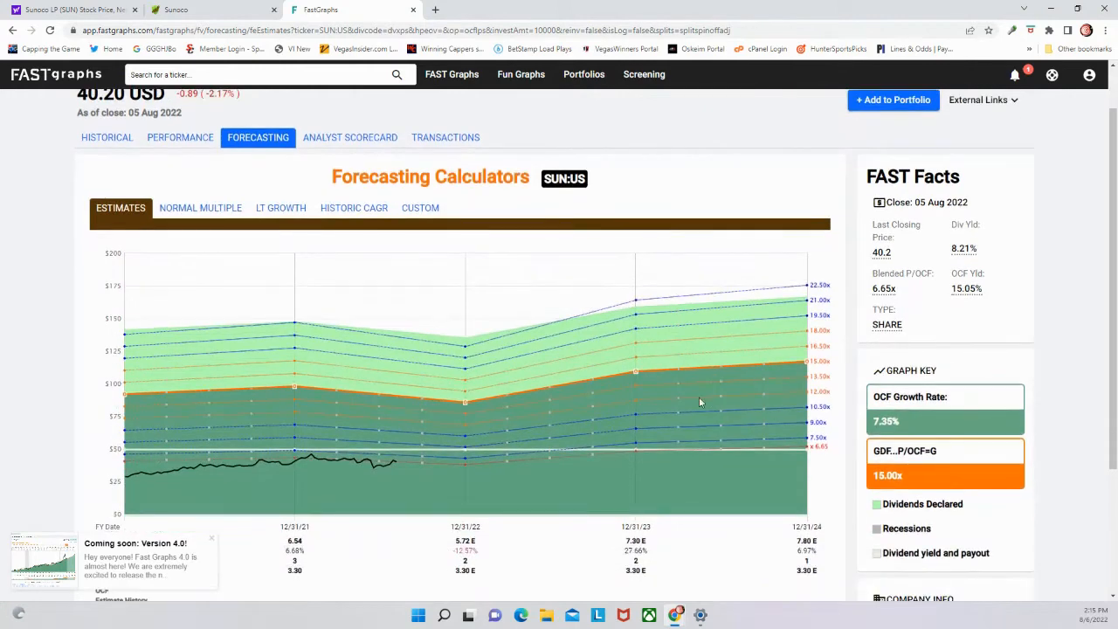
{"action": "mouse_move", "coordinate": [817, 424]}
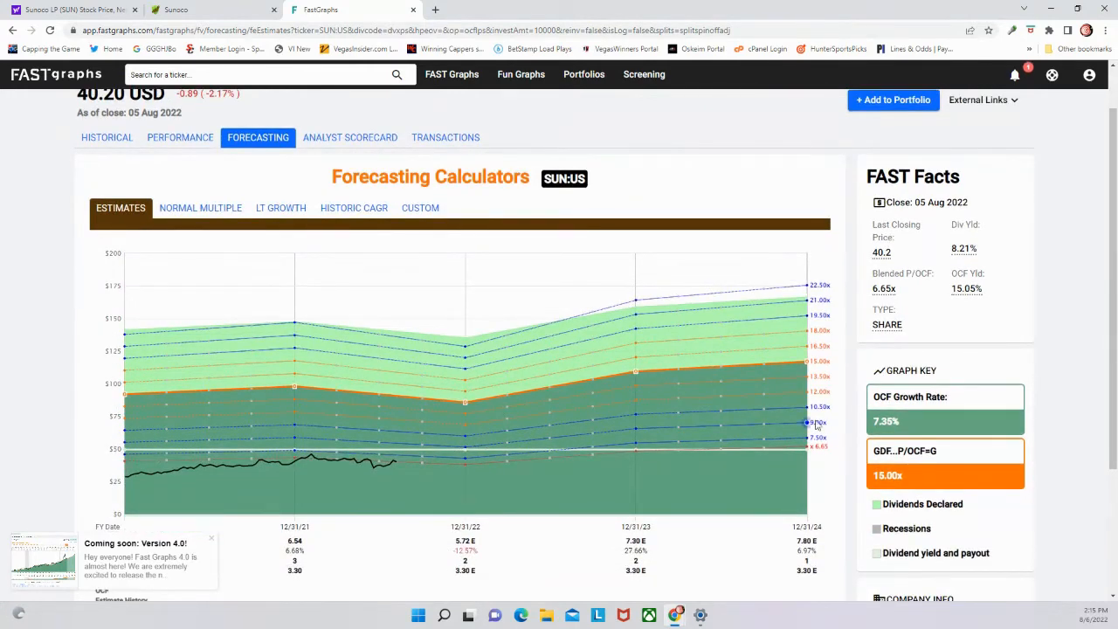
{"action": "mouse_move", "coordinate": [807, 424]}
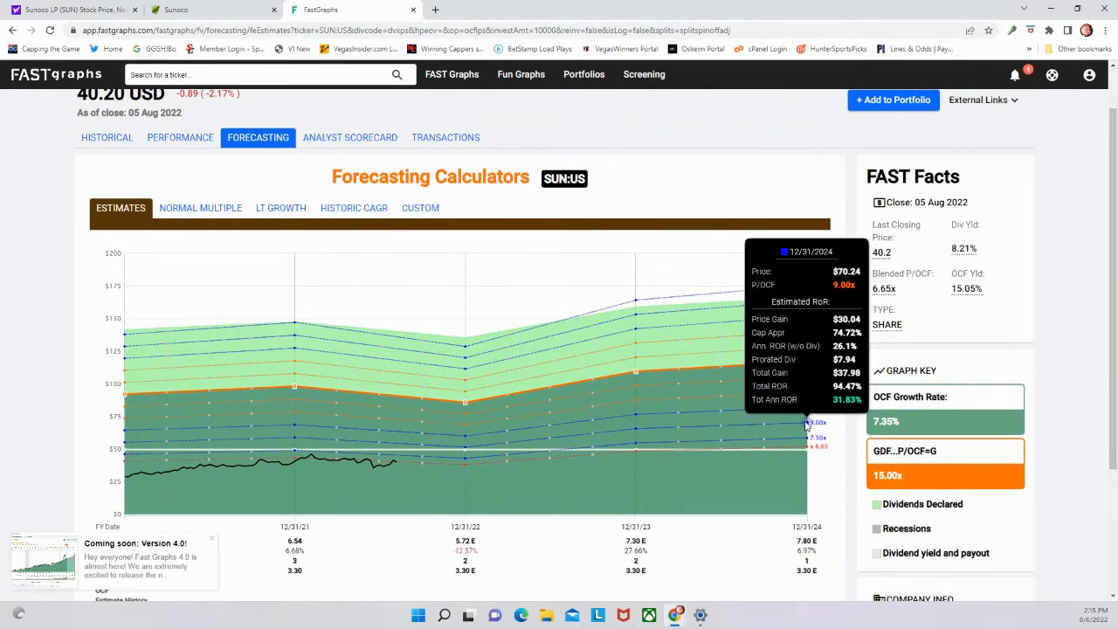
{"action": "mouse_move", "coordinate": [805, 427]}
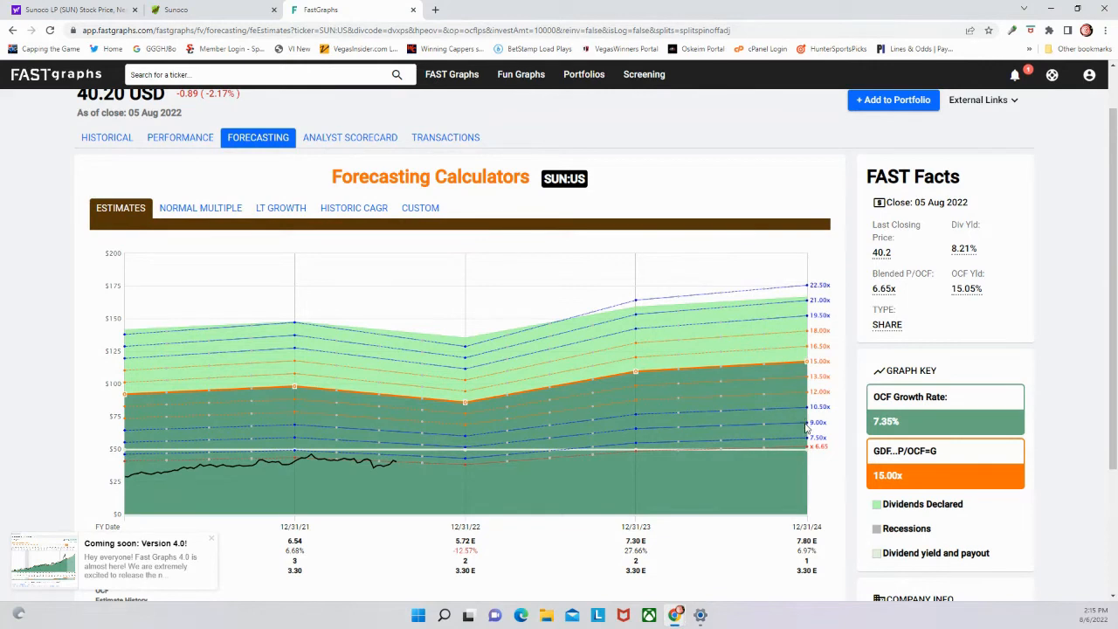
{"action": "mouse_move", "coordinate": [806, 422]}
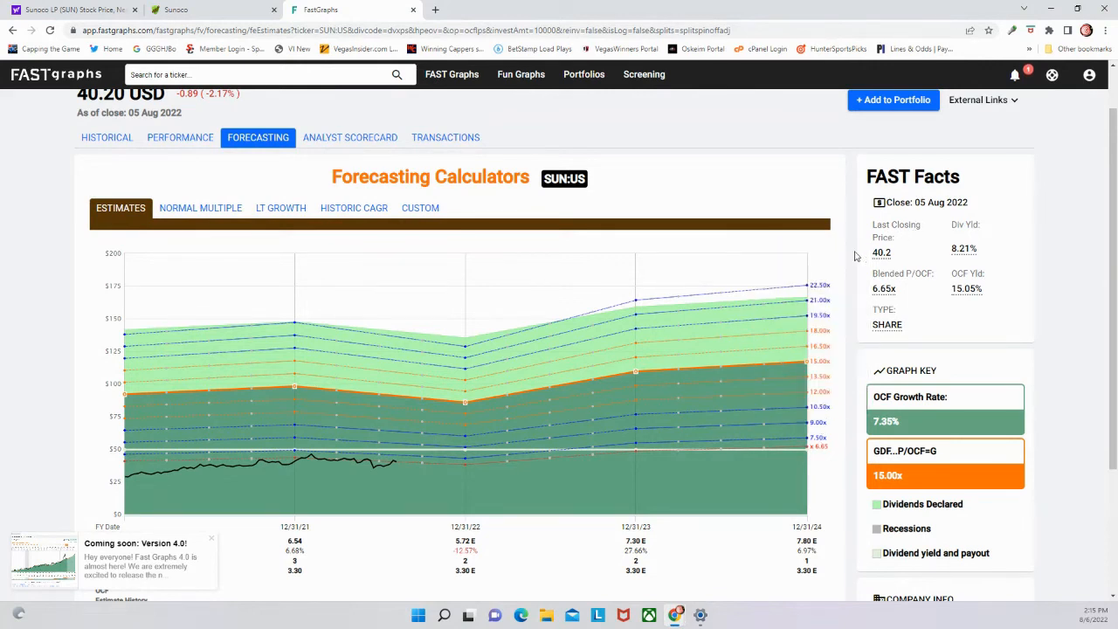
{"action": "scroll", "scroll_direction": "up", "scroll_amount": 3}
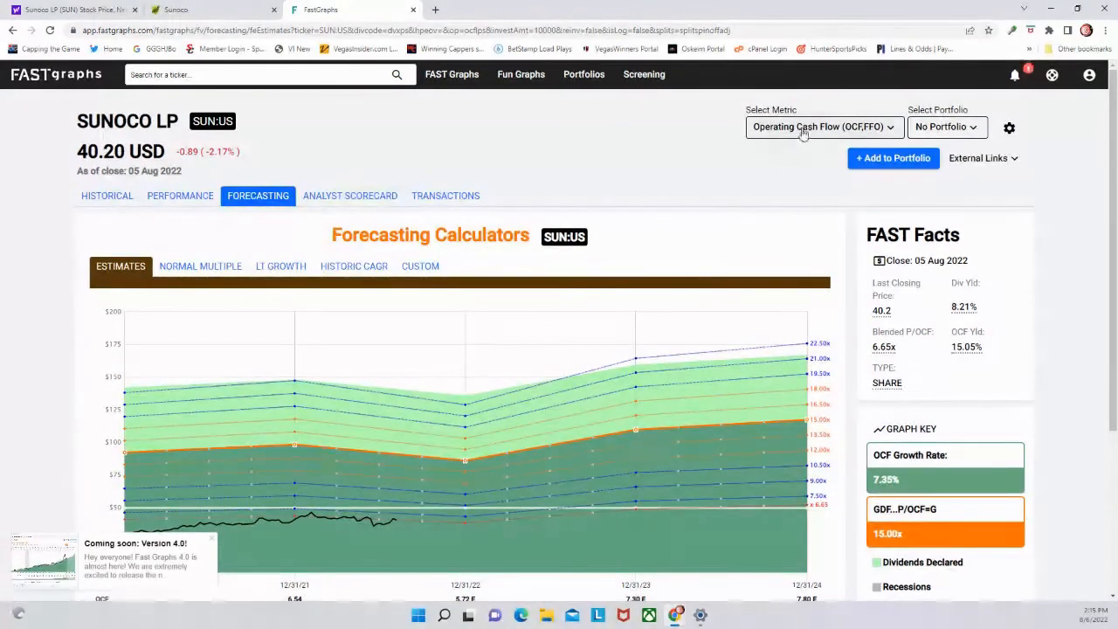
Return to Sunoco's Simply Safe Dividends page with its margin and net debt charts
{"action": "left_click", "coordinate": [821, 127]}
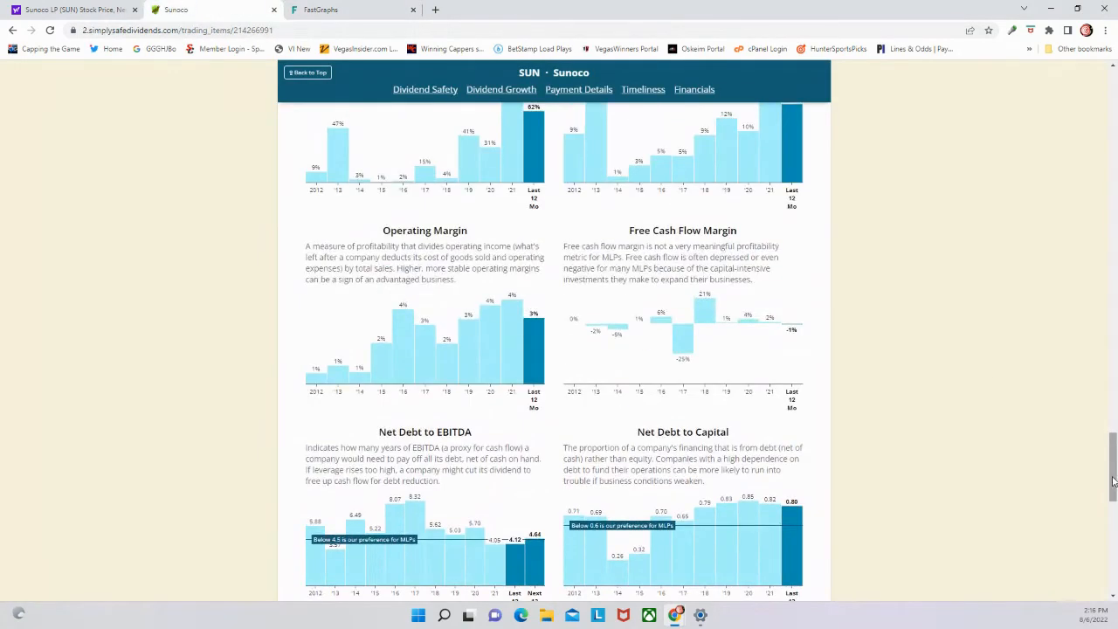
Switch back to FAST Graphs showing SUN's operating cash flow forecast with 7.35% OCF growth
{"action": "left_click", "coordinate": [349, 10]}
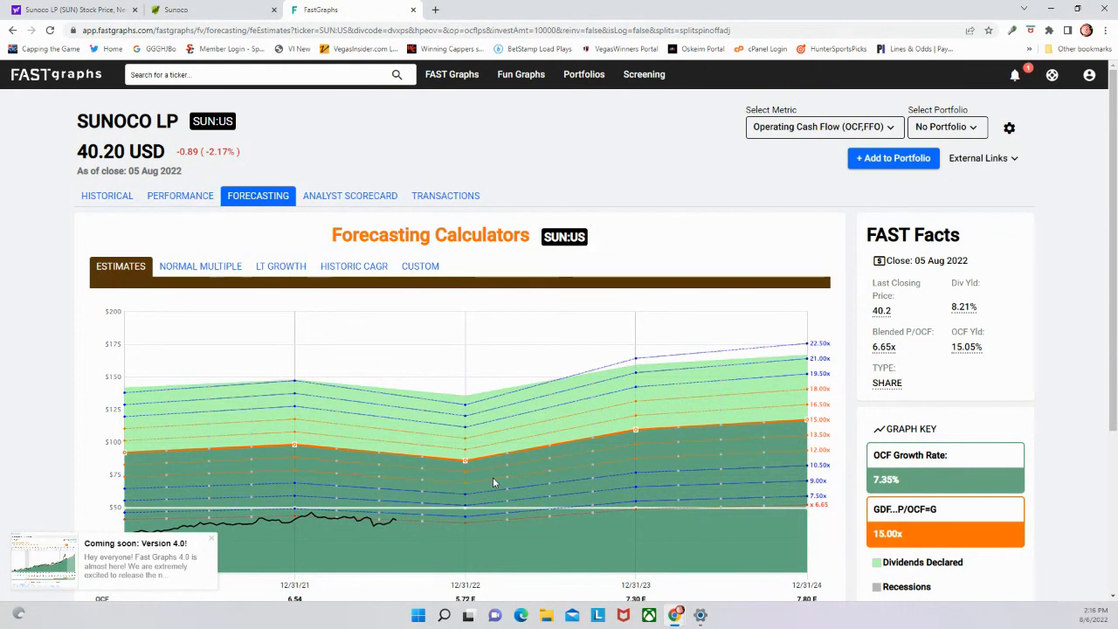
{"action": "mouse_move", "coordinate": [283, 223]}
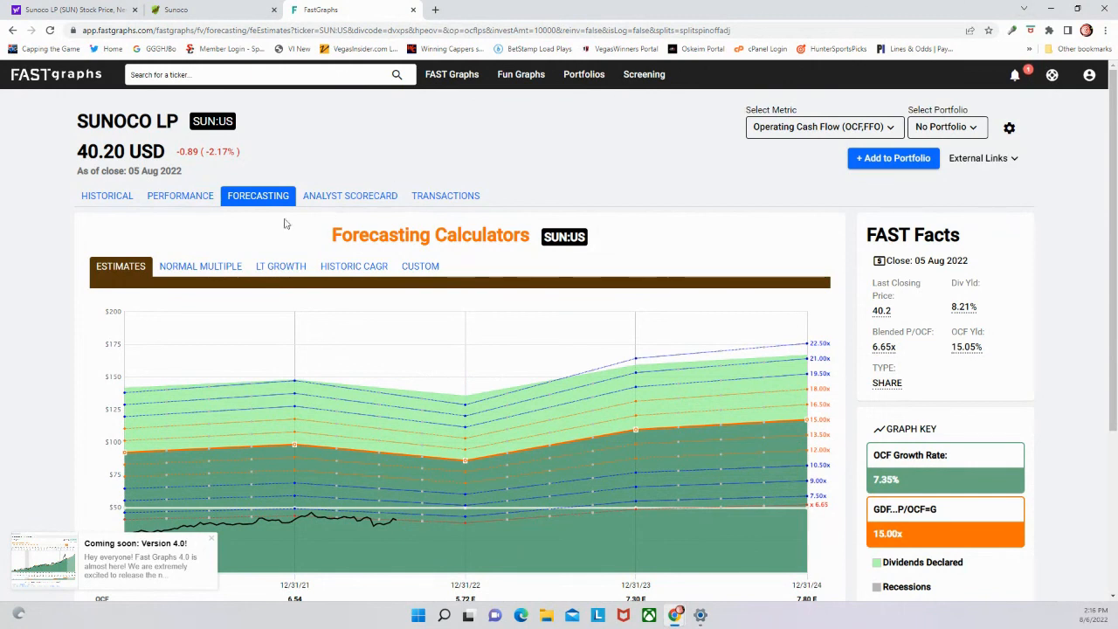